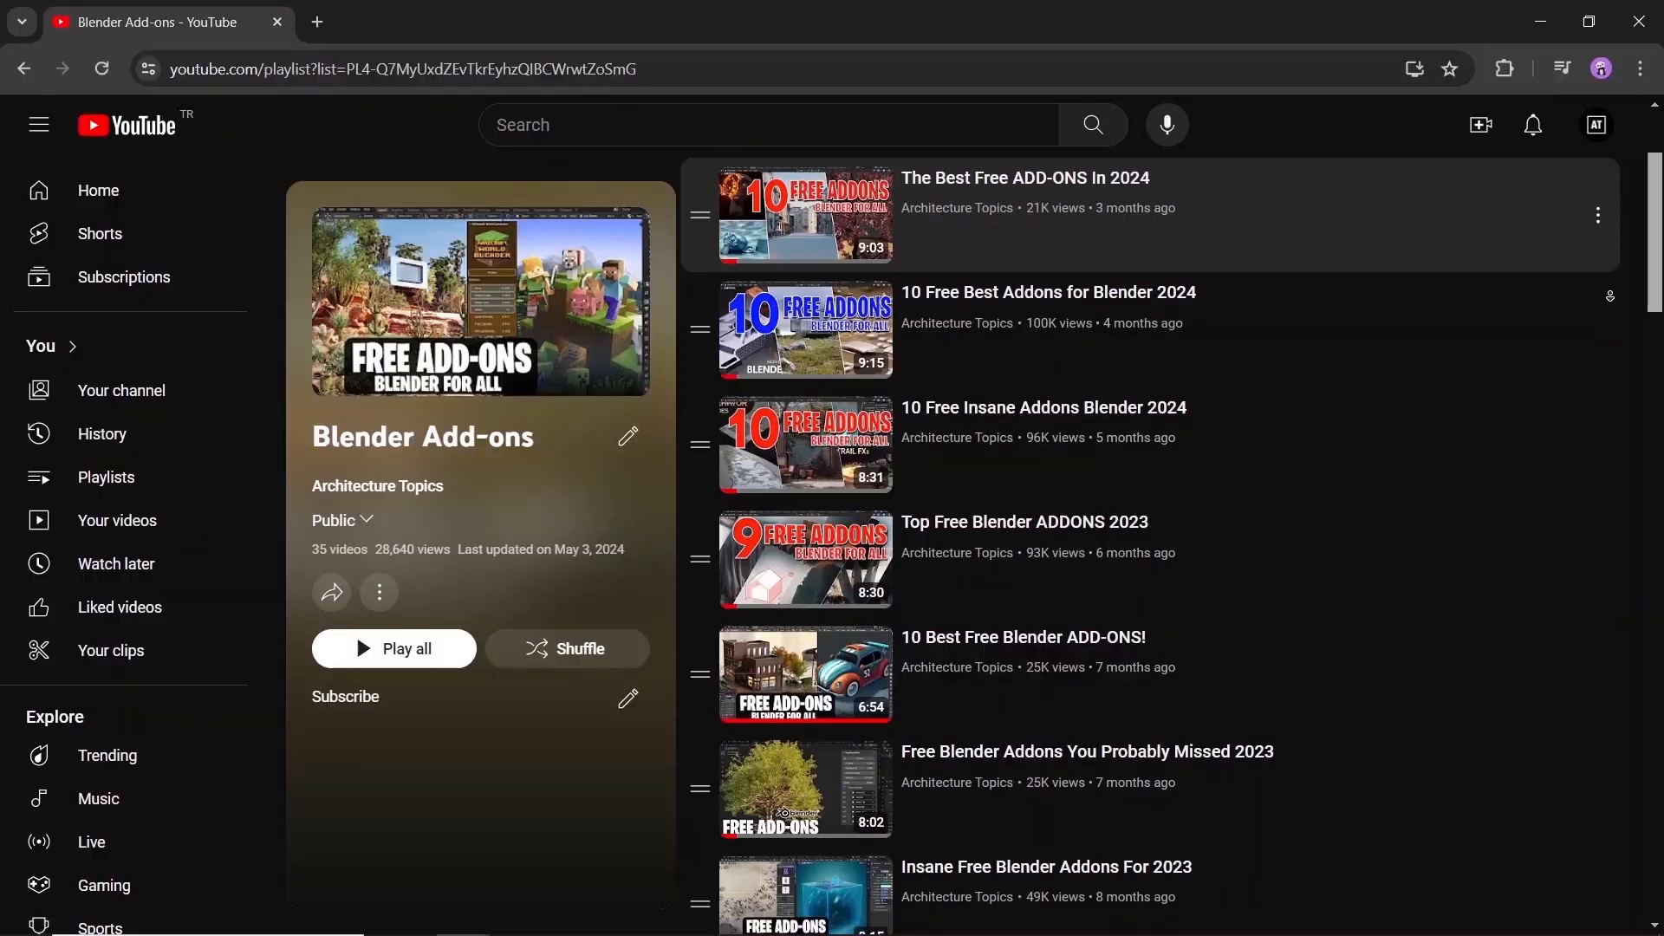
- Scroll to the Future Scratch Sci-Fi Sketches preview carousel and advance two images
scroll("down", 3)
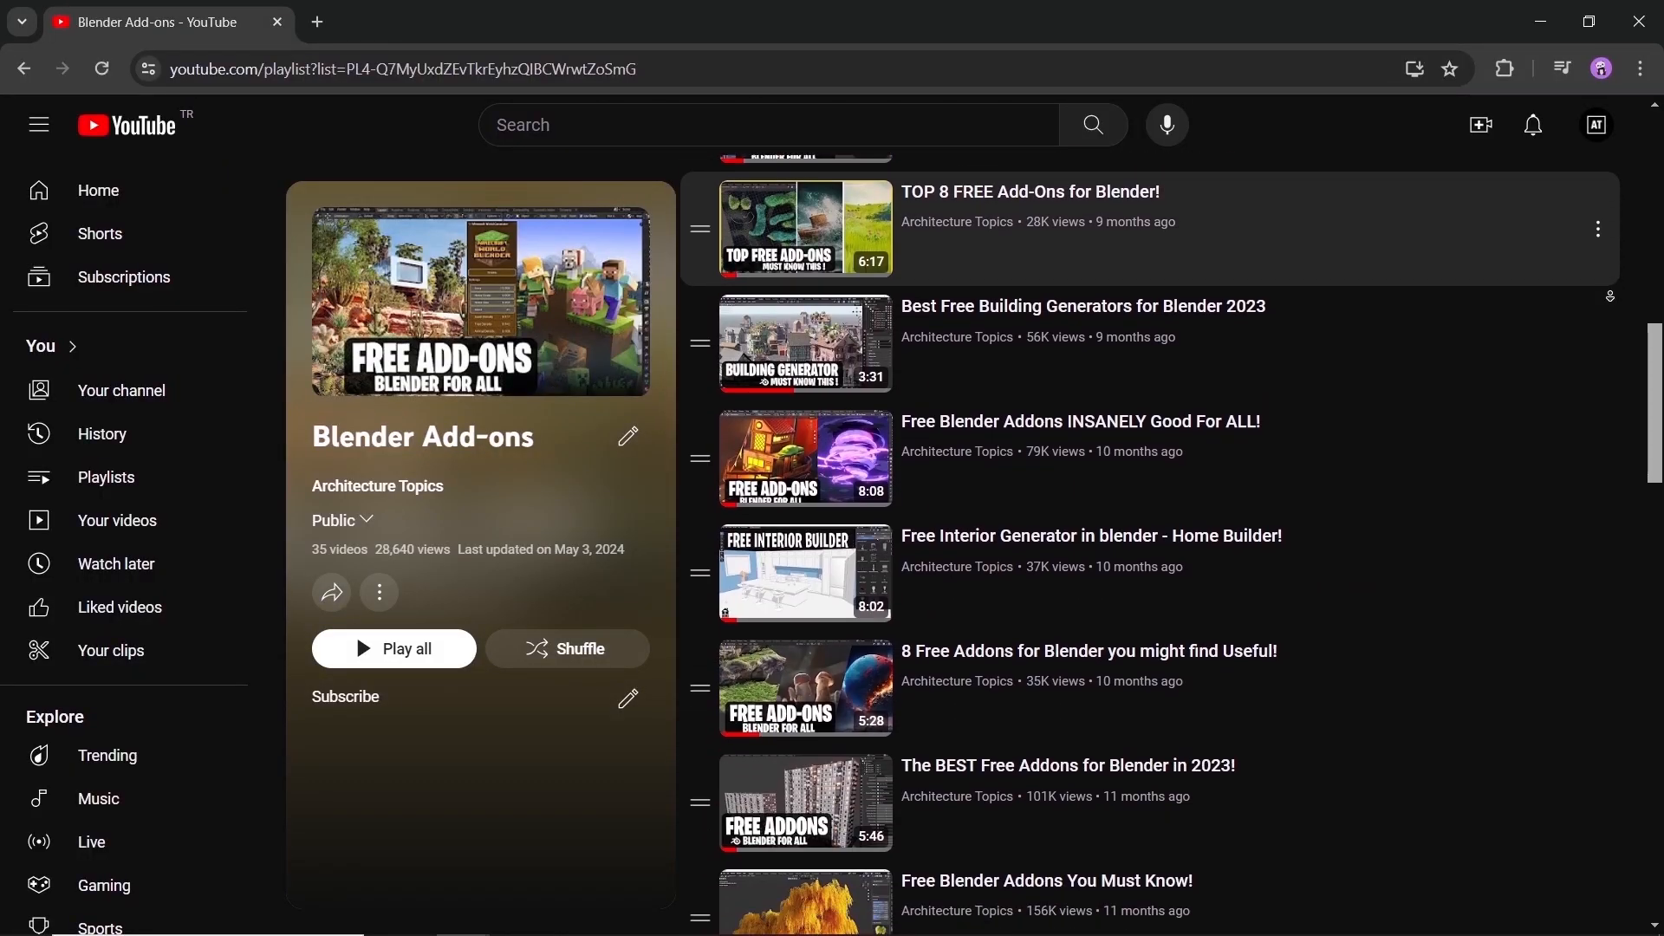
scroll("down", 3)
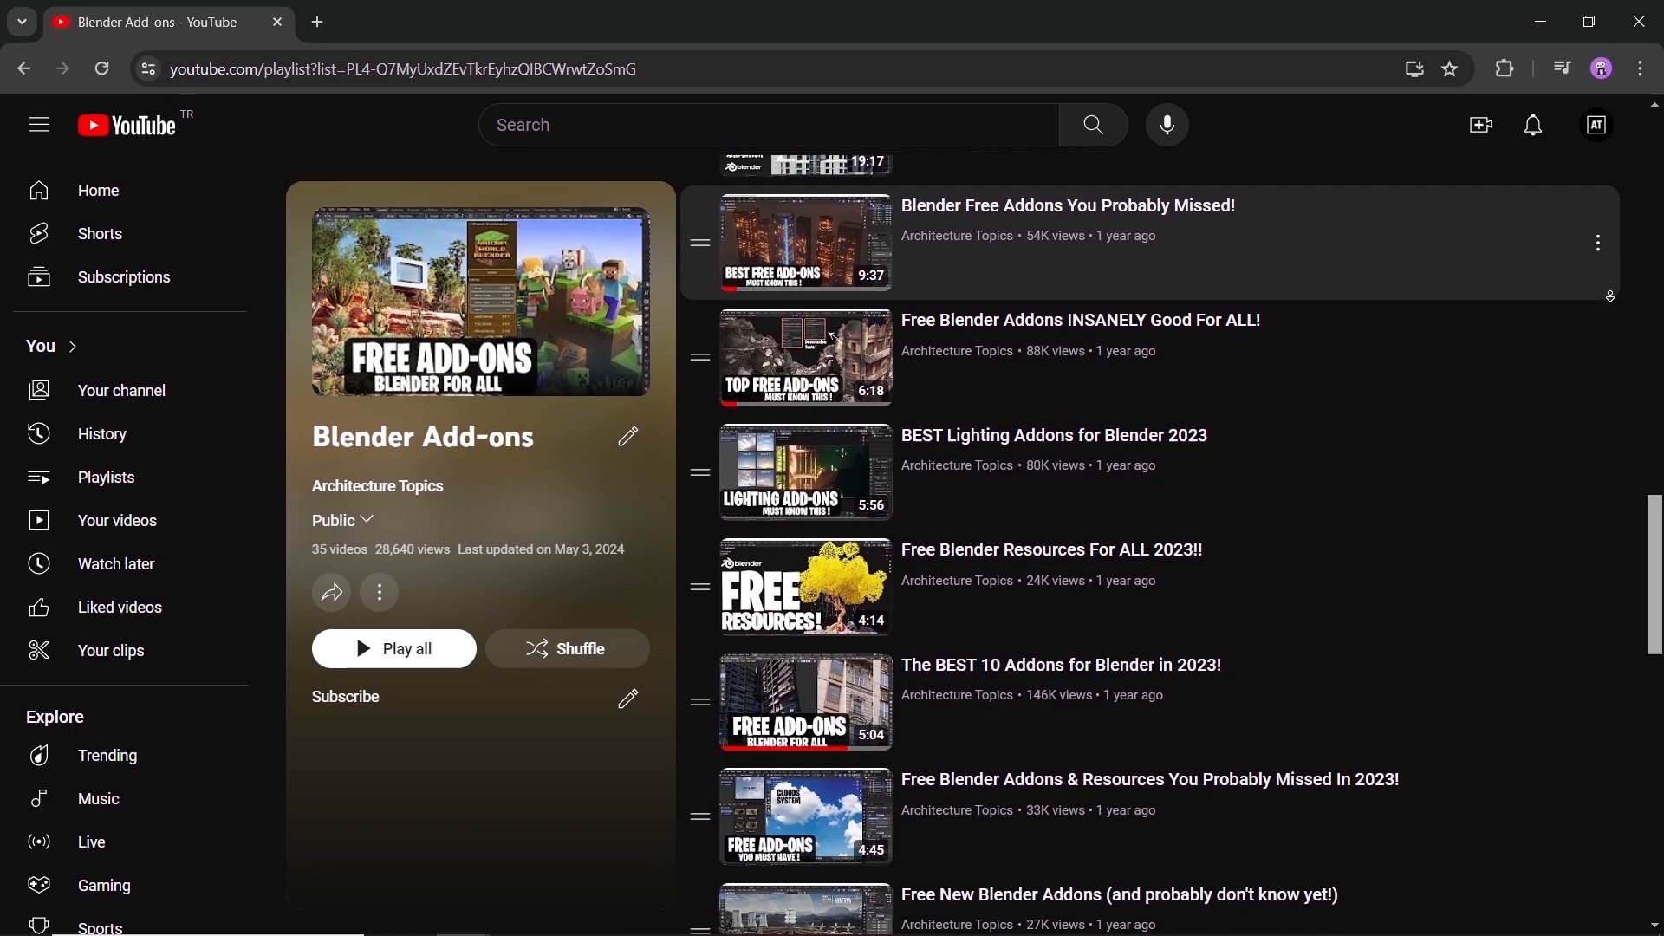
scroll("down", 3)
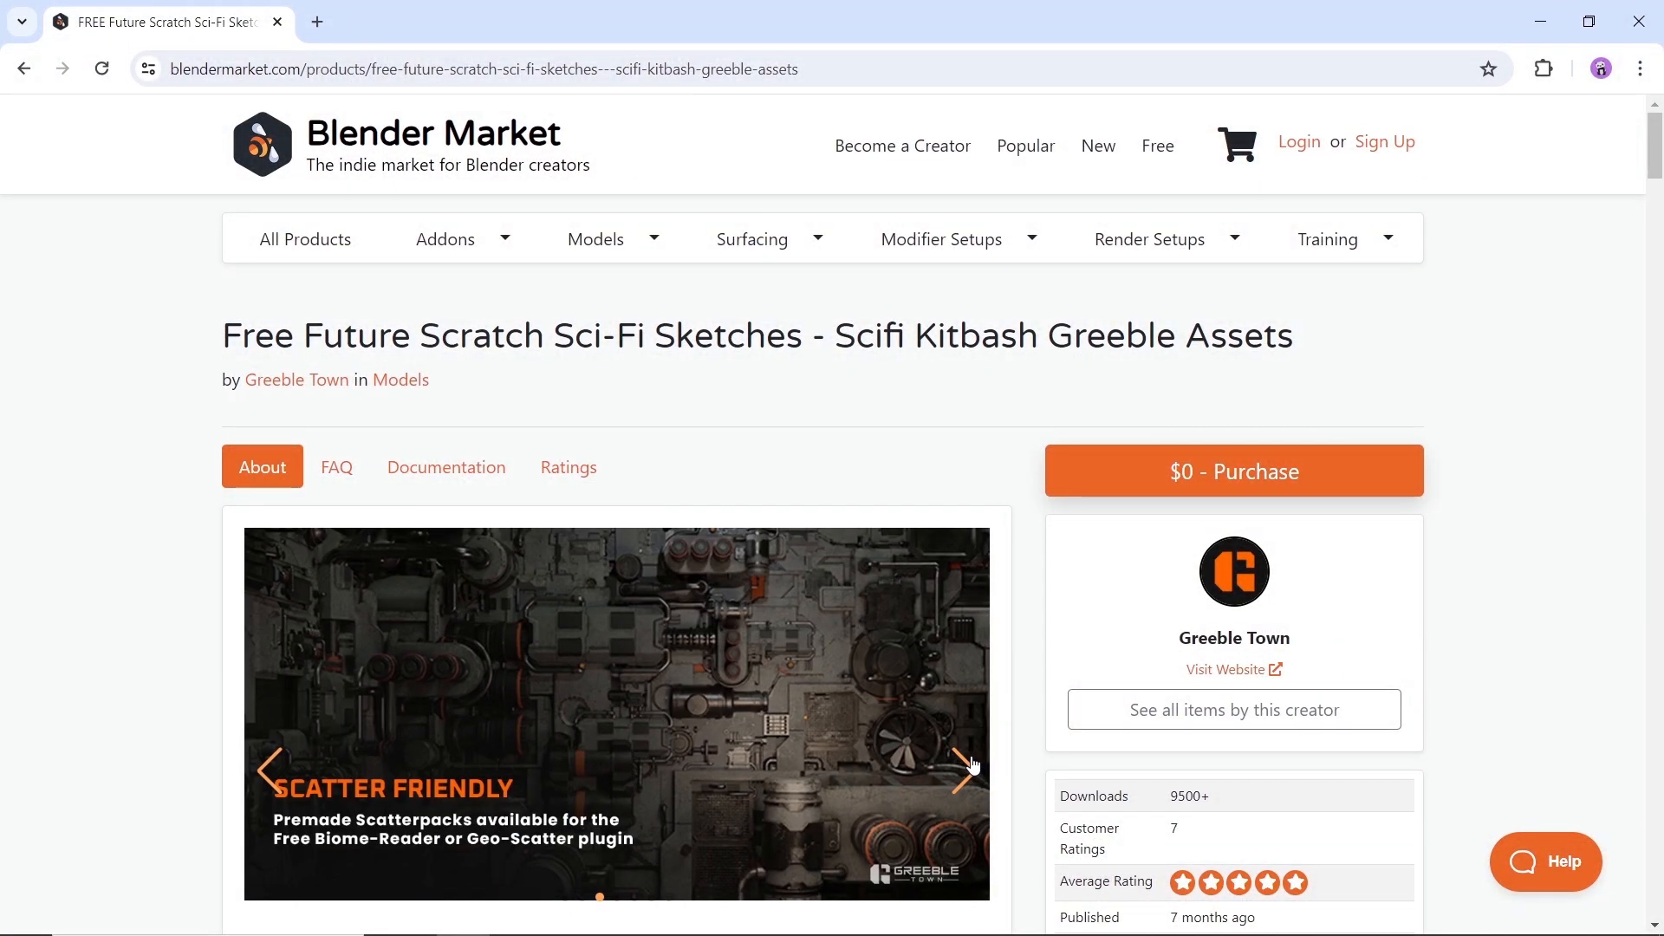
left_click(960, 764)
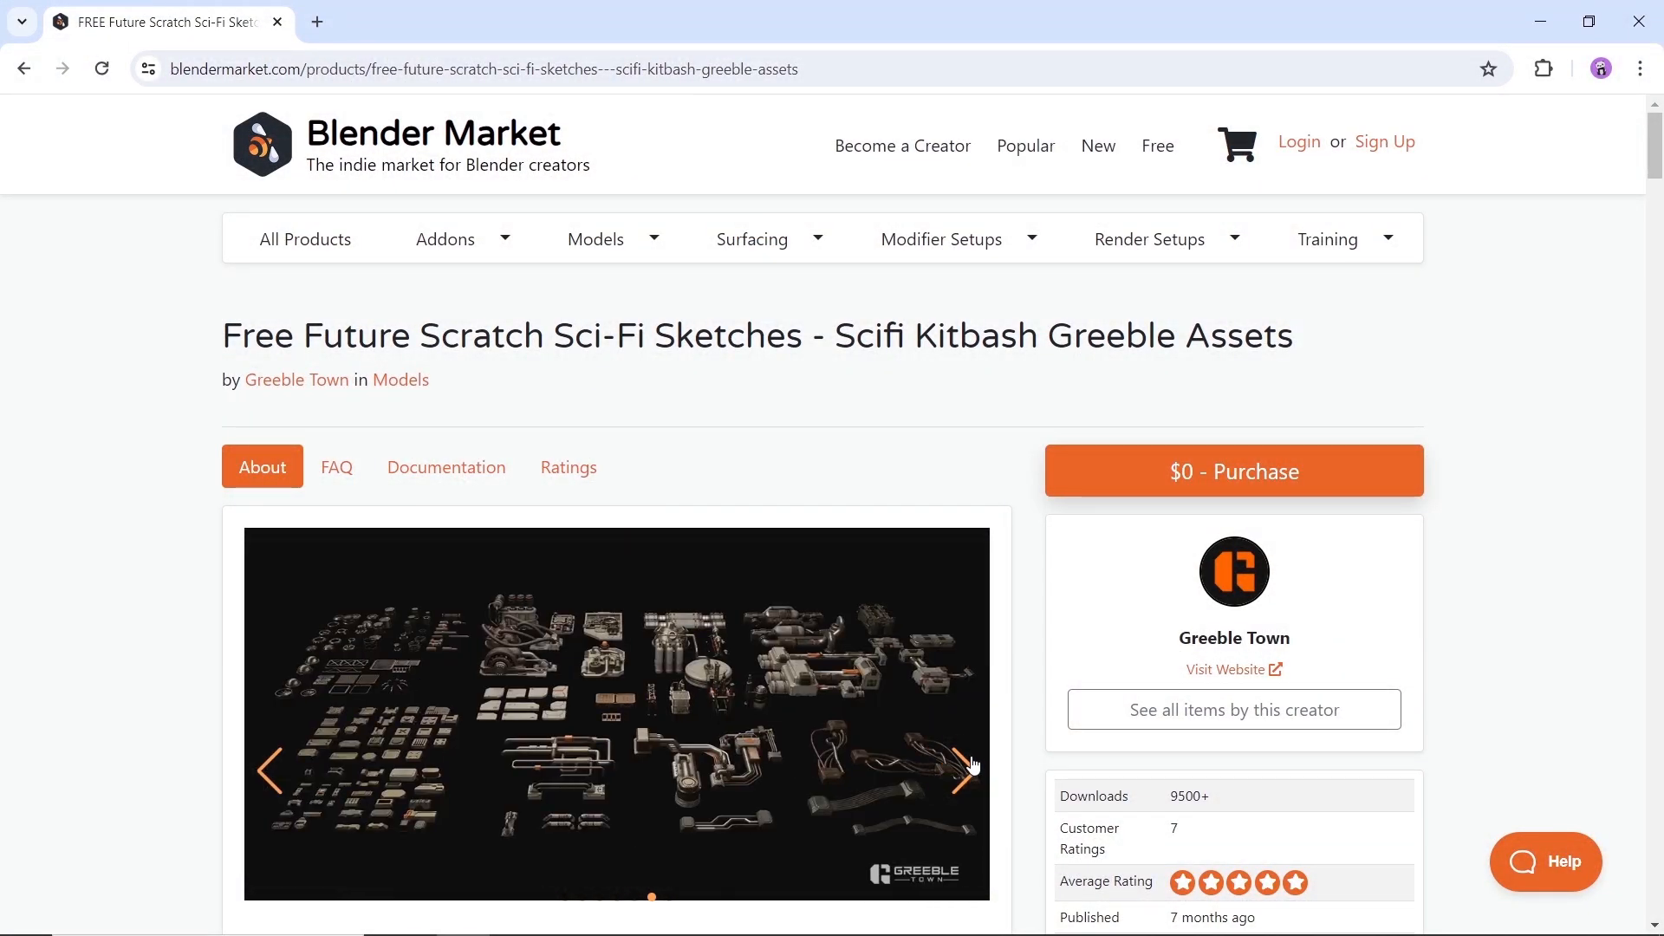
left_click(962, 767)
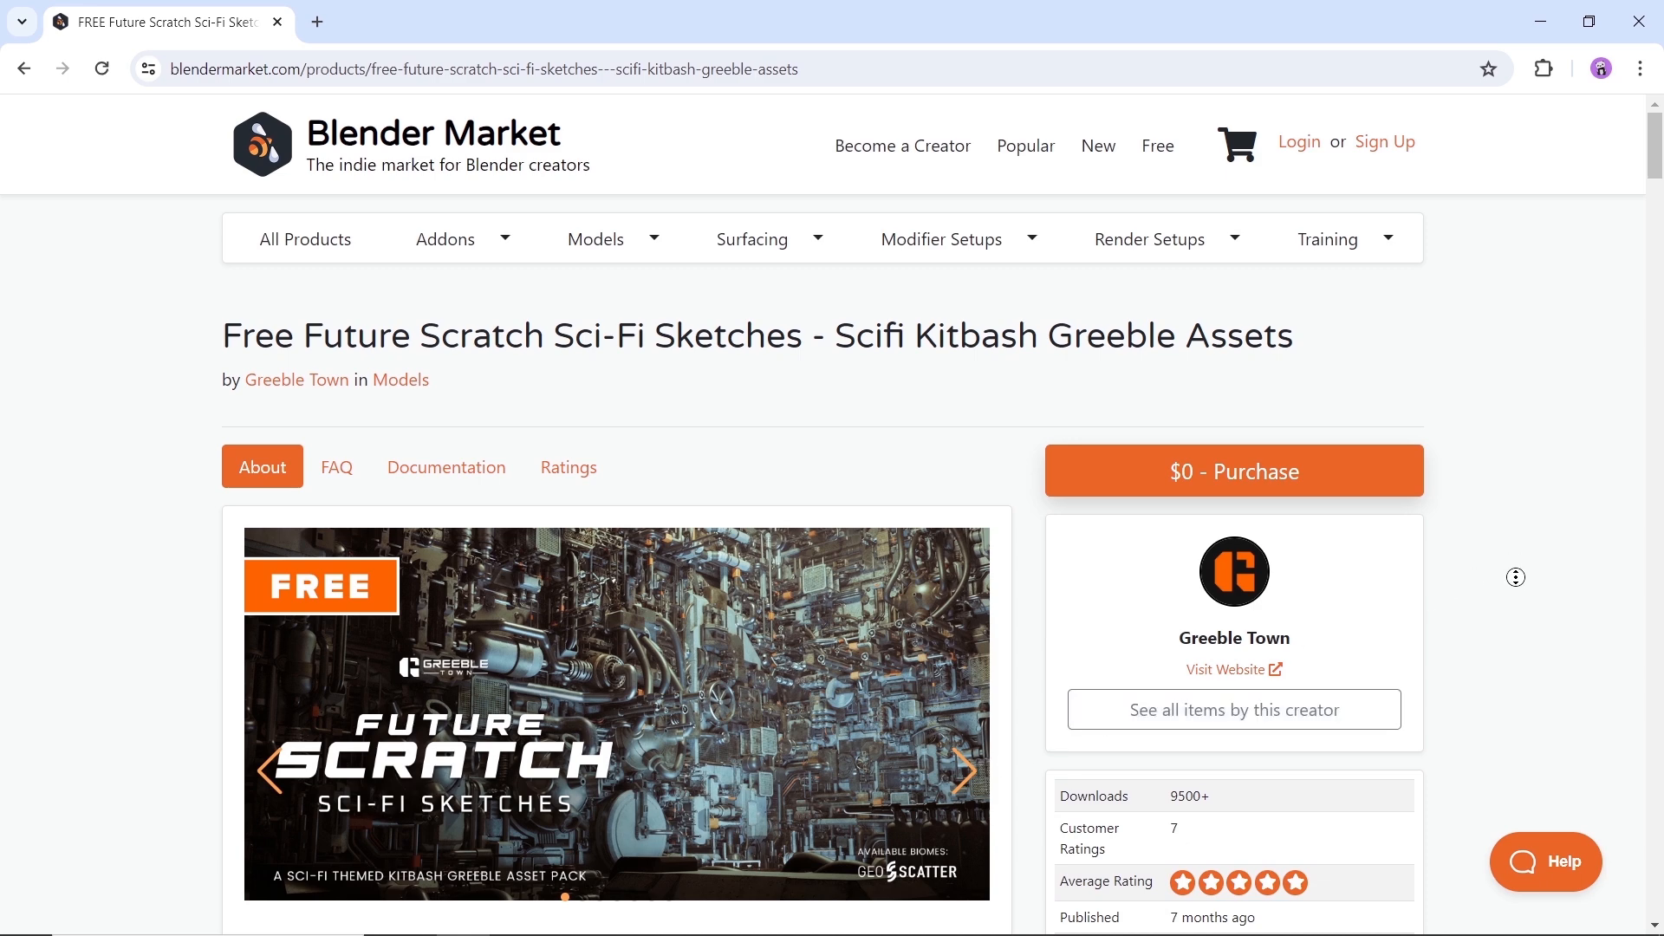
- Scroll down through the kitbash pack's description and feature details
scroll("down", 3)
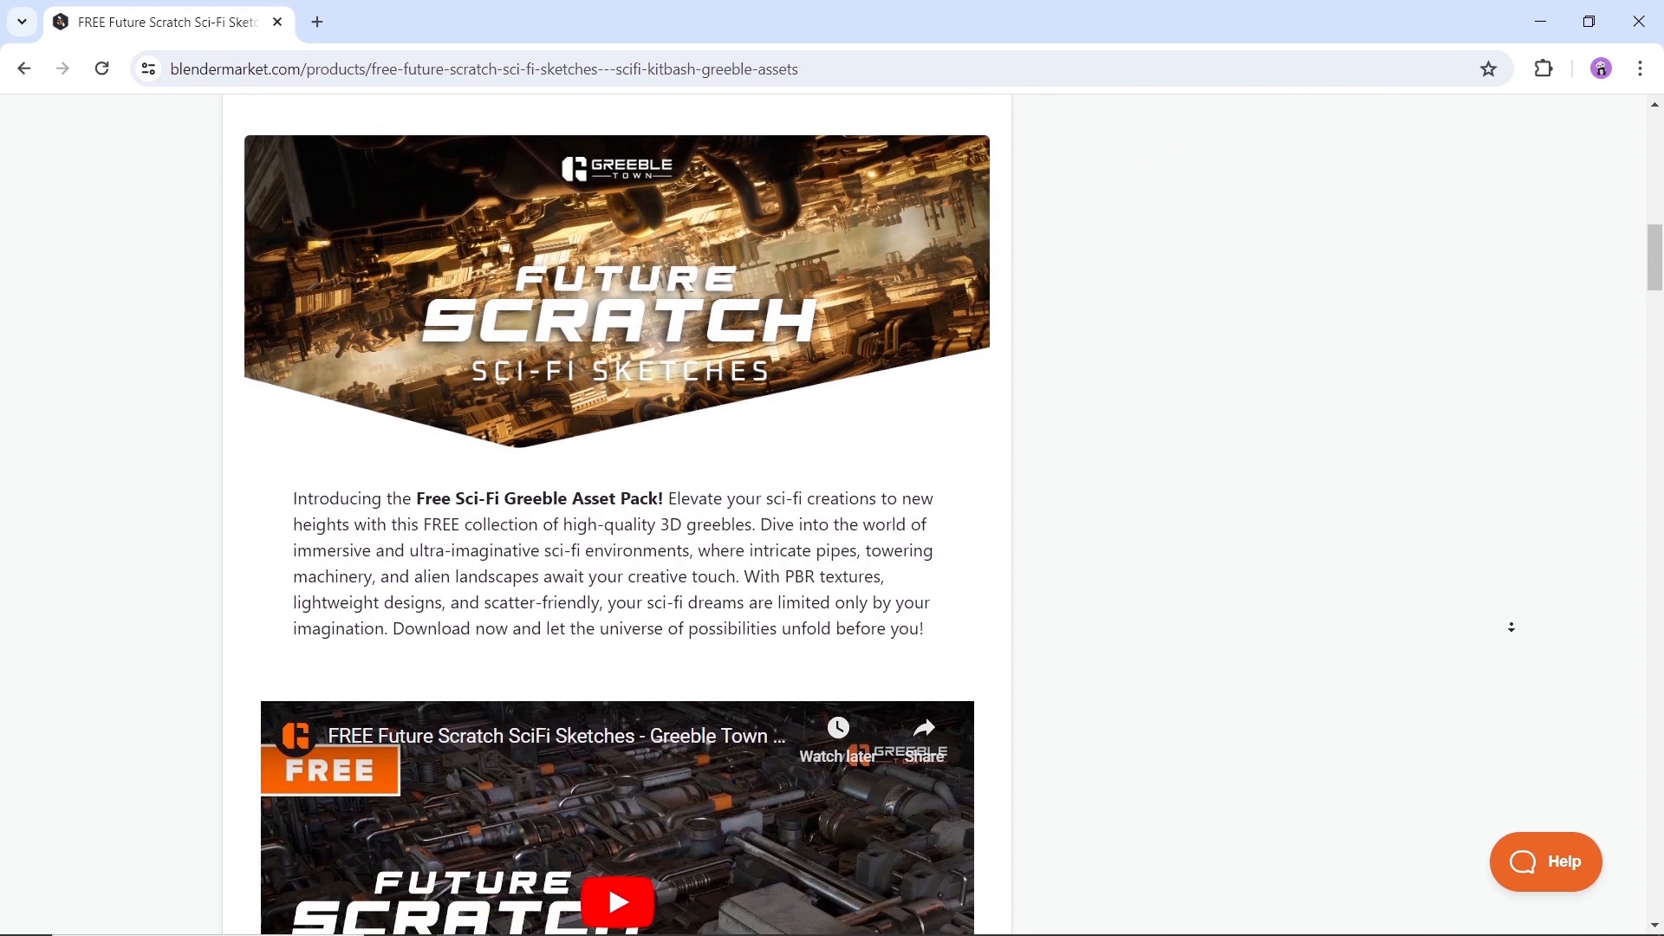
scroll("down", 3)
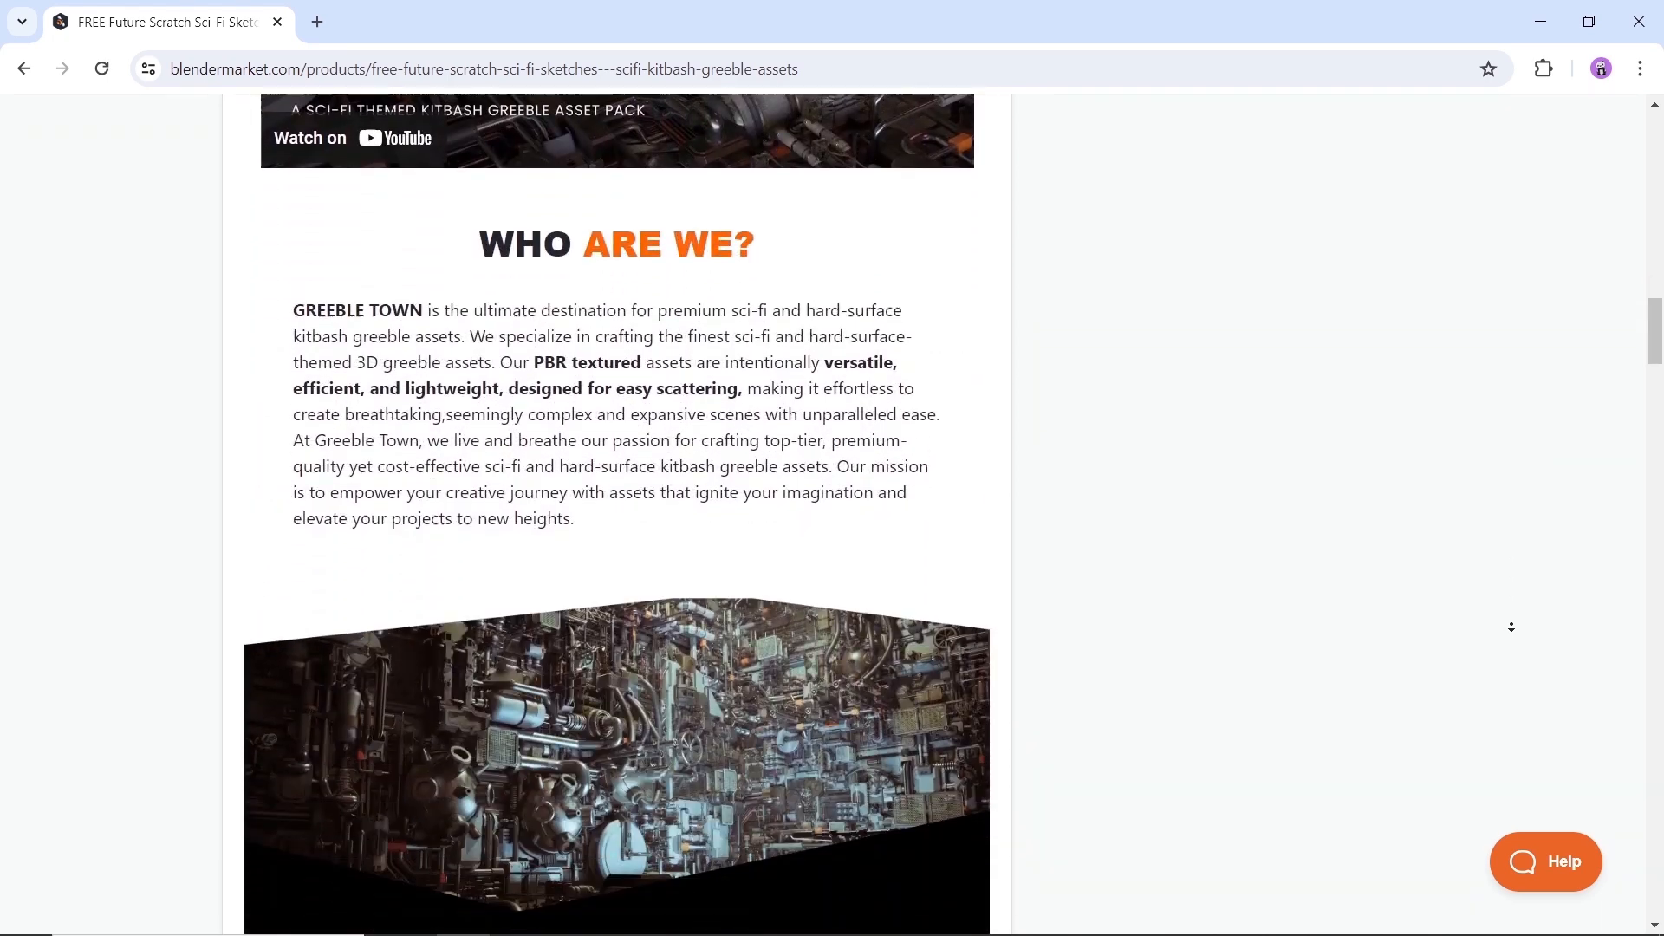
scroll("down", 3)
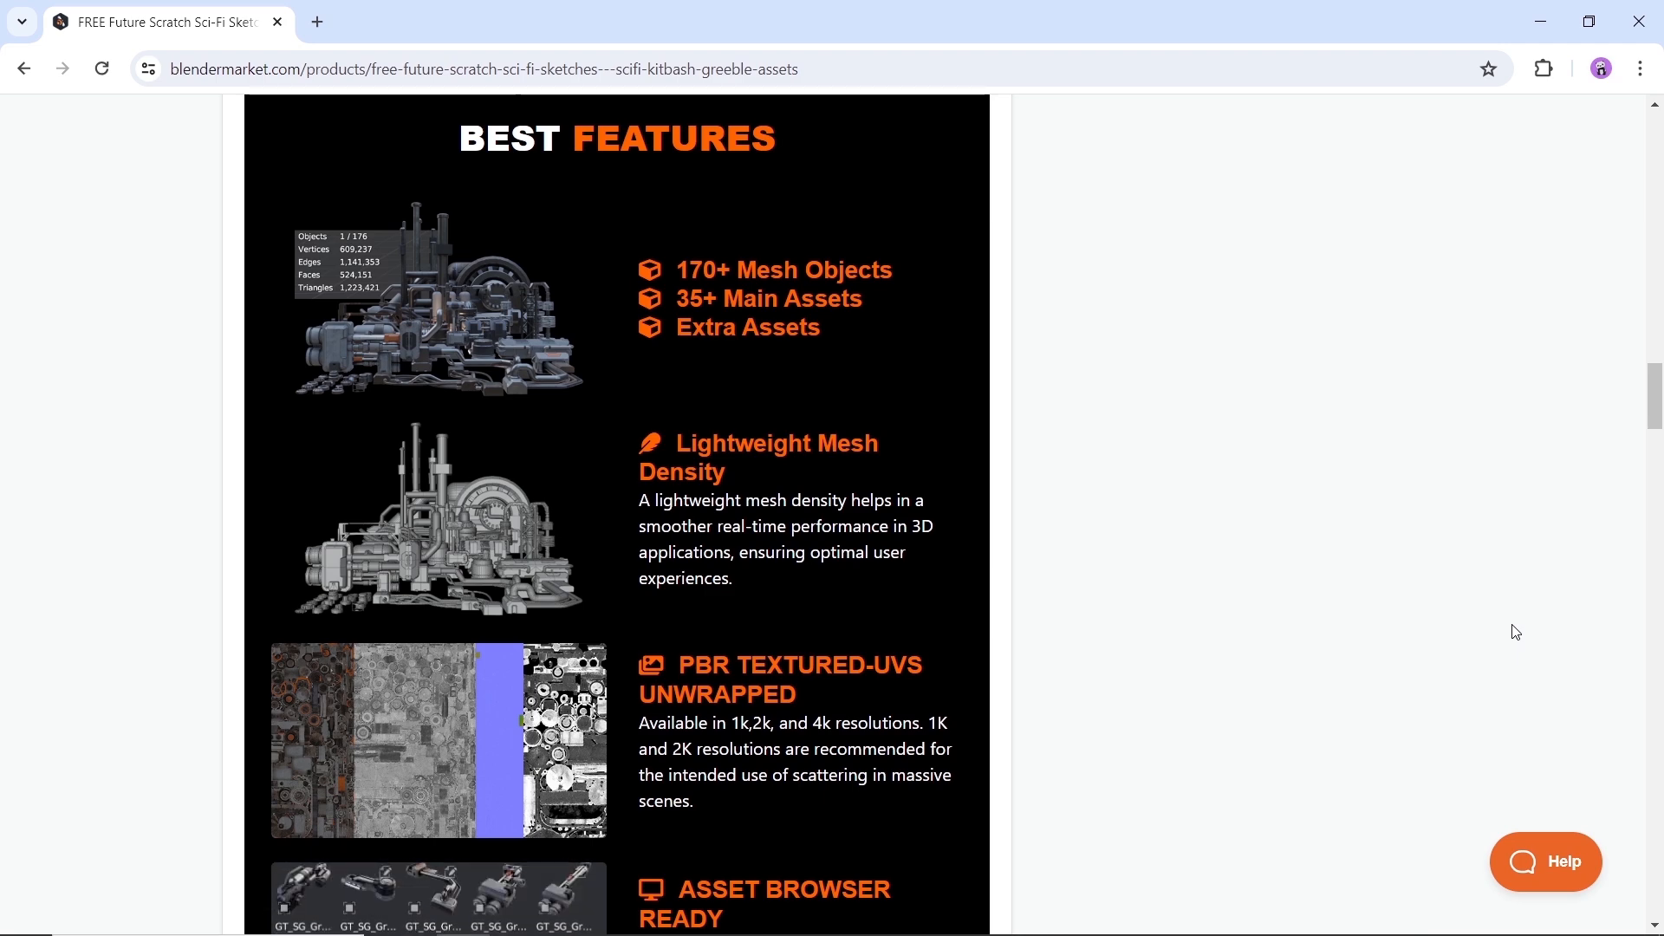
scroll("down", 3)
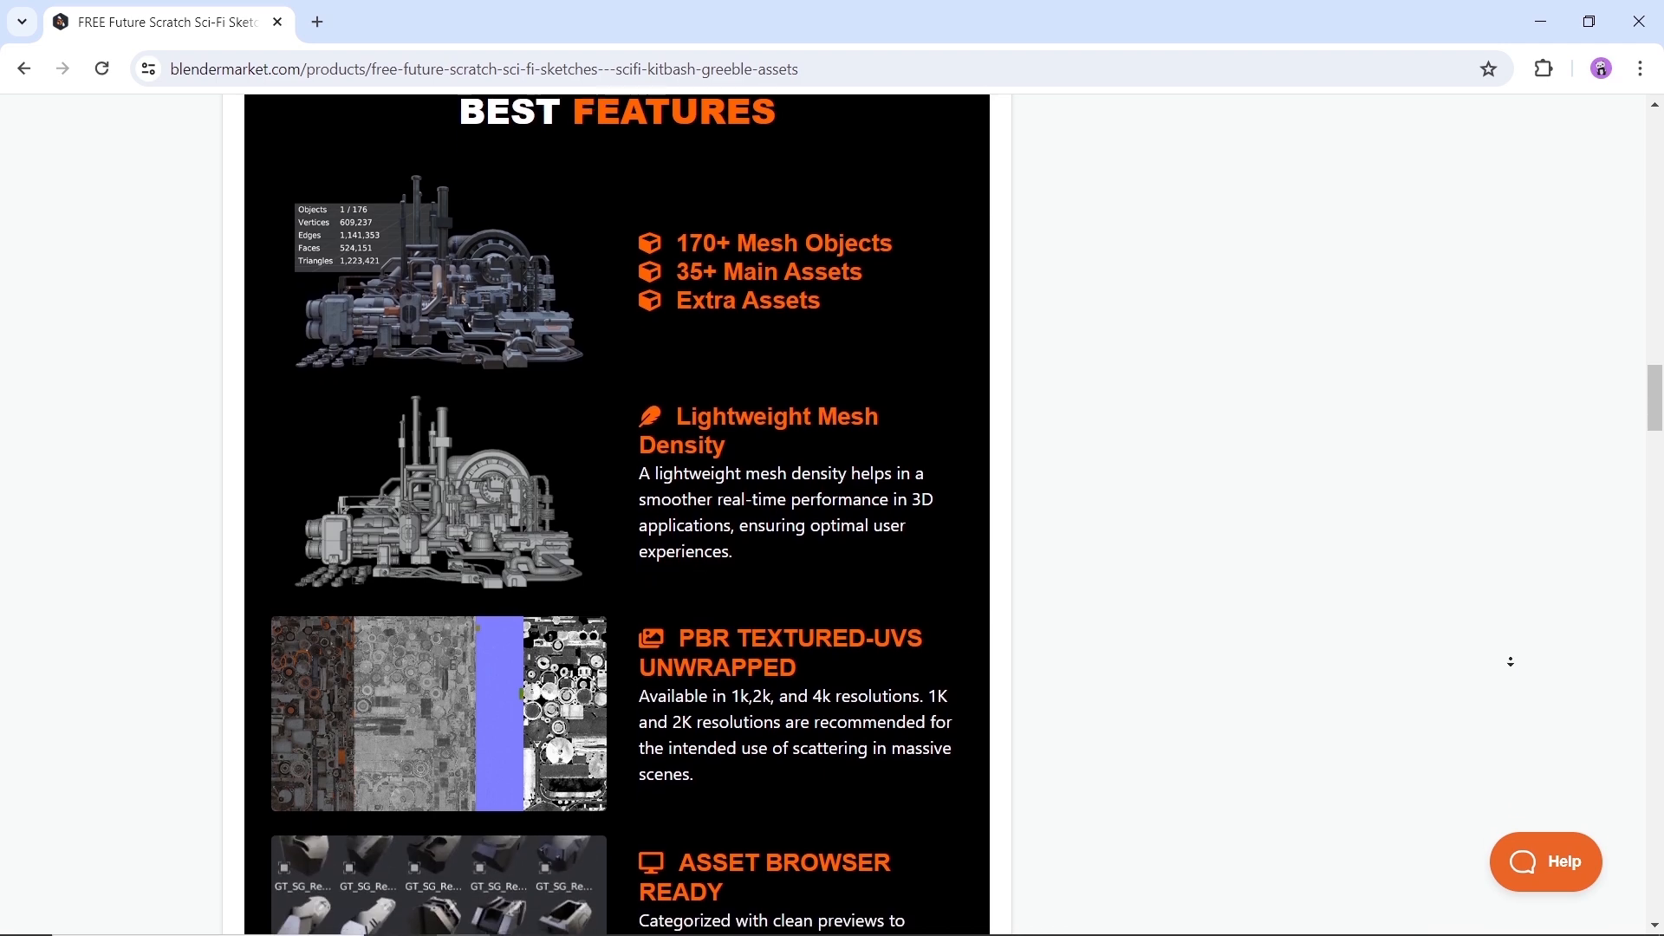
scroll("down", 3)
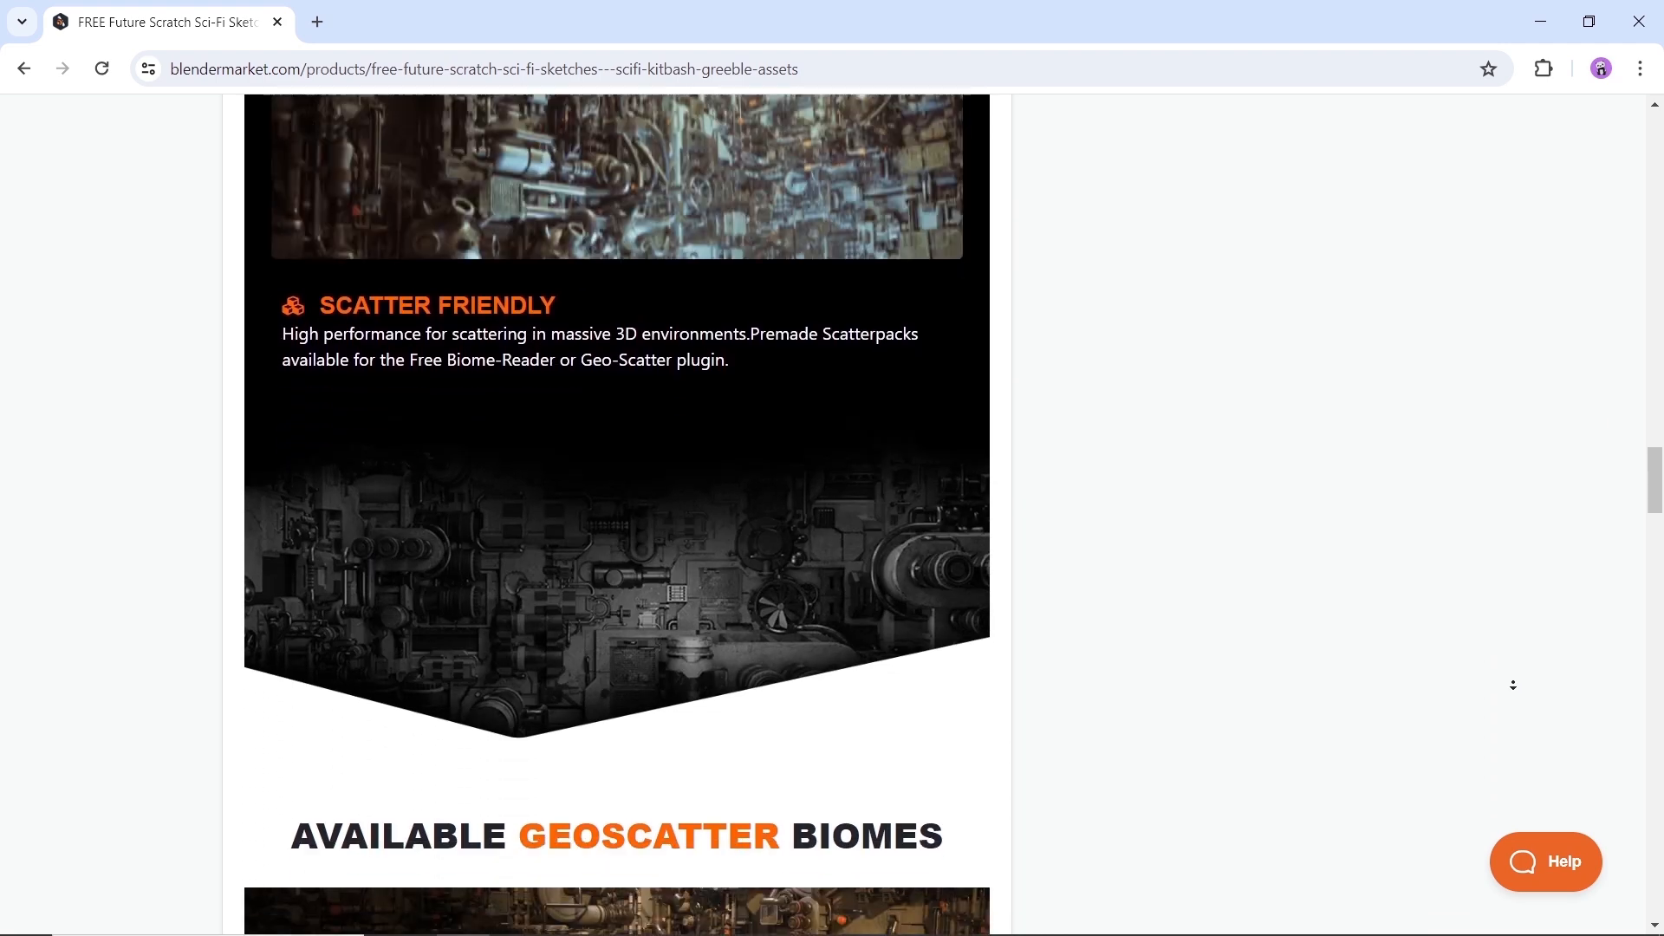
scroll("down", 3)
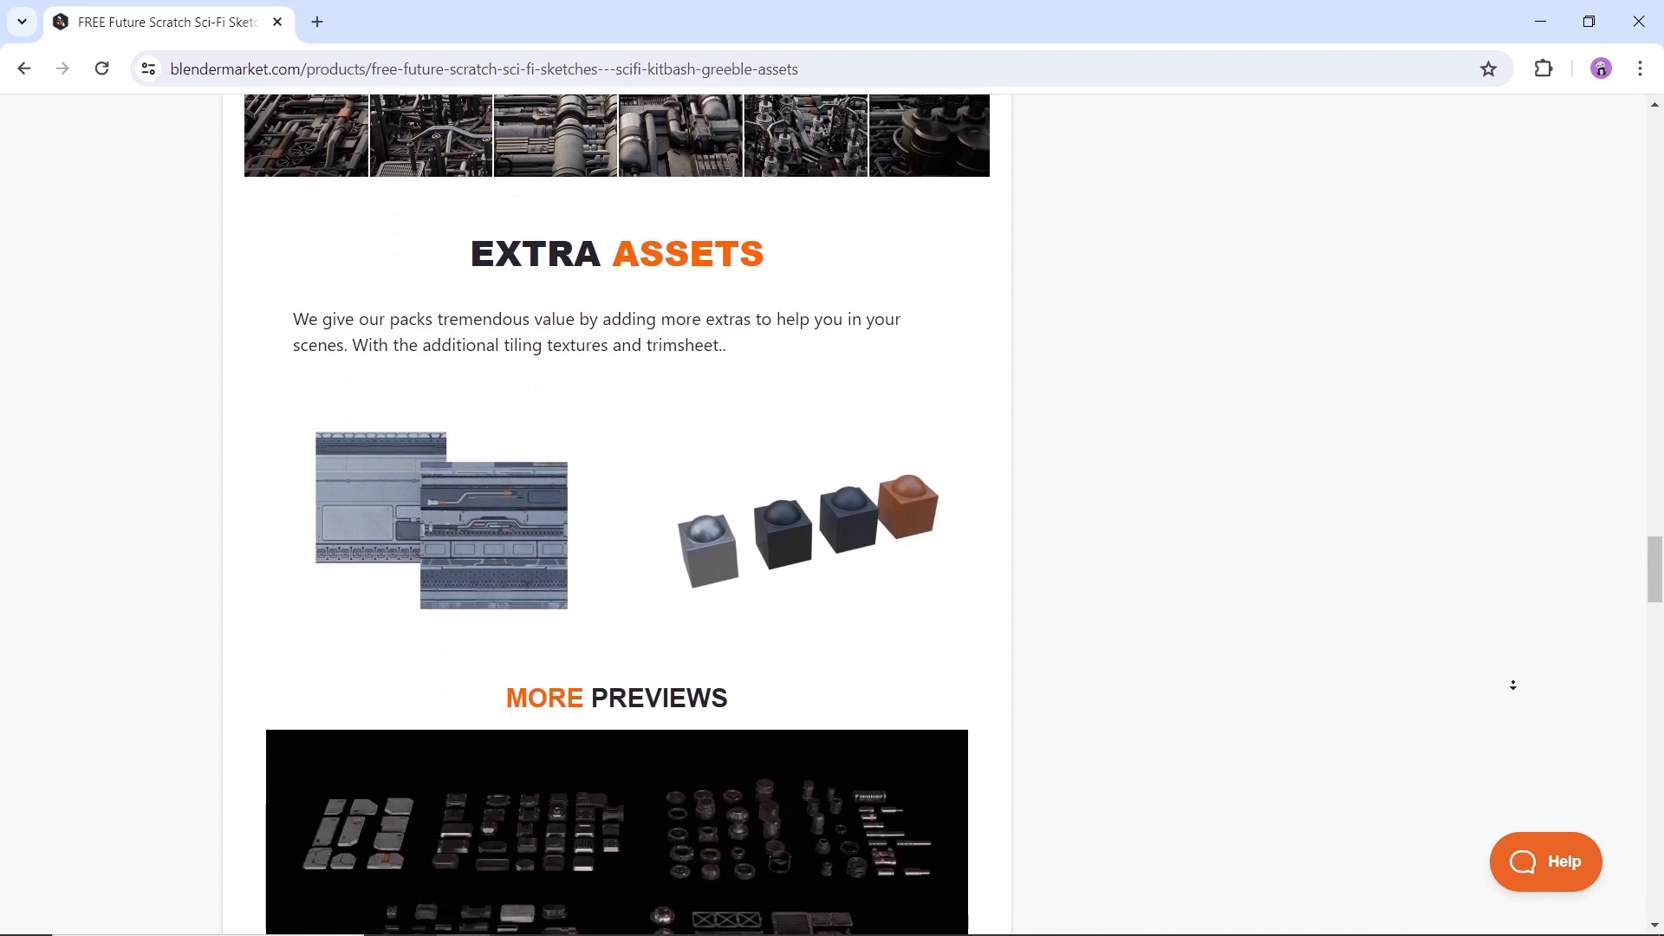
scroll("down", 3)
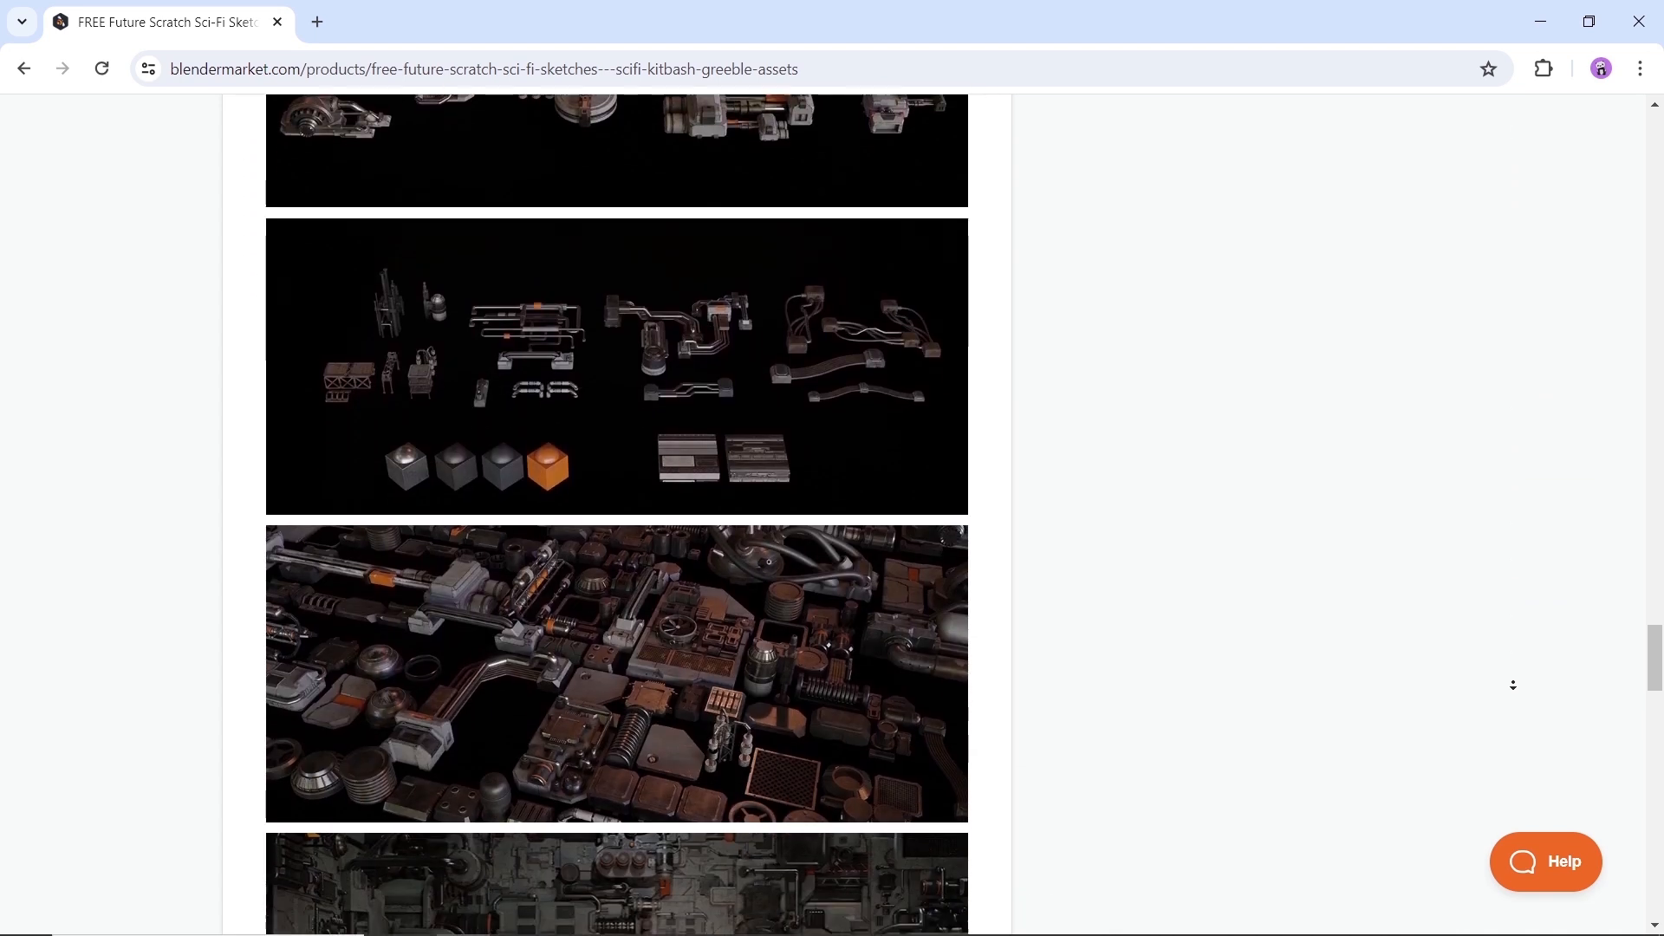
scroll("down", 3)
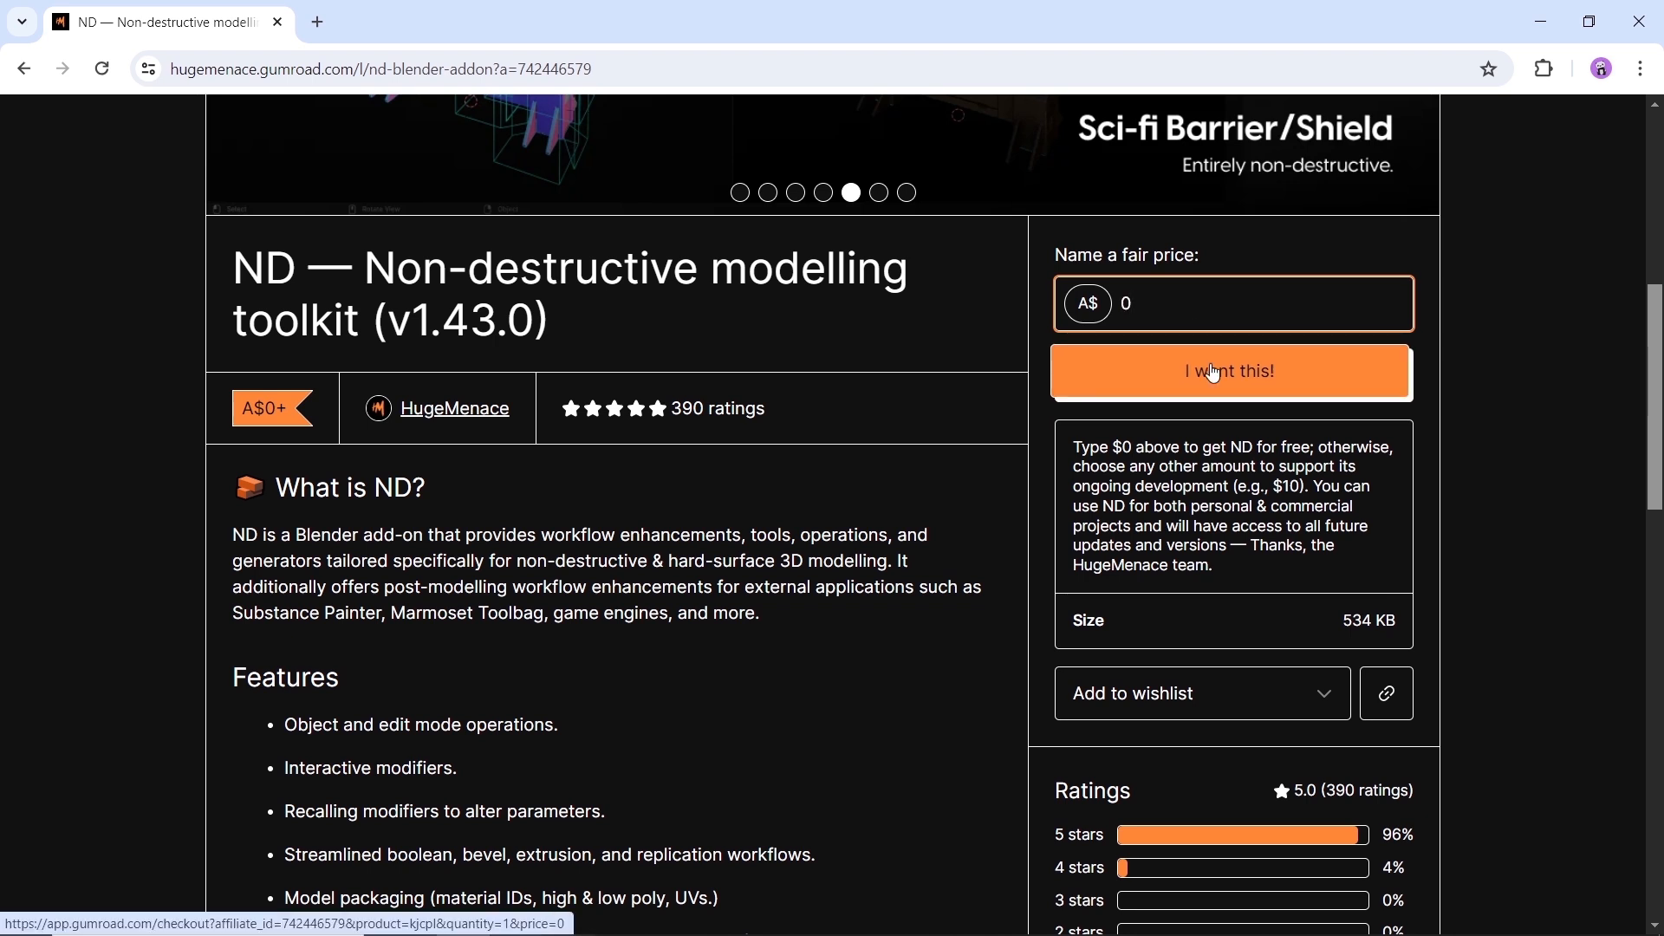
mouse_move(1290, 559)
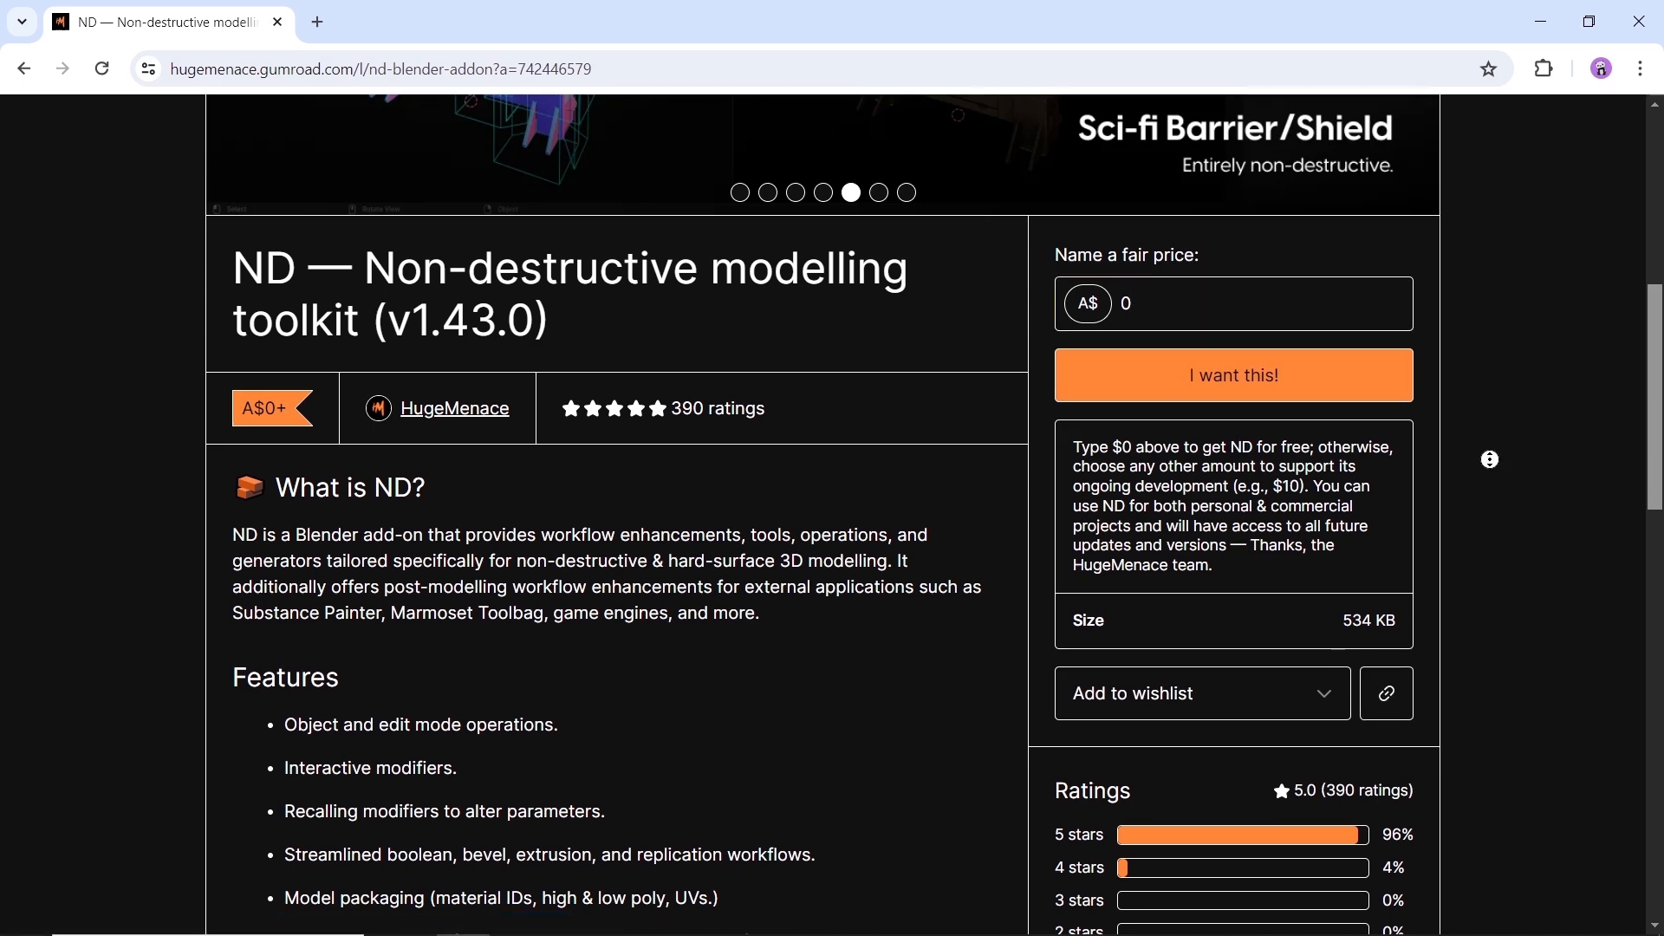
- Scroll through the ND toolkit's features and reviews, then advance its gallery one image
scroll("down", 3)
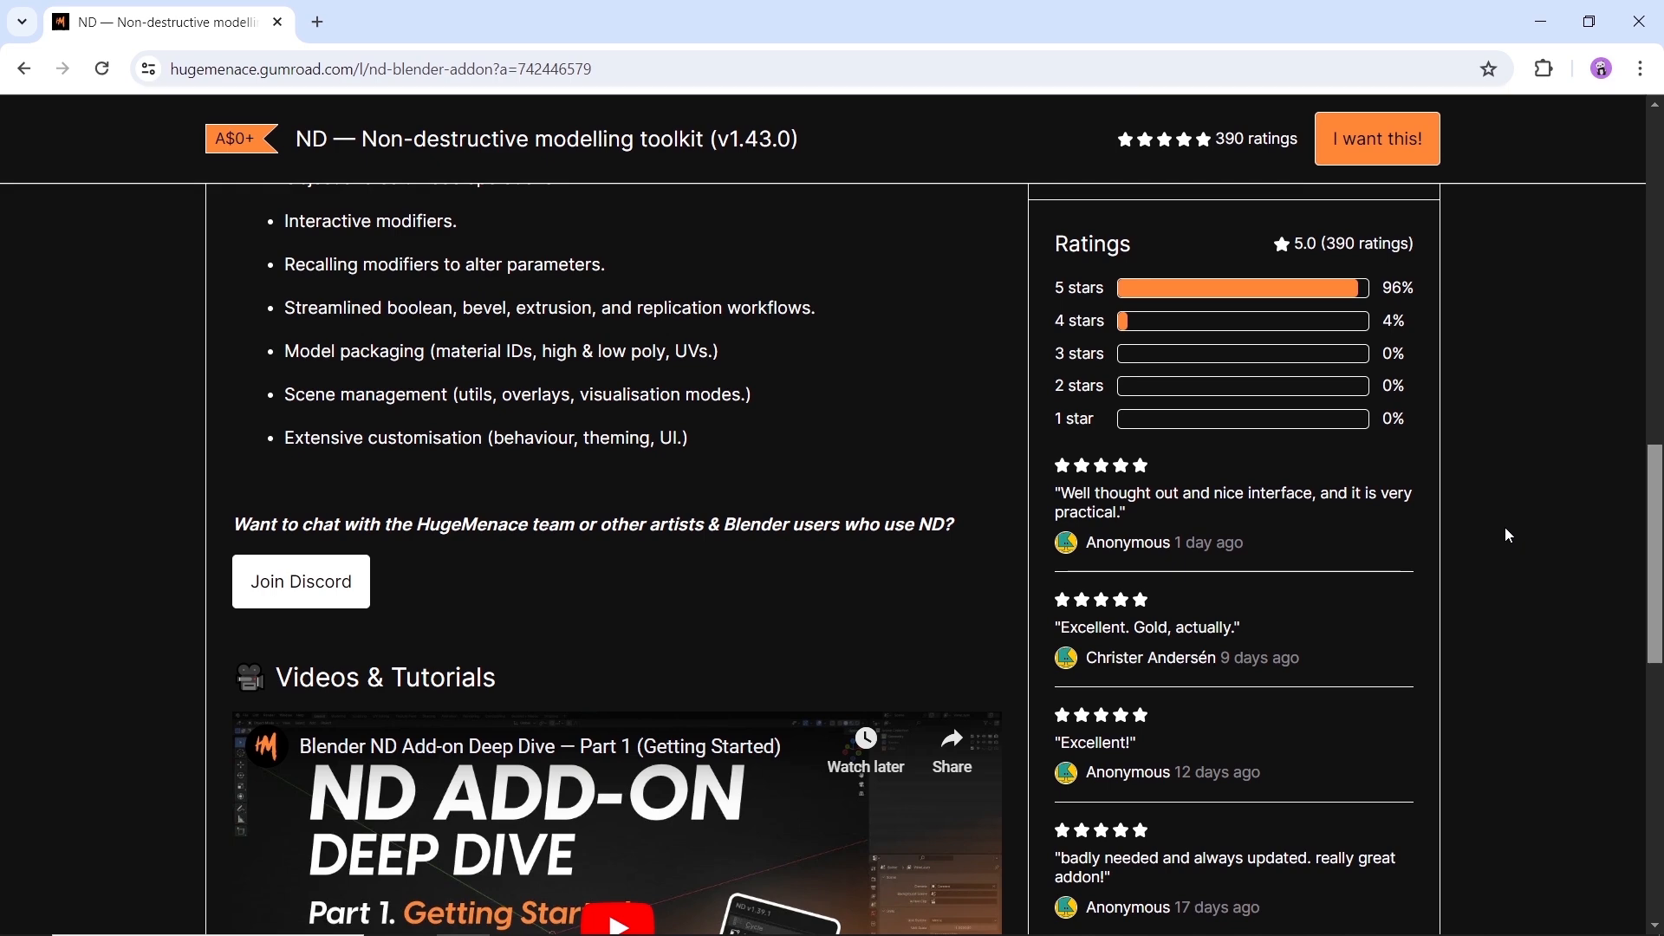
scroll("down", 3)
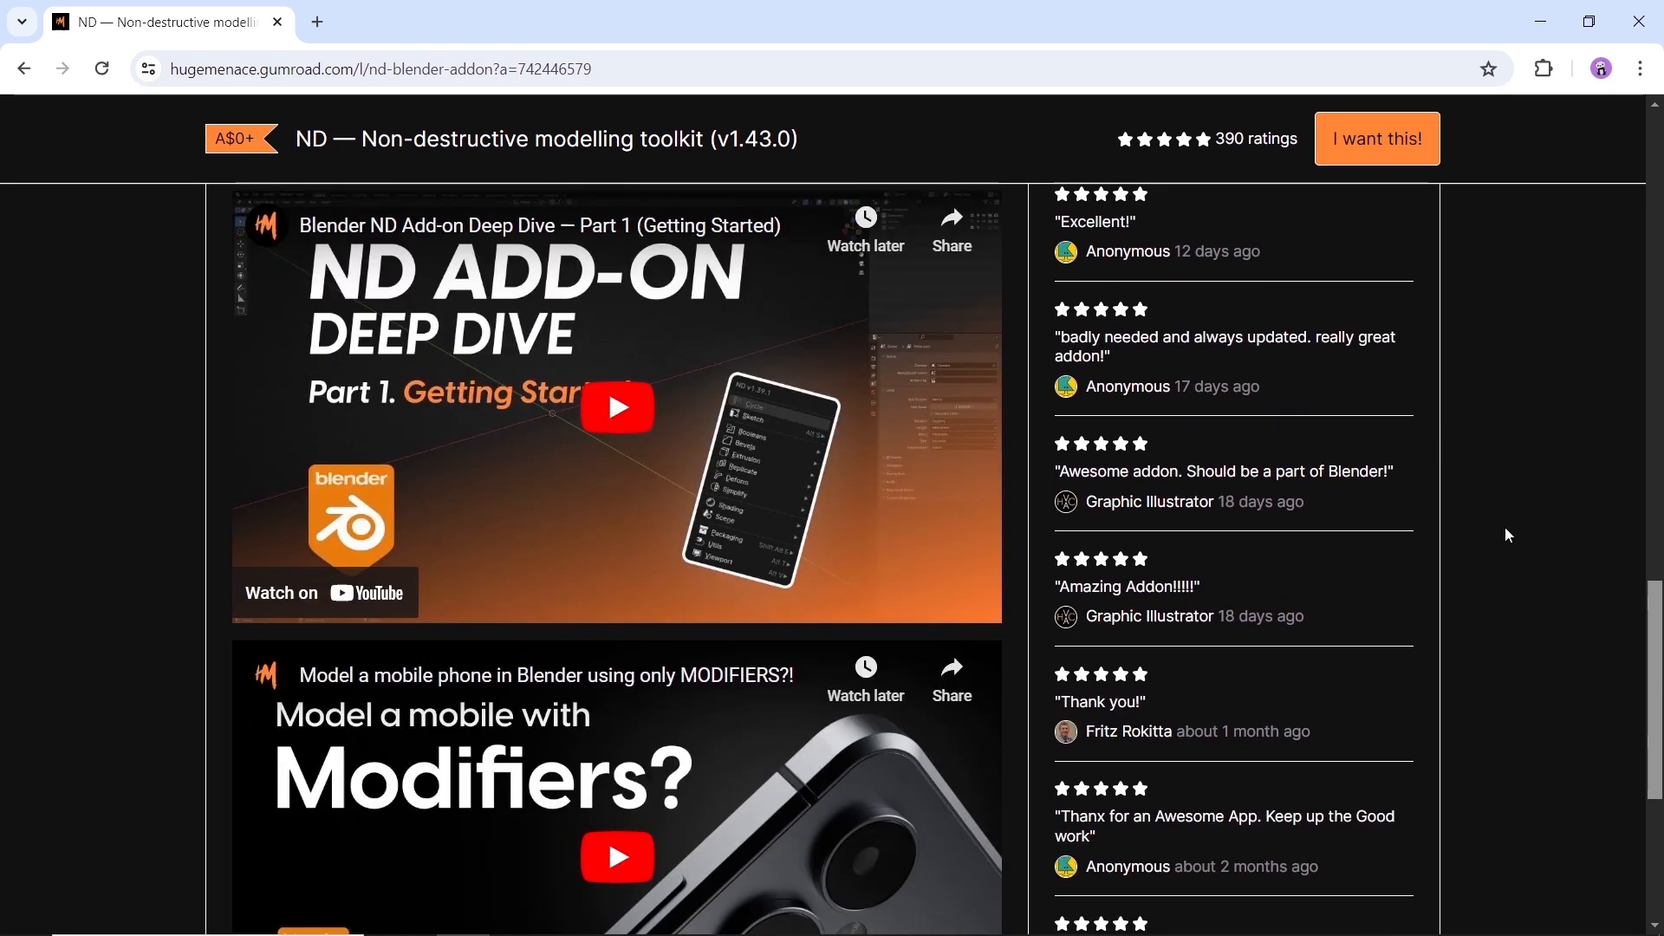
scroll("down", 3)
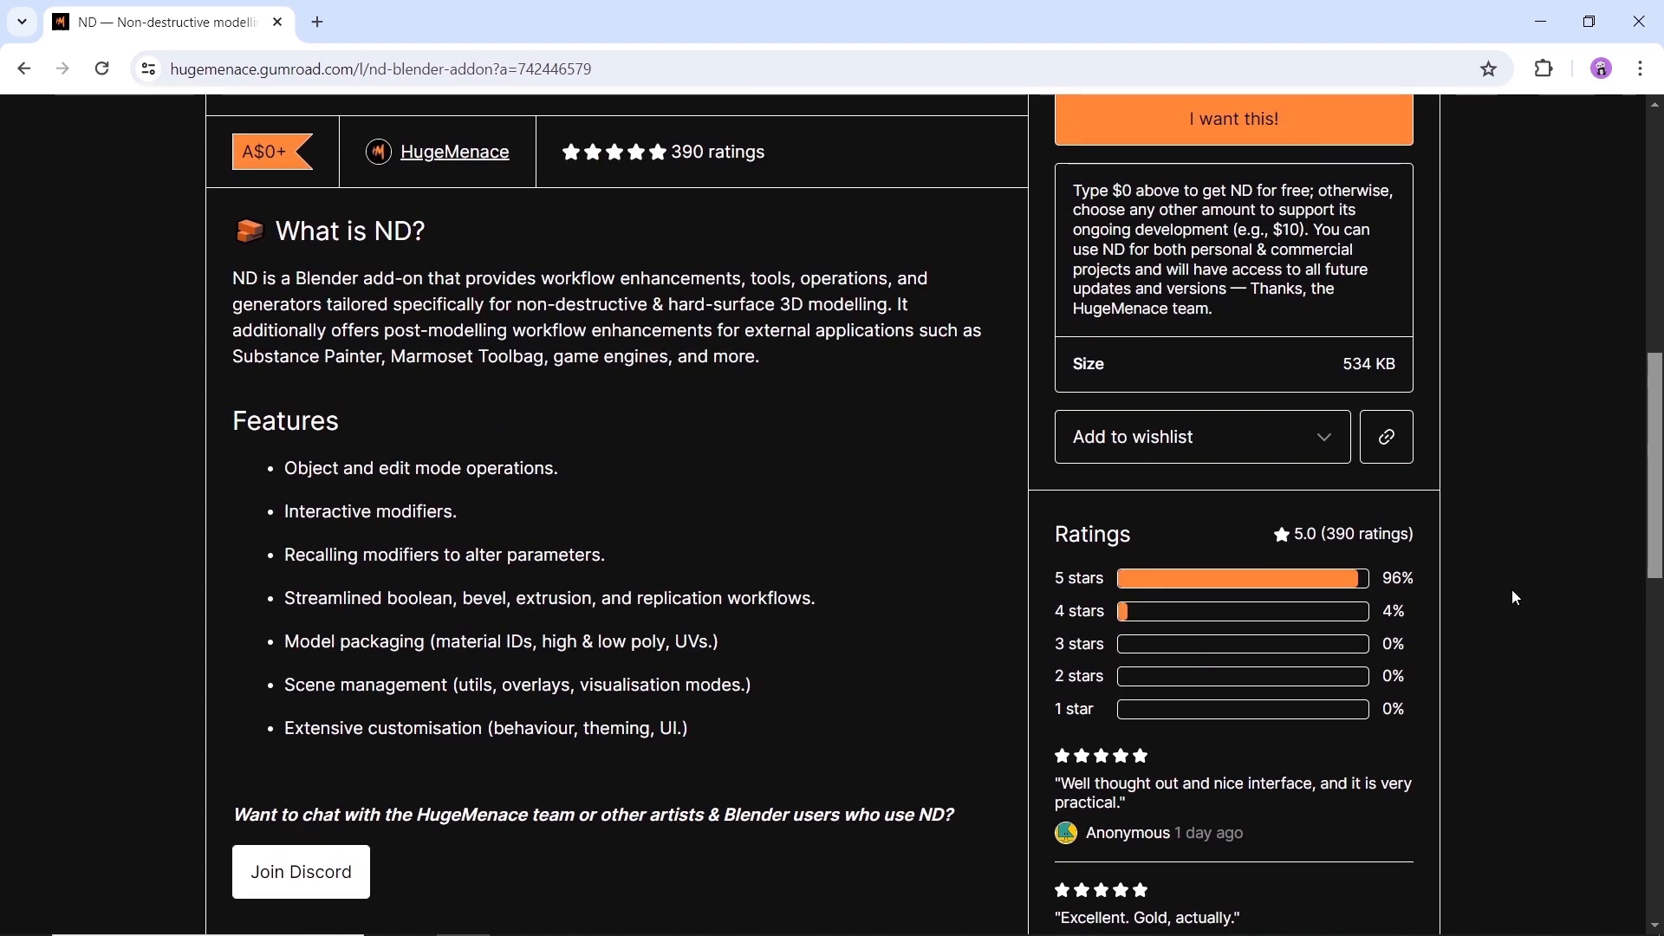
scroll("up", 3)
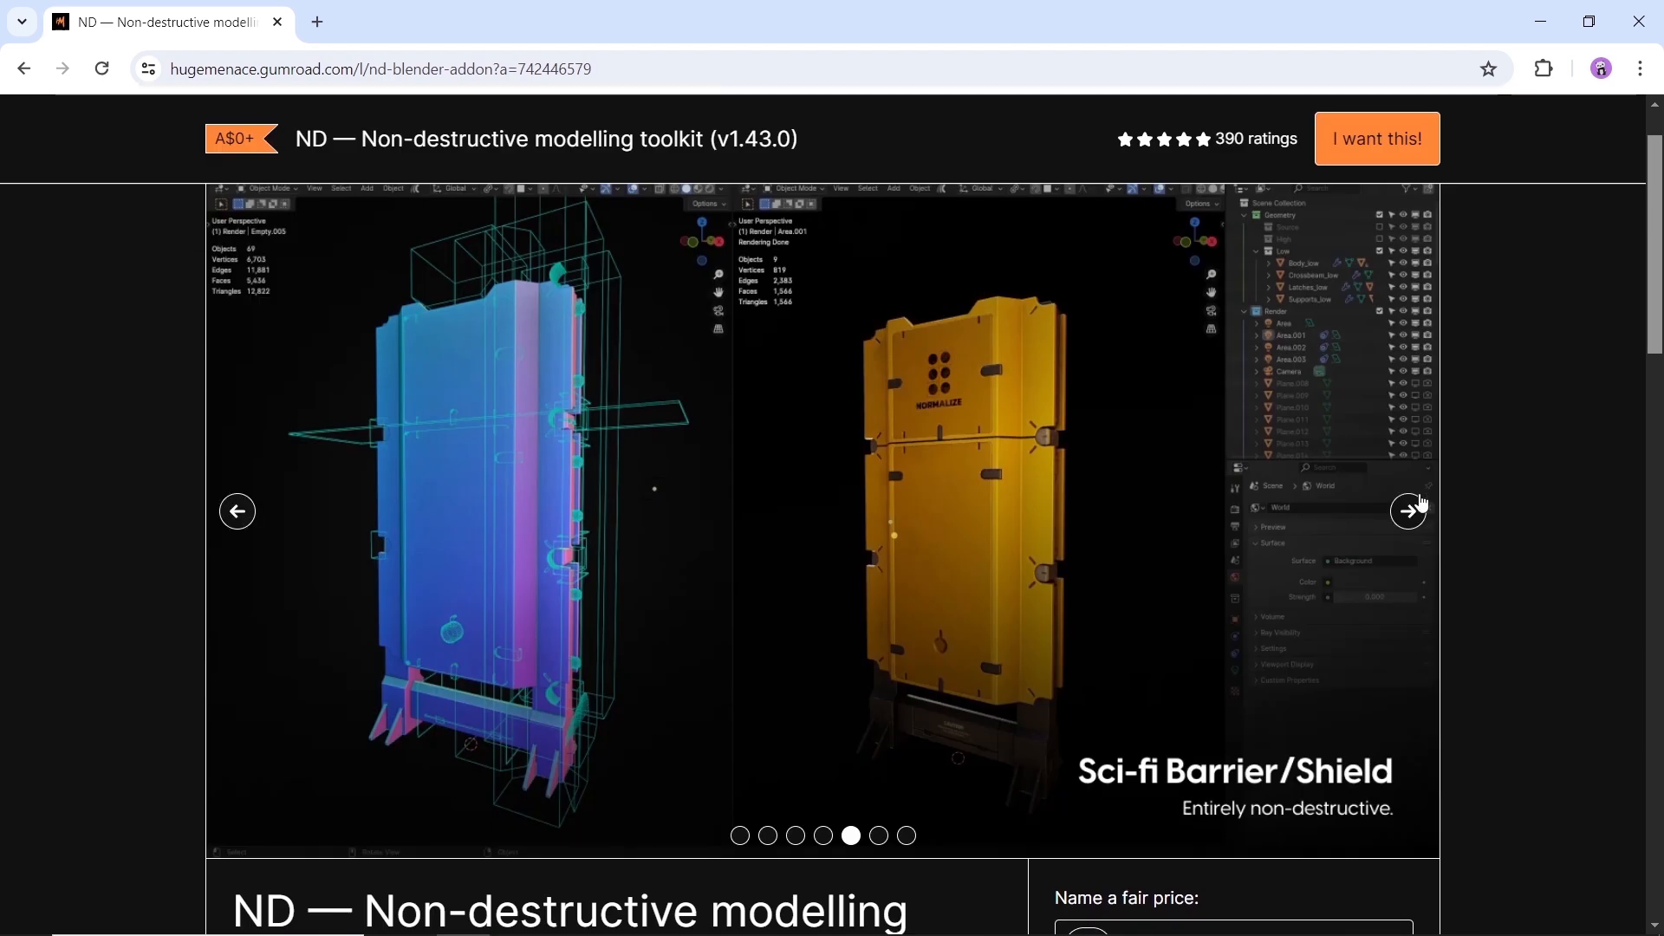
left_click(1409, 510)
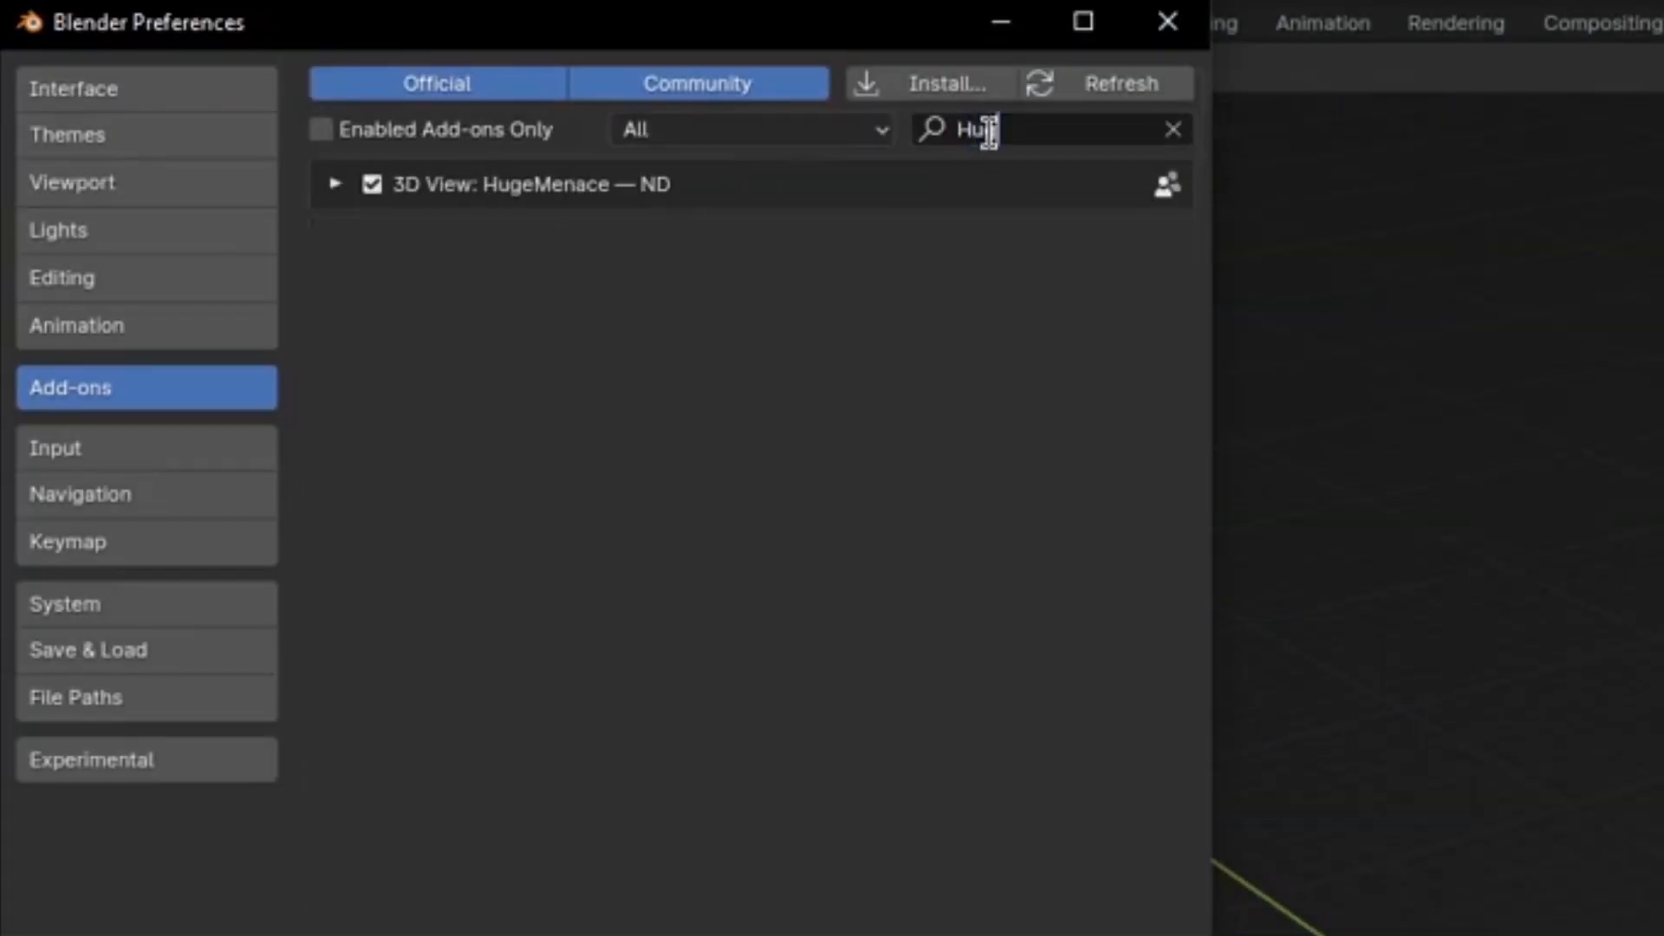
- Search add-ons for 'HugeMenace', then run Kushiro Quad Swords and Attach Align on the cubes
left_click(334, 184)
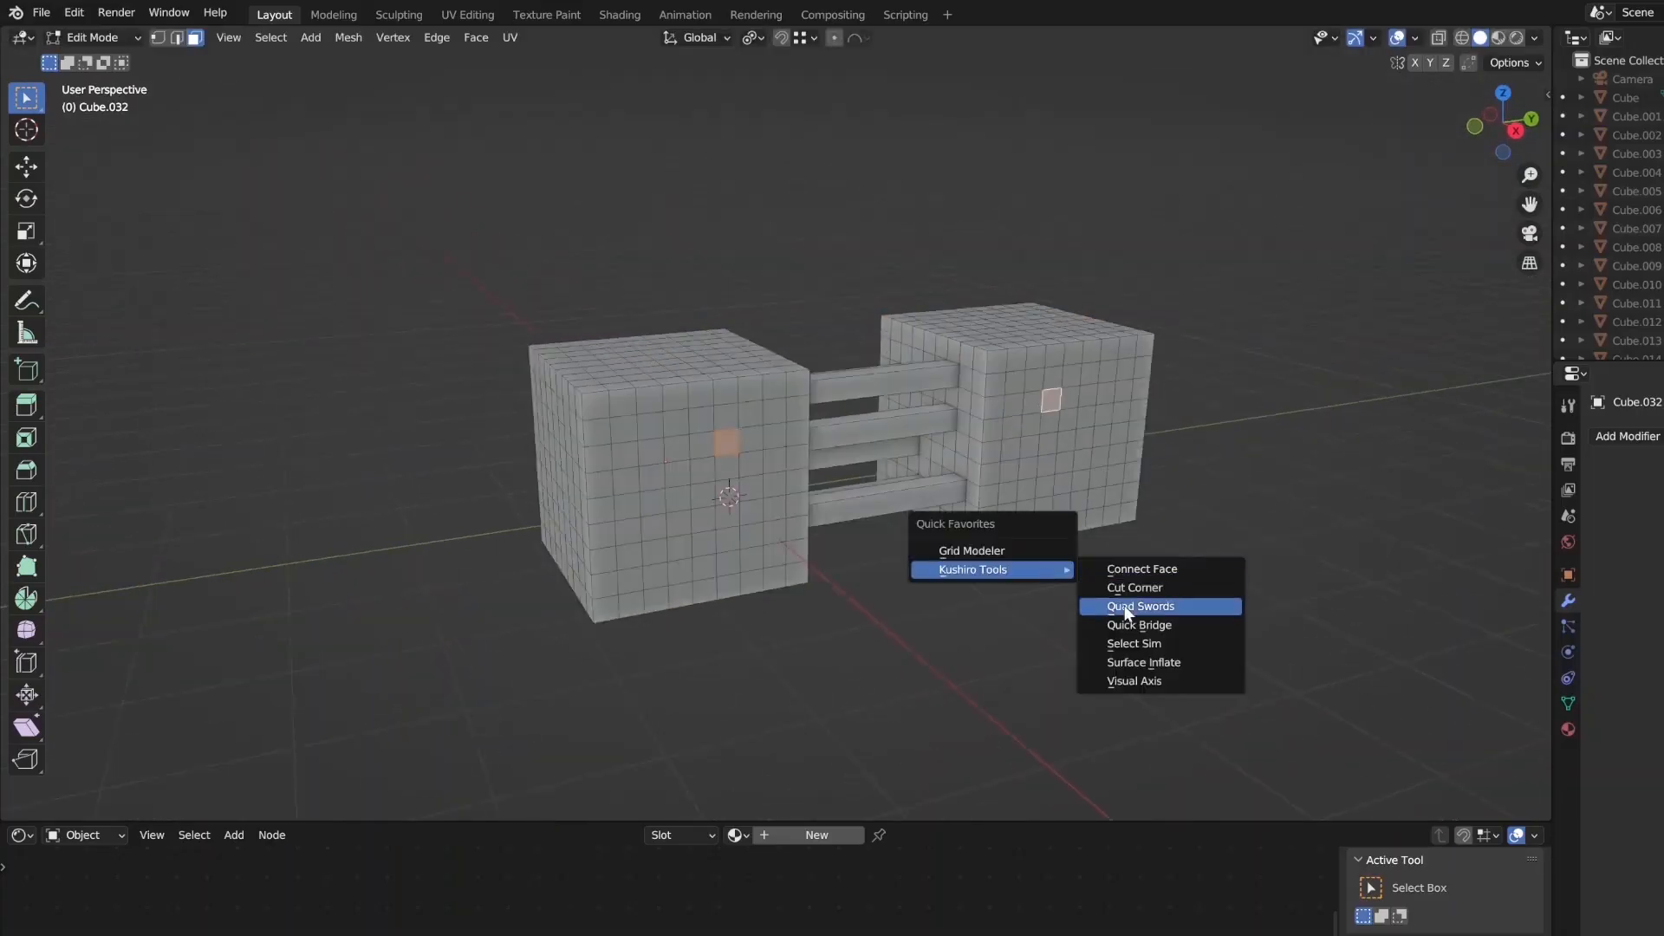
left_click(1143, 663)
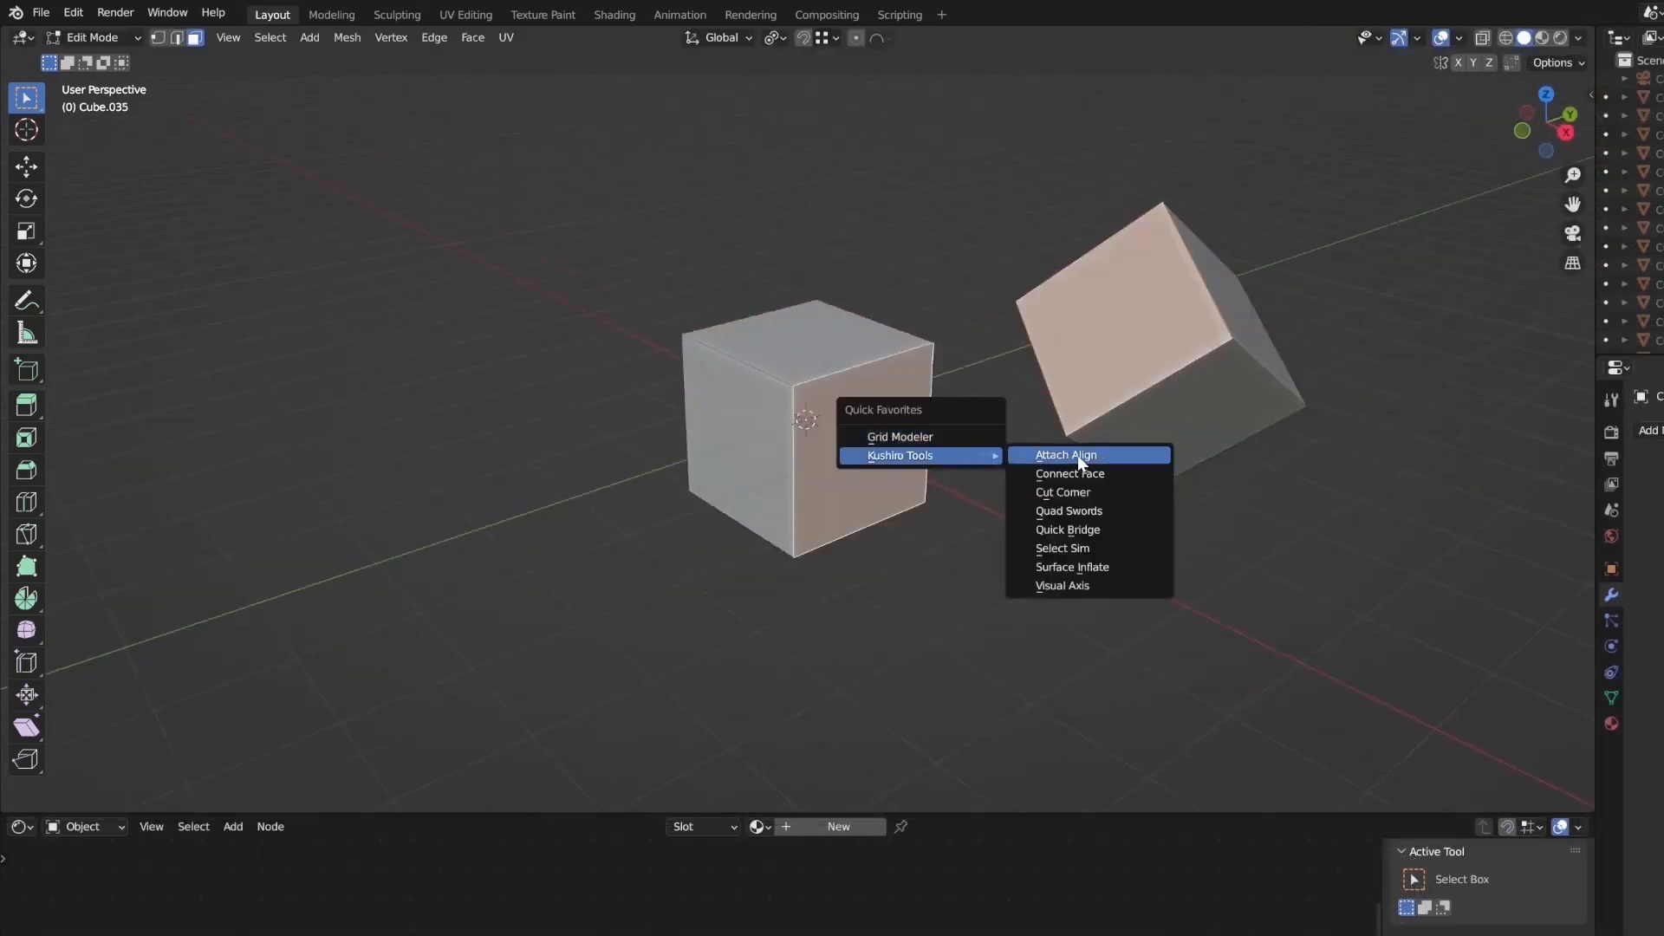
left_click(1070, 455)
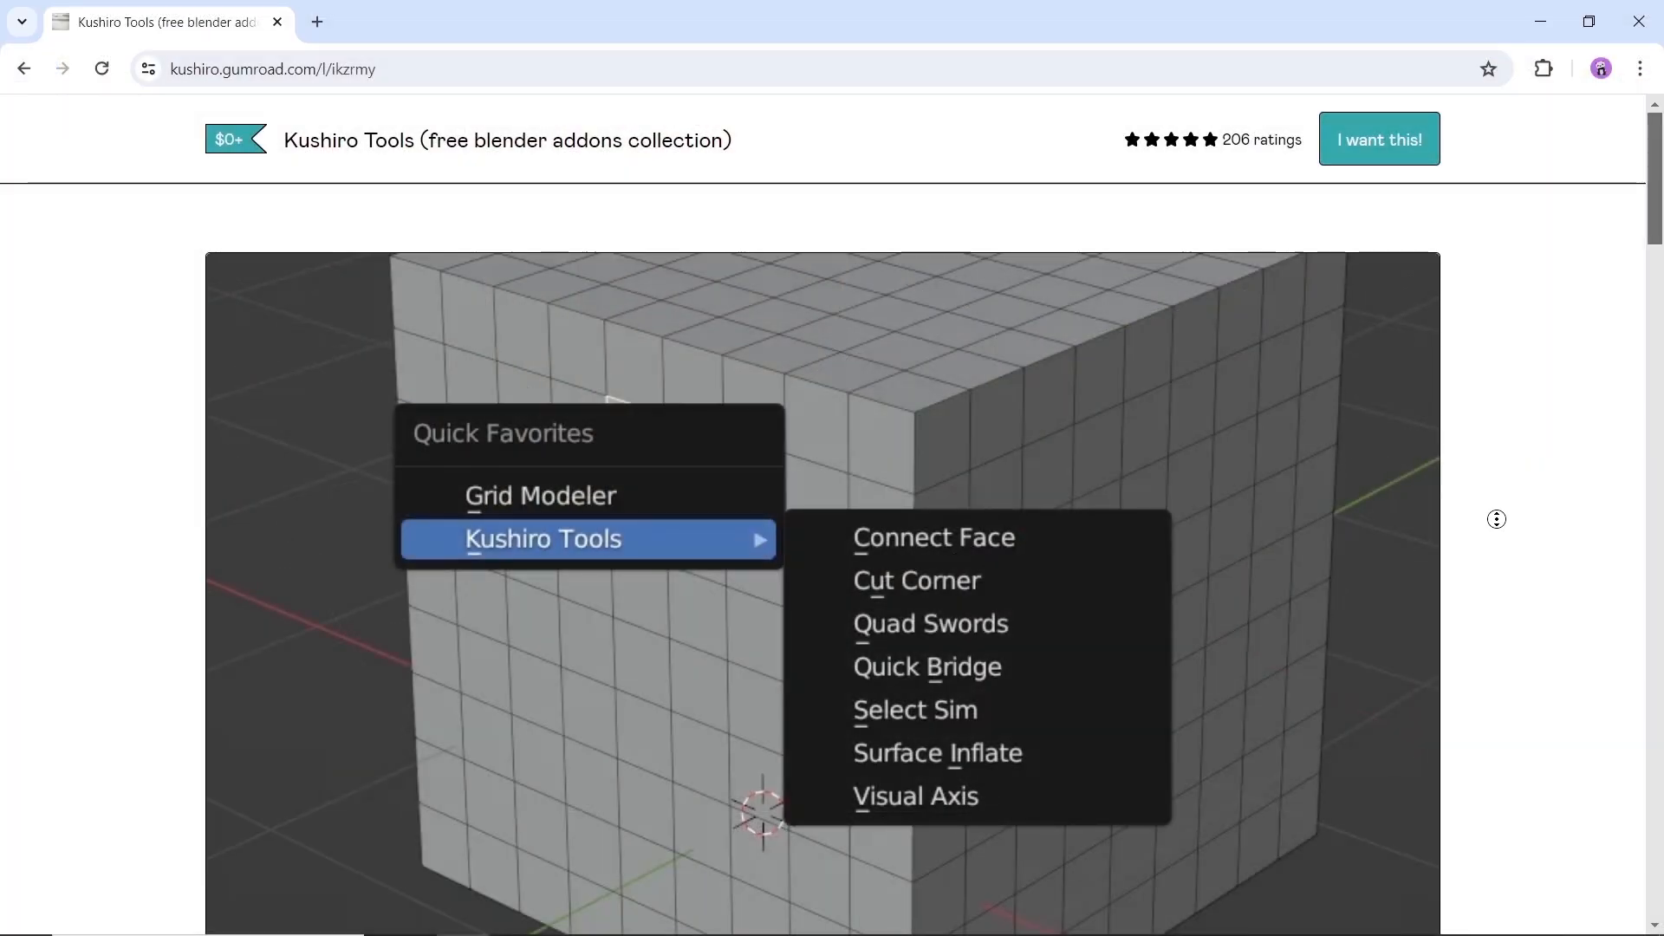
- Enter a fair price of 0 for Kushiro Tools and choose 'I want this!'
scroll("down", 3)
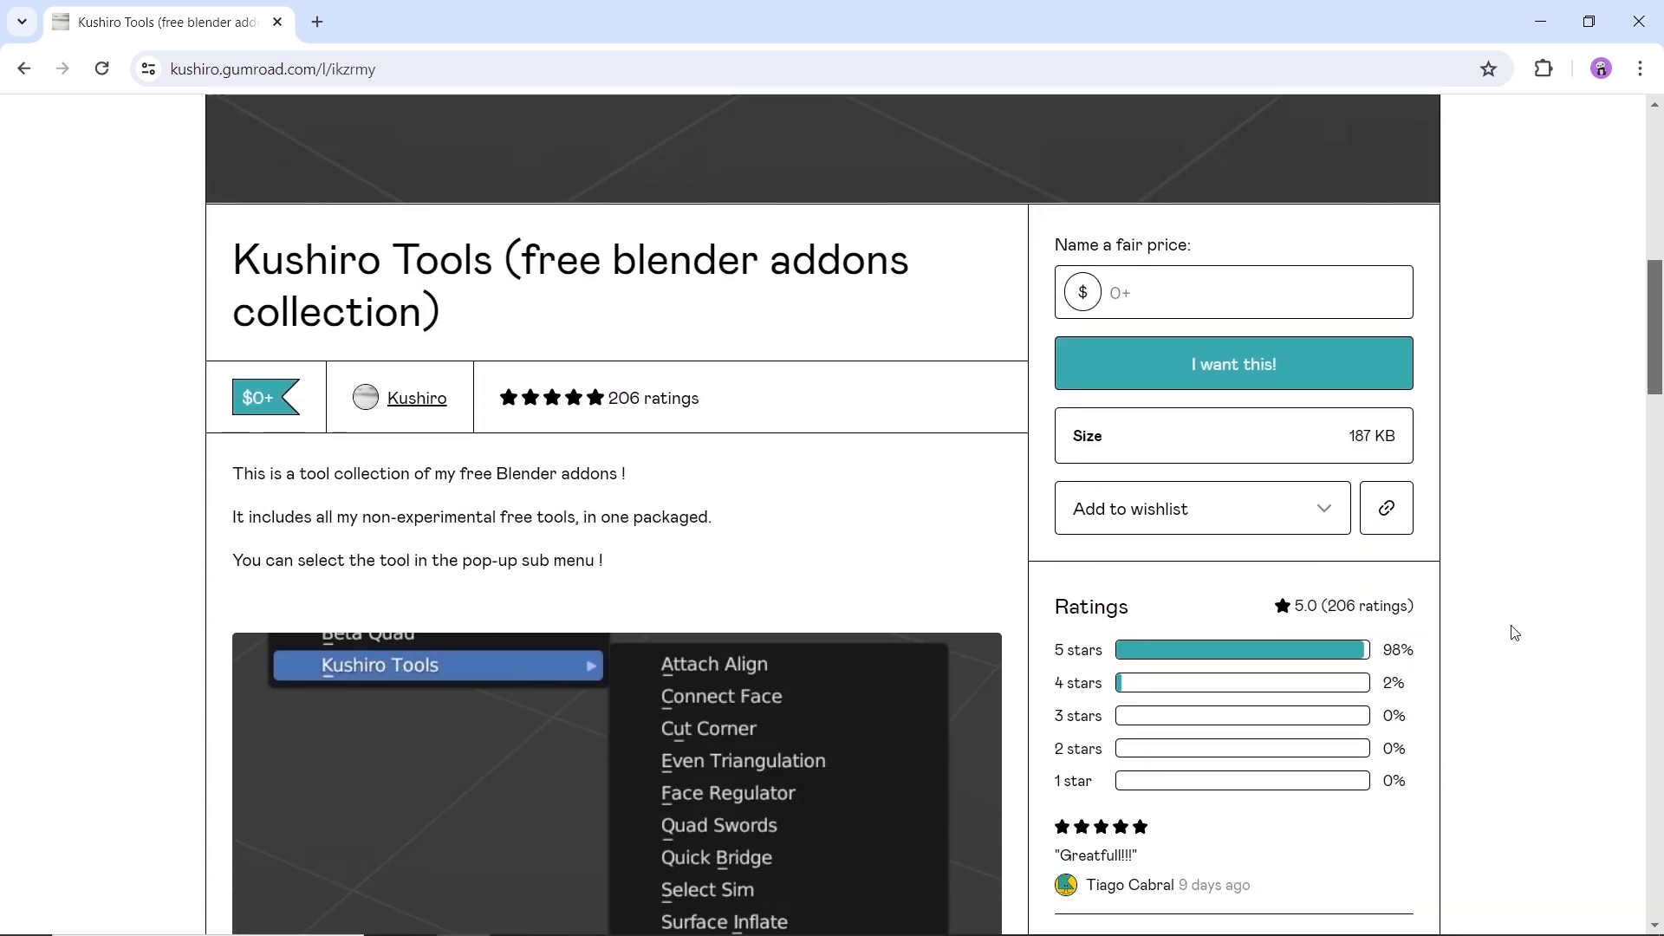
scroll("down", 3)
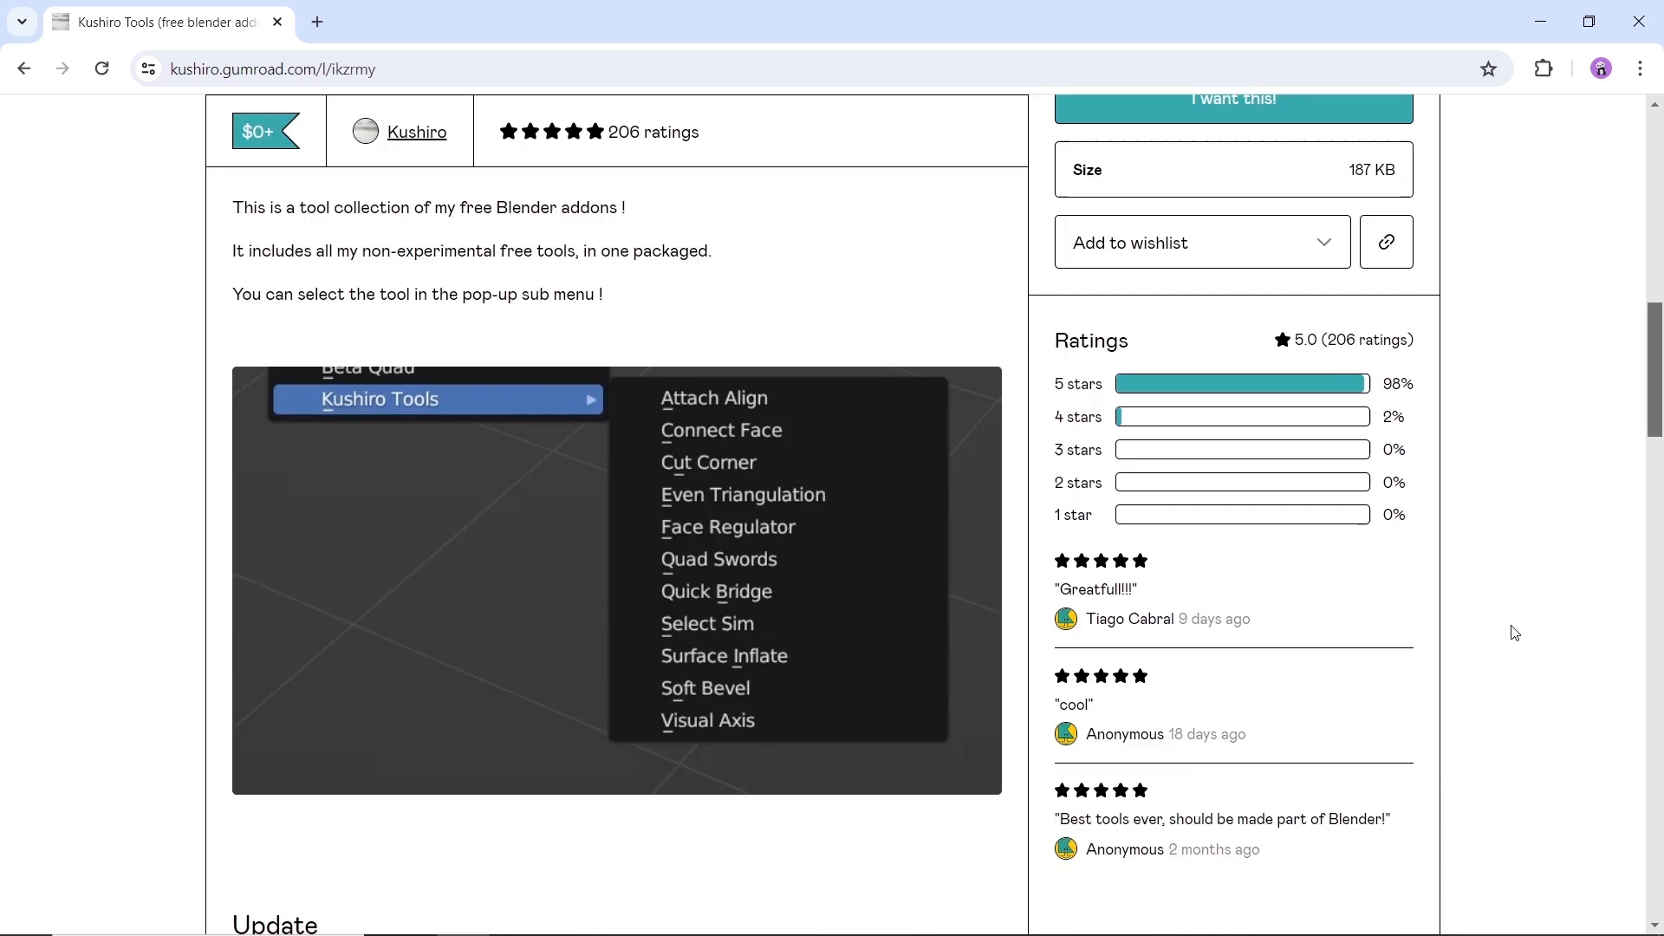
scroll("down", 3)
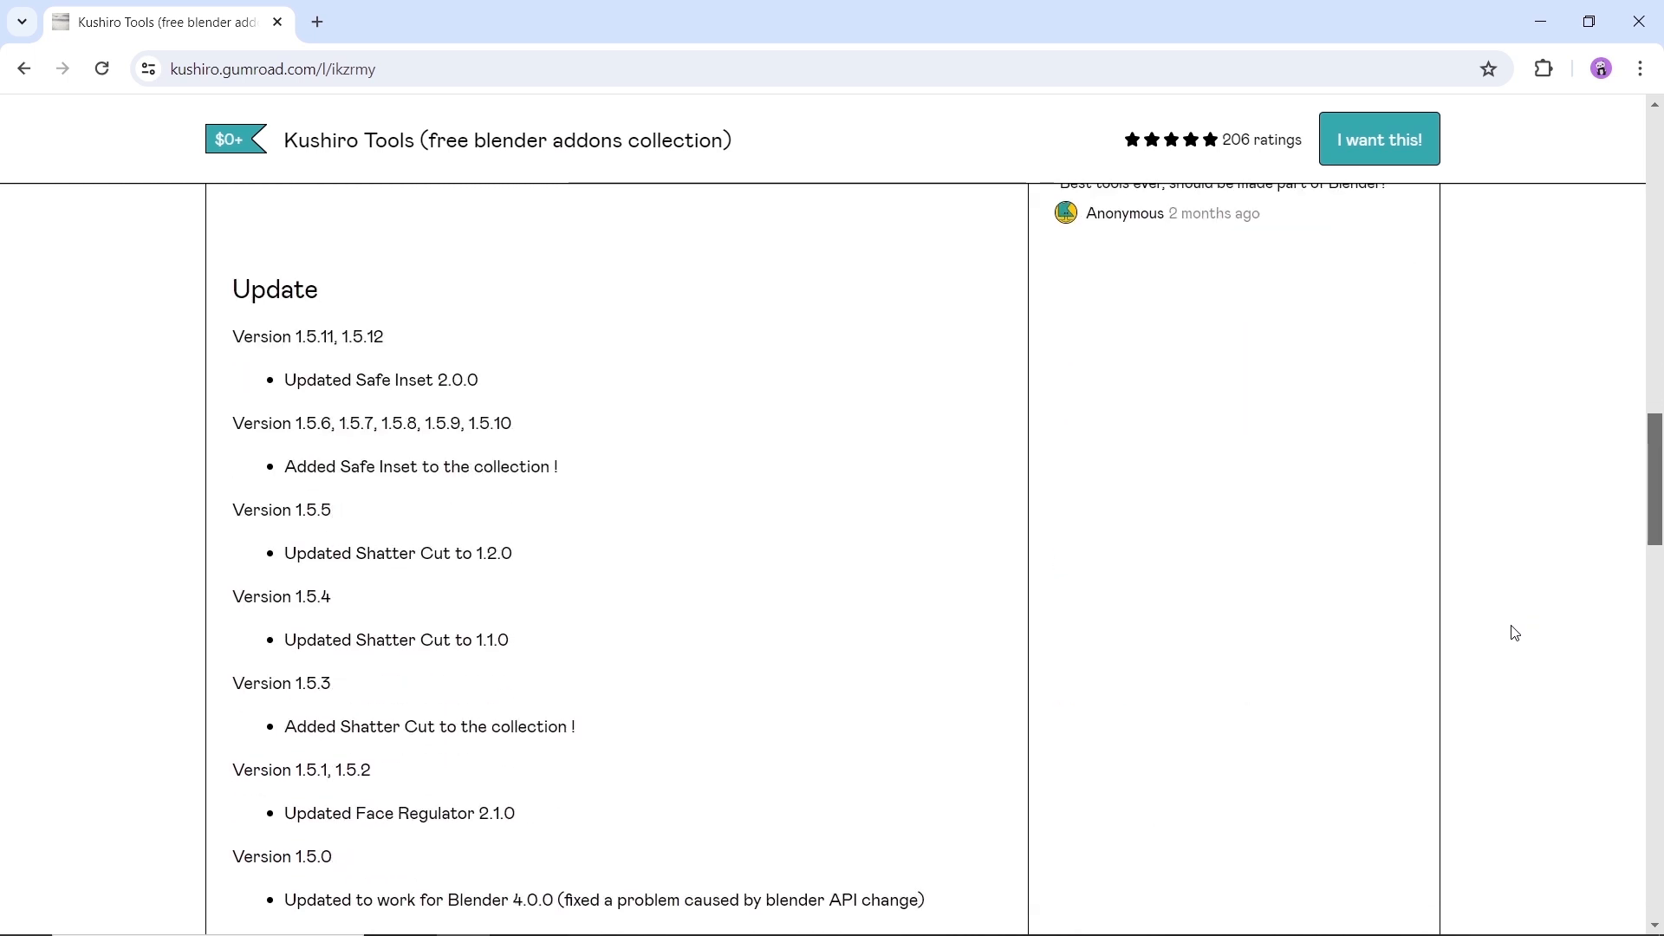
scroll("up", 3)
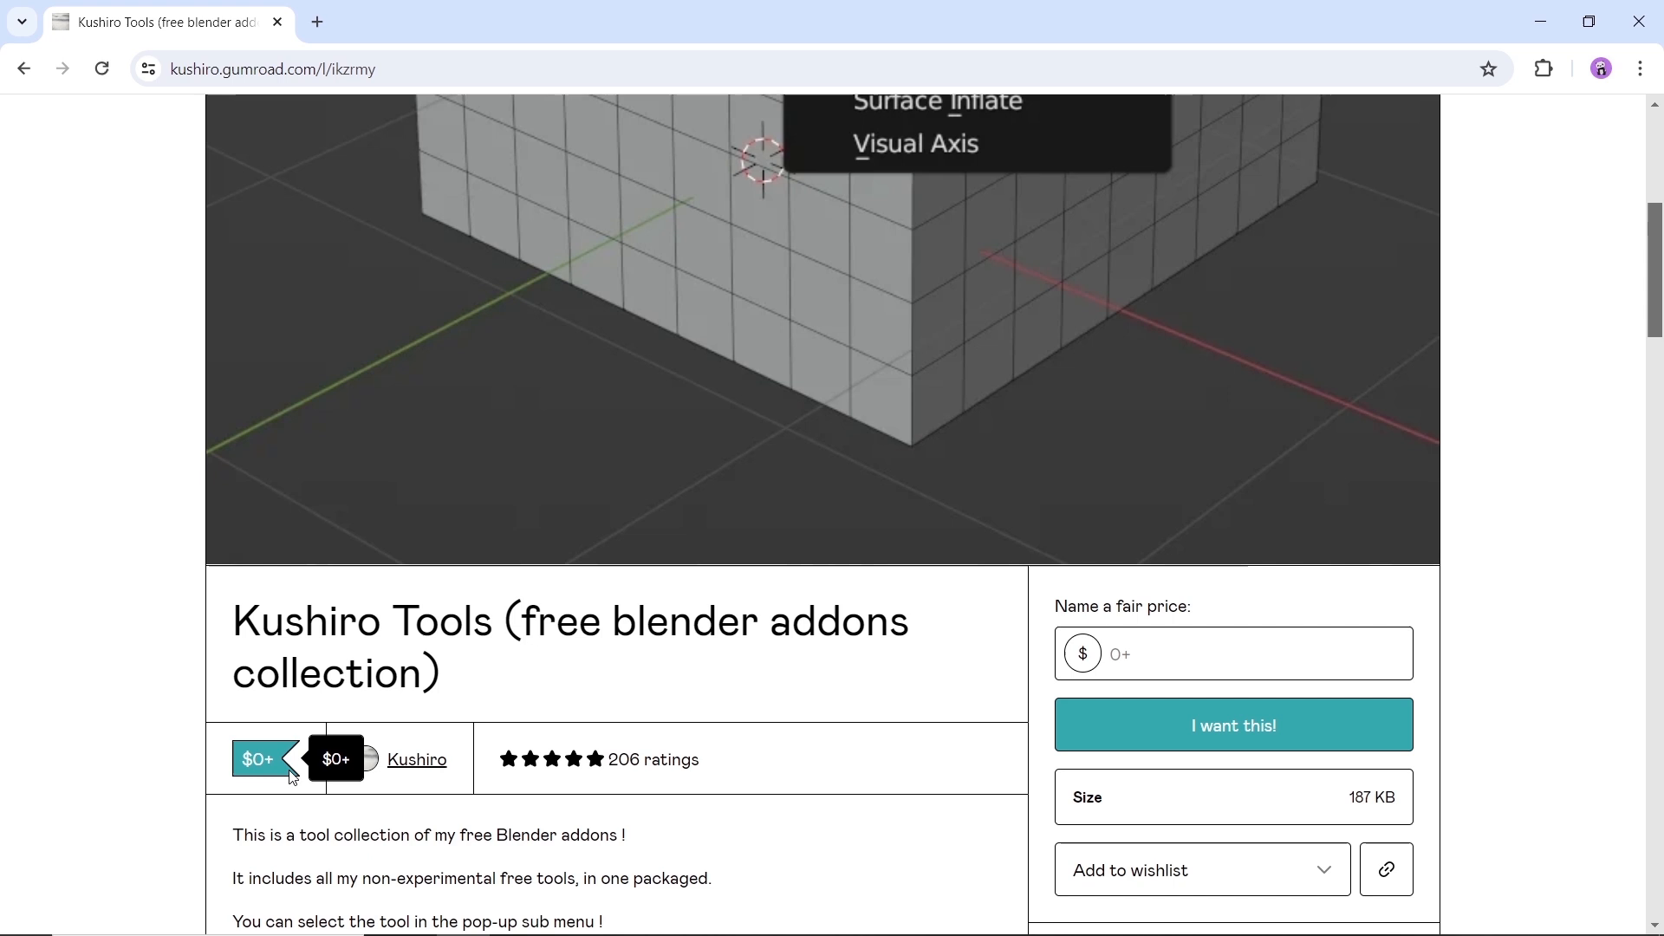
left_click(1234, 653)
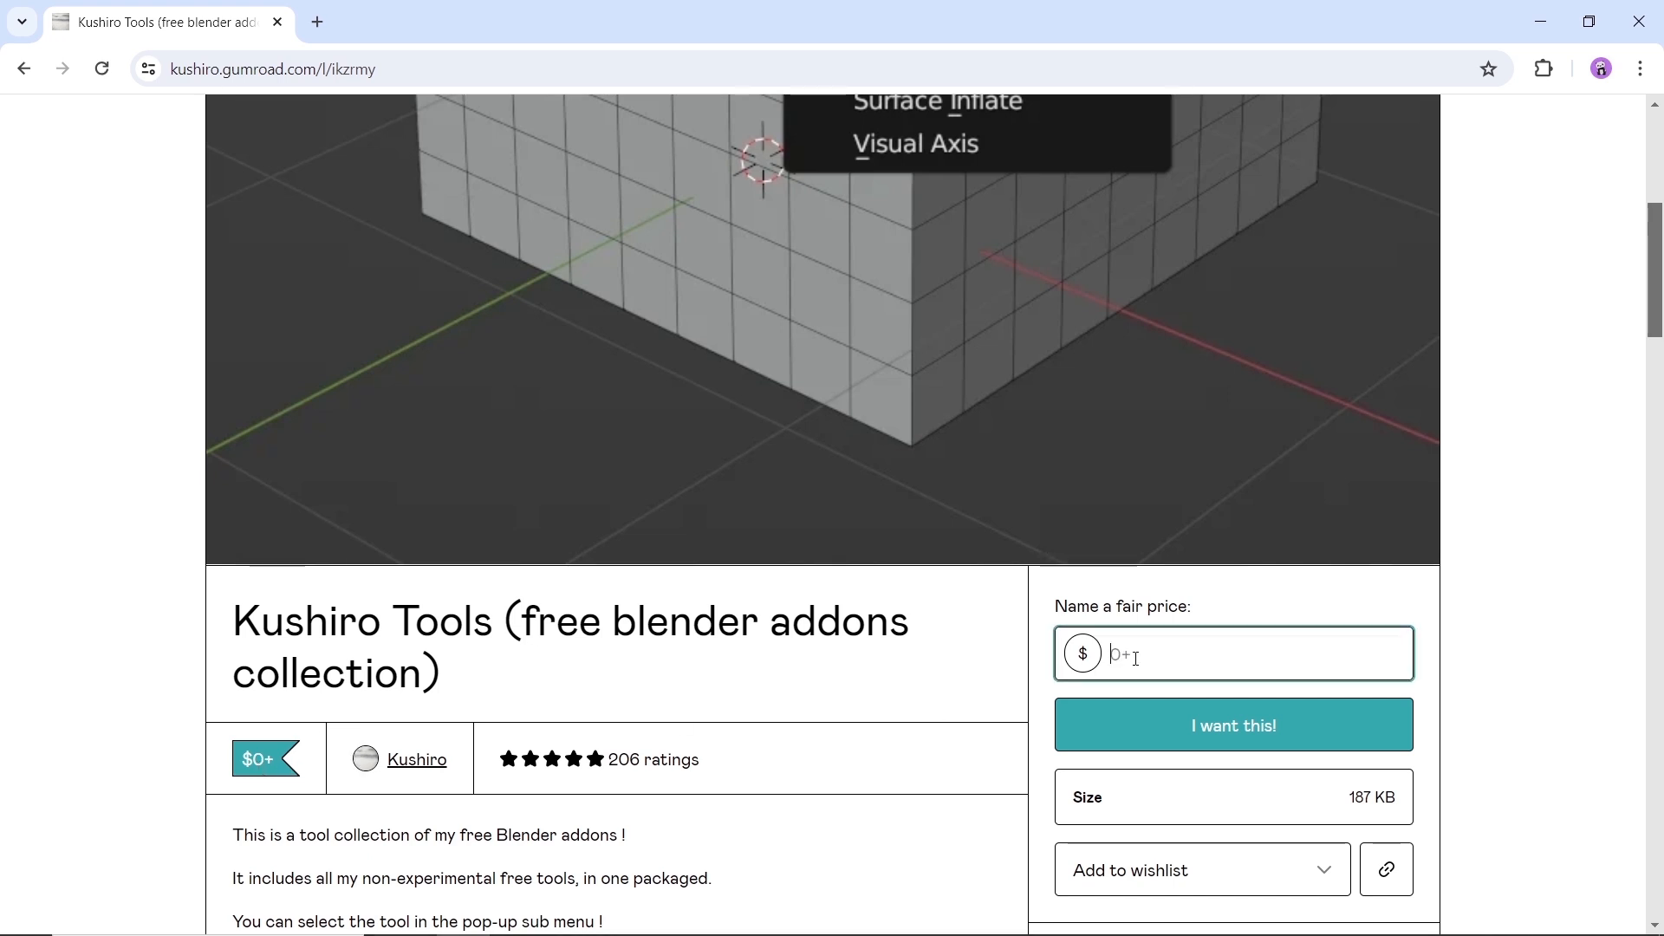
left_click(1233, 724)
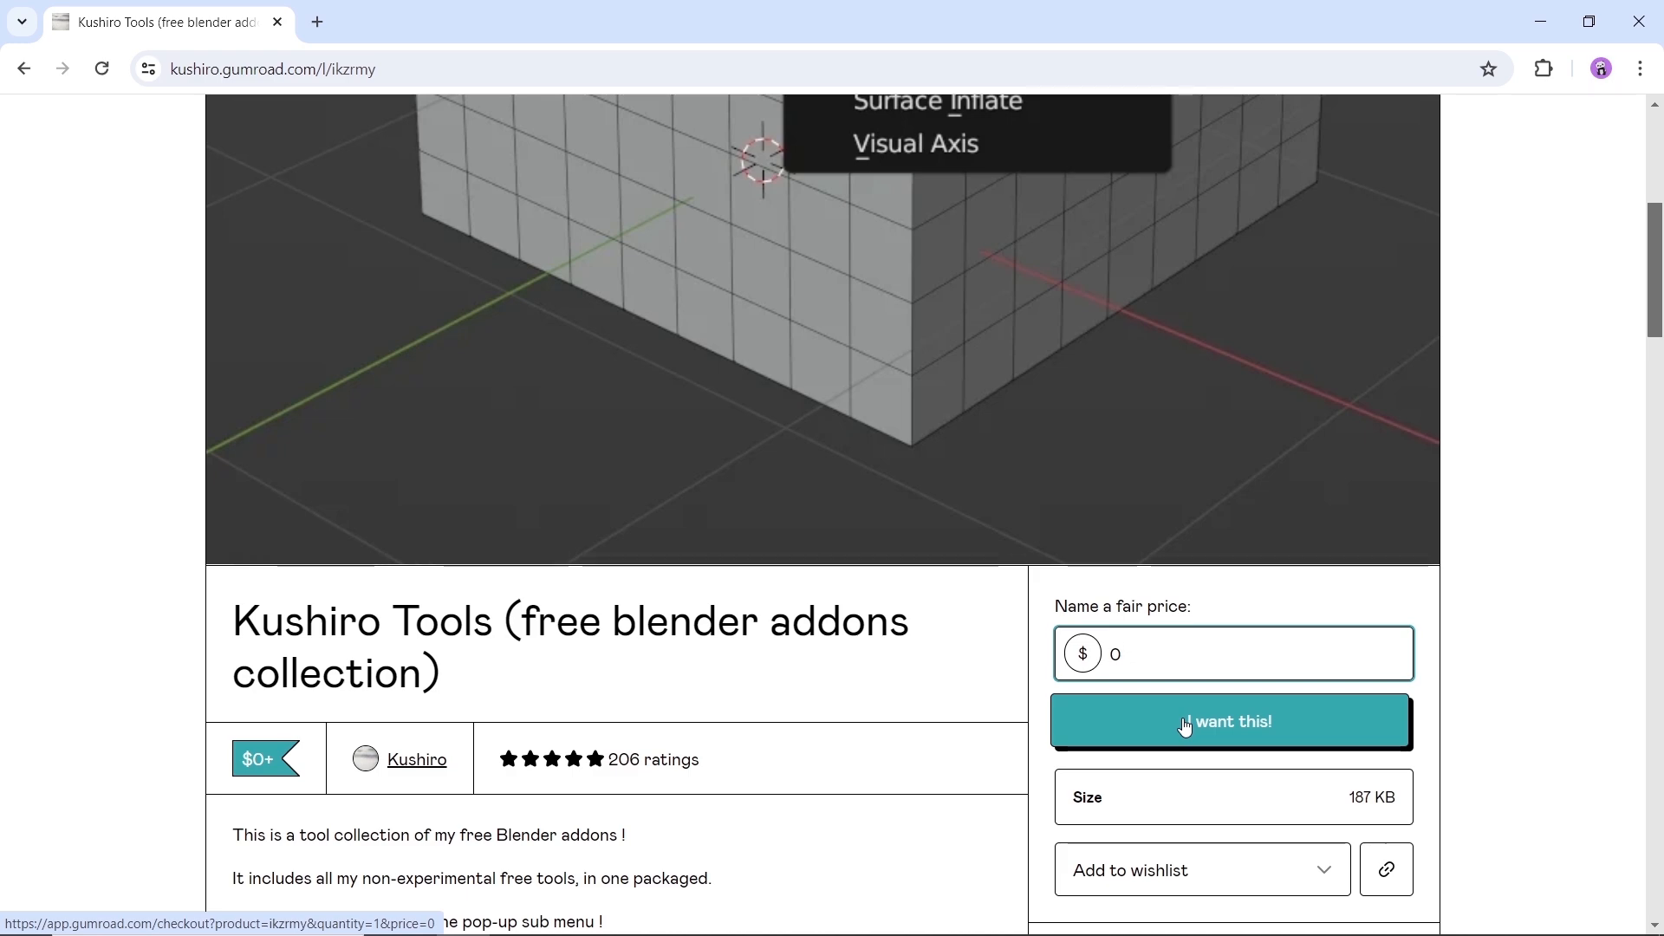
left_click(416, 759)
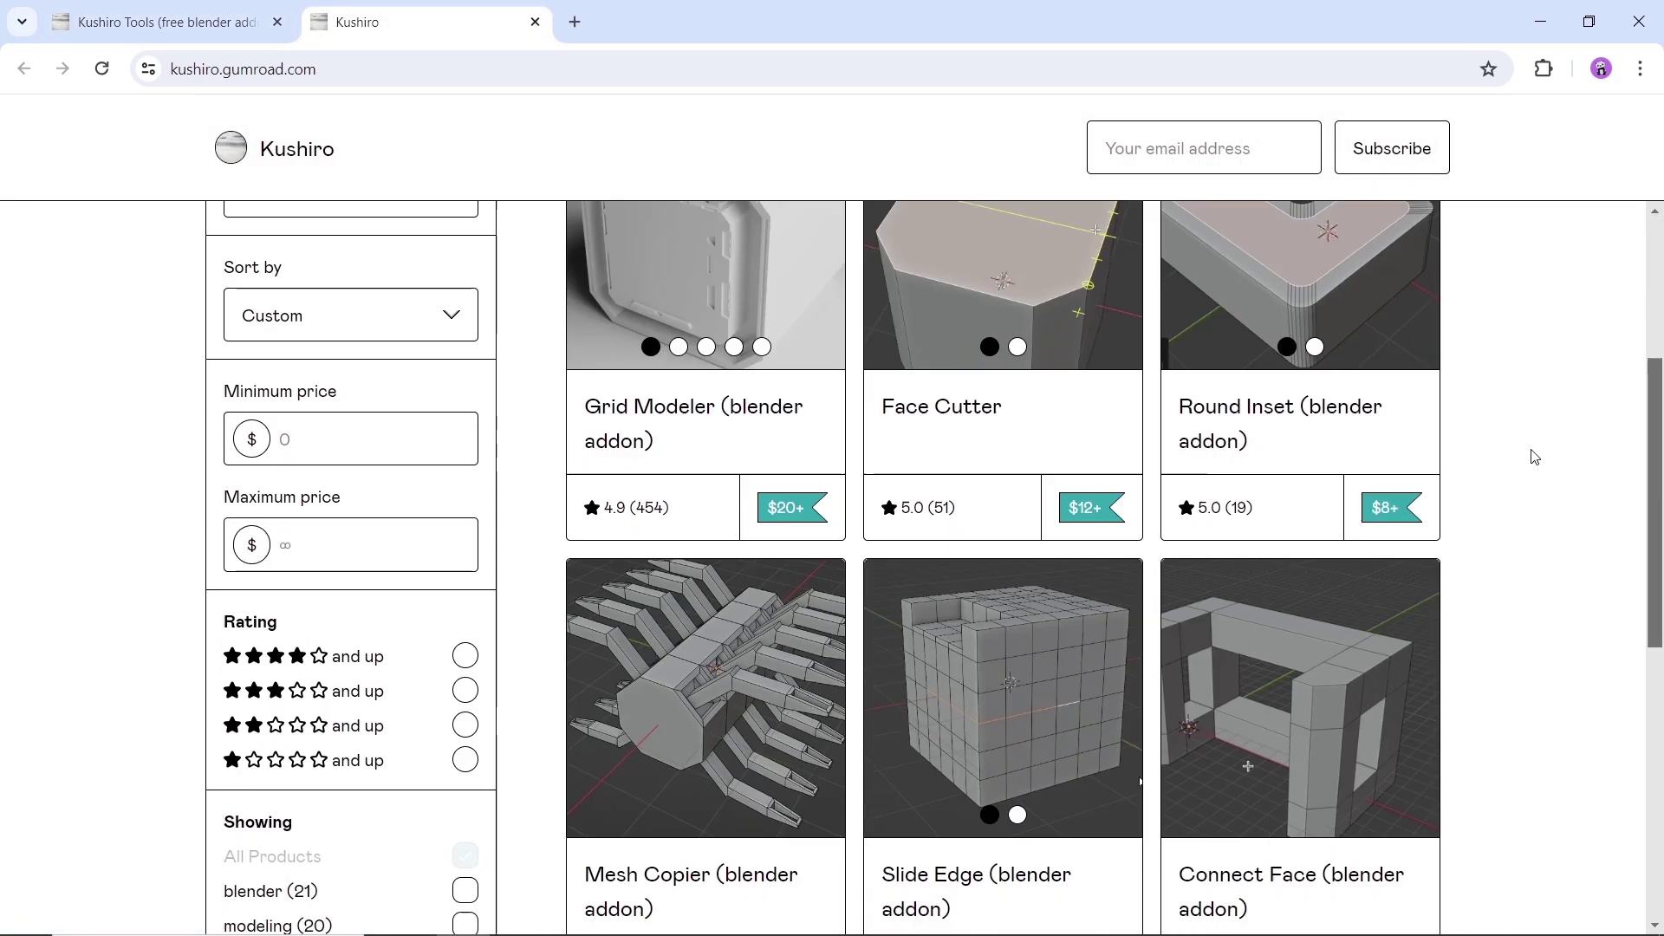
- Scroll through the Kushiro store's grid of Blender add-ons in the new tab
scroll("down", 3)
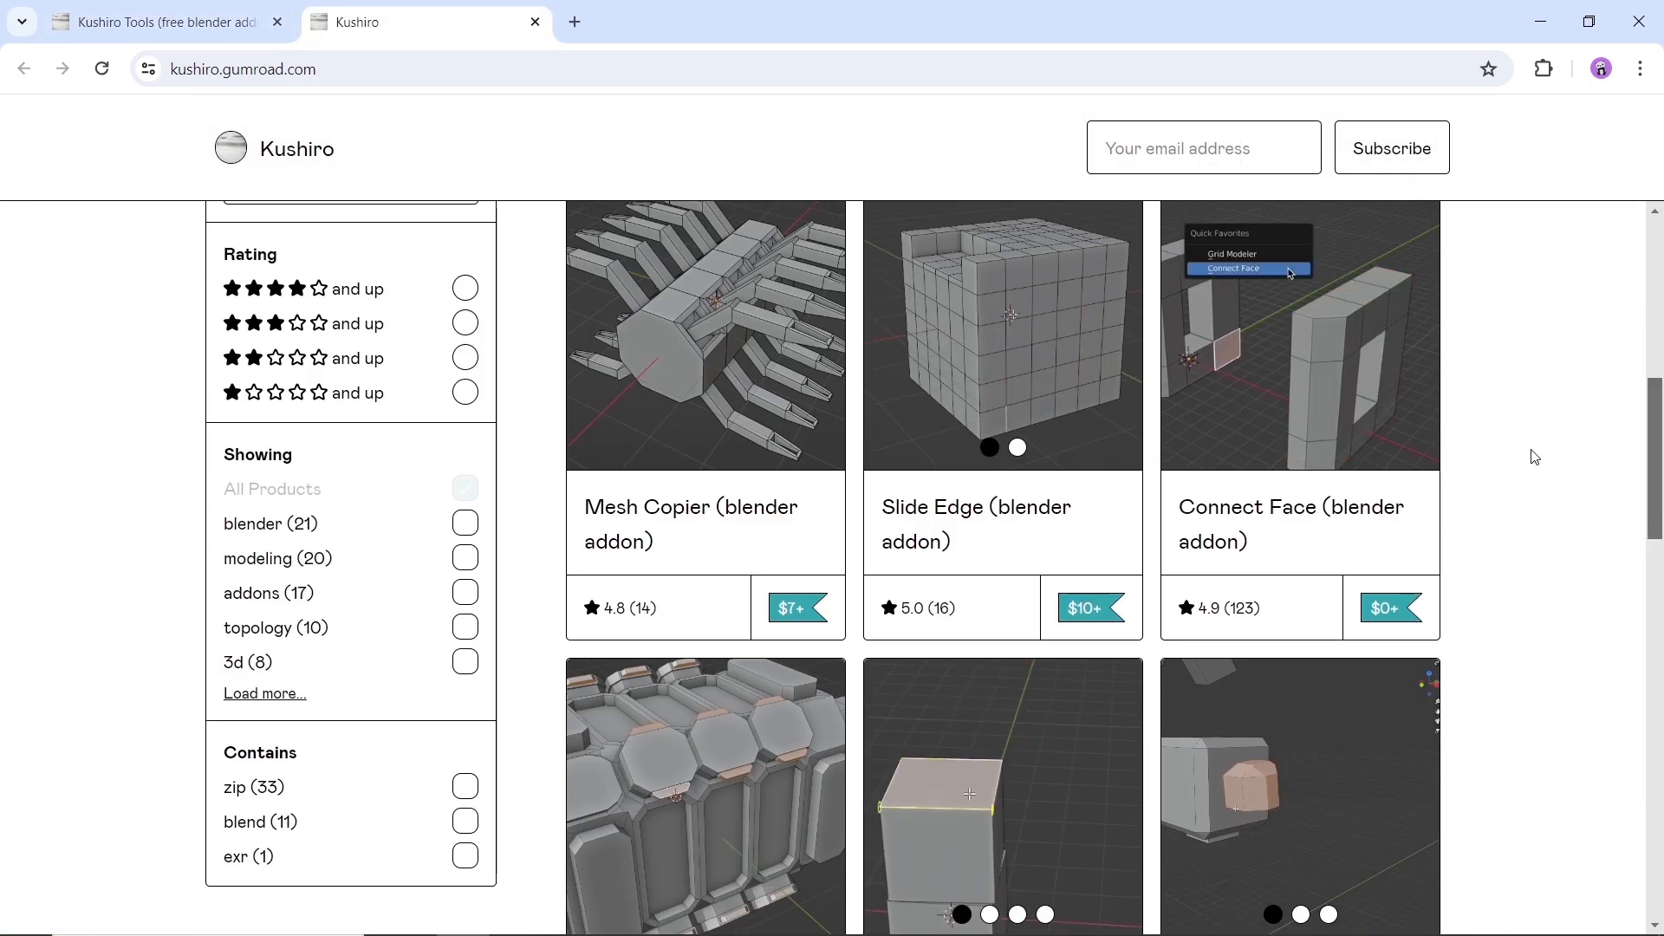
scroll("down", 3)
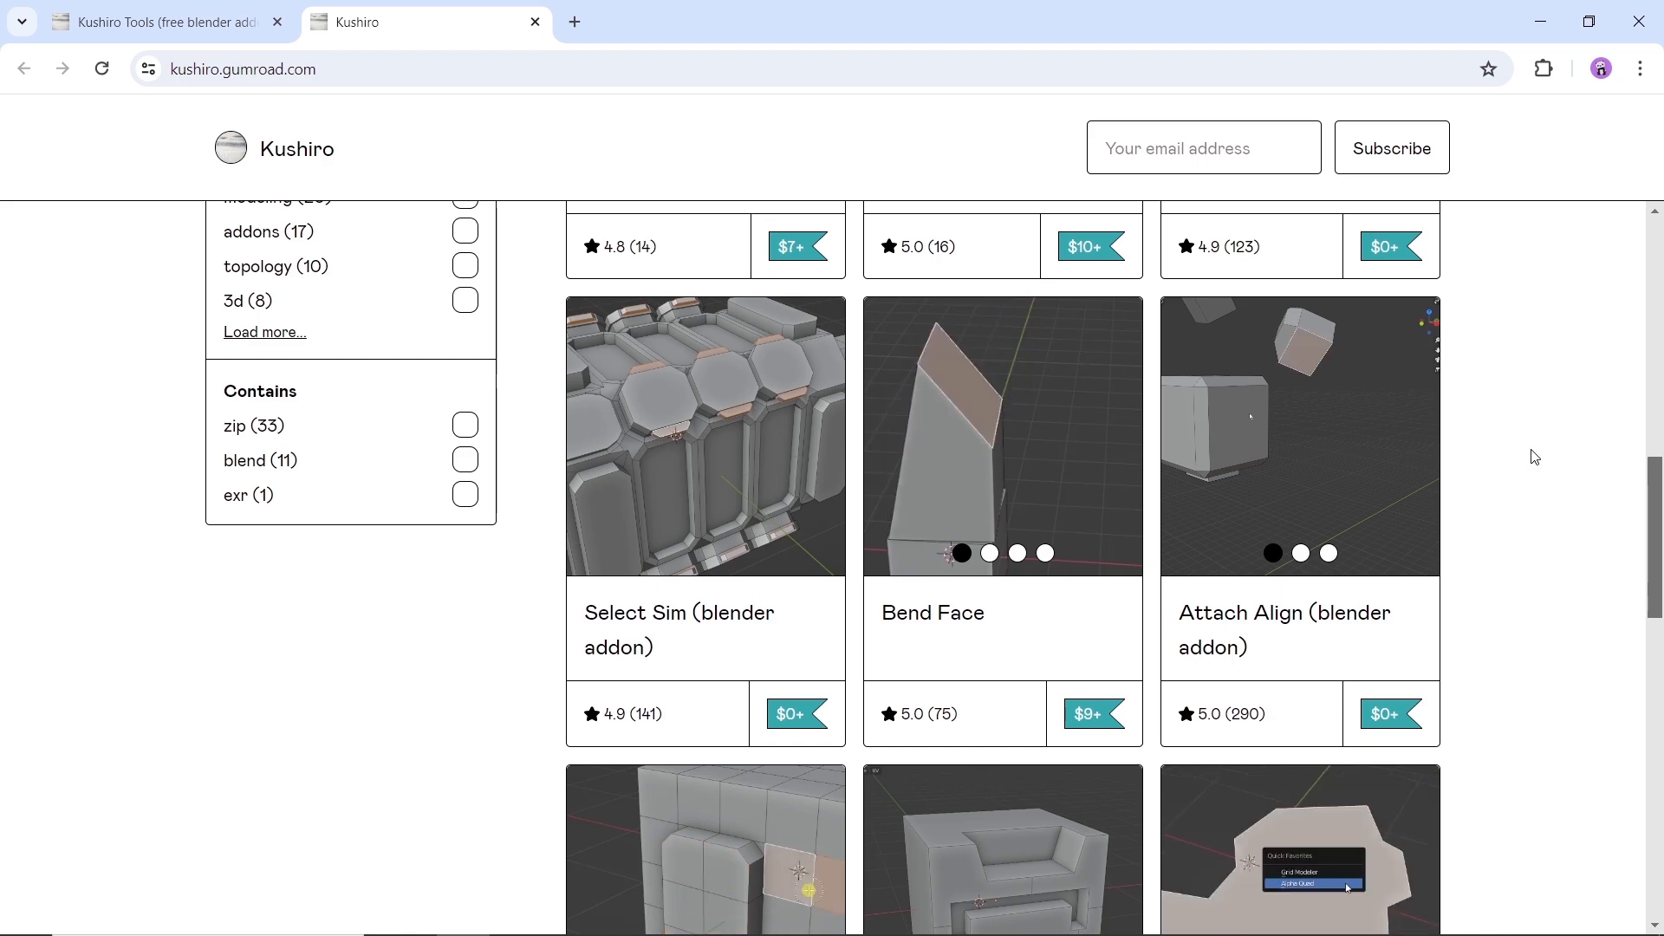
scroll("down", 3)
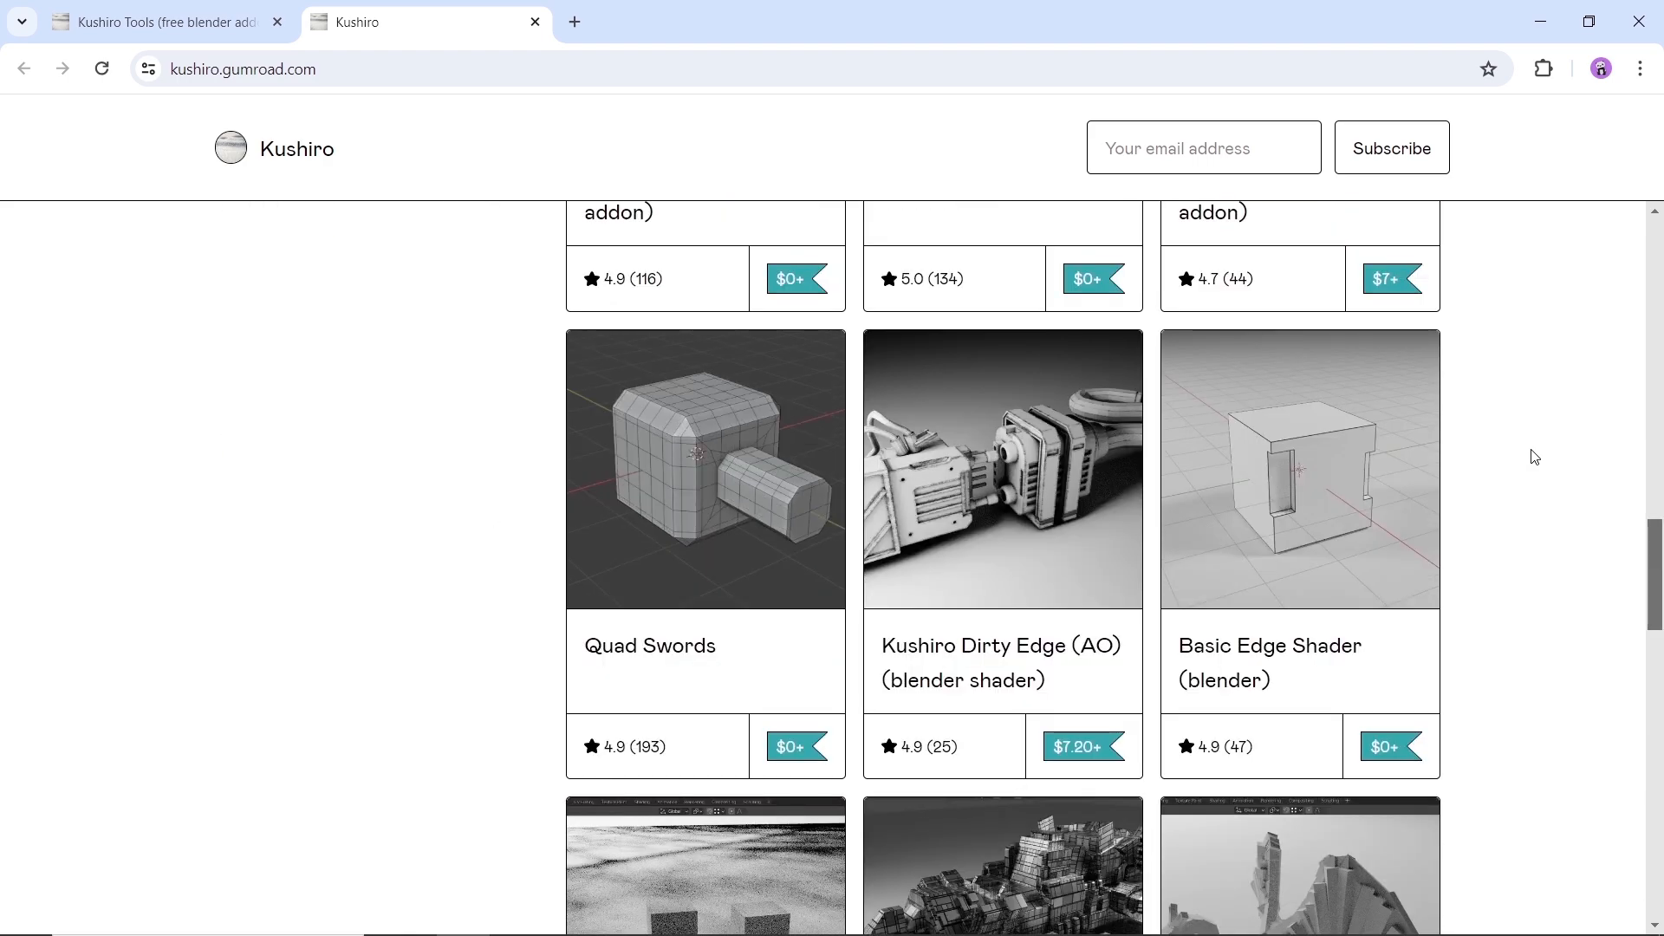
scroll("down", 3)
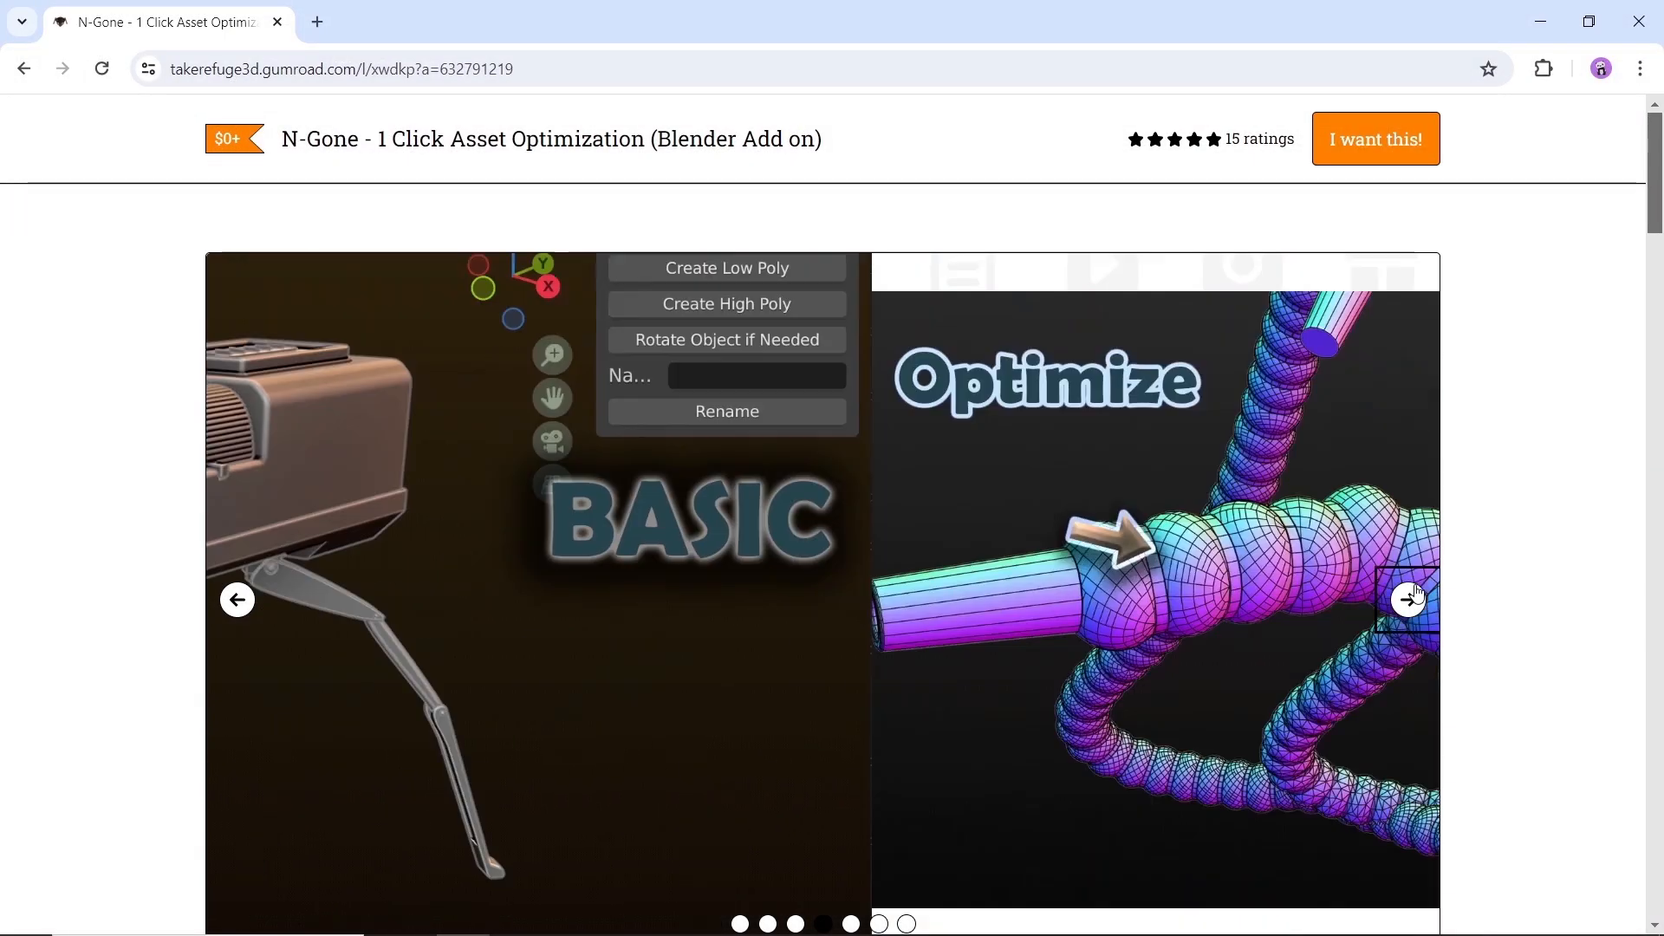
- Advance the N-Gone gallery and select the Basic Version Personal Licence at price 0
left_click(1408, 599)
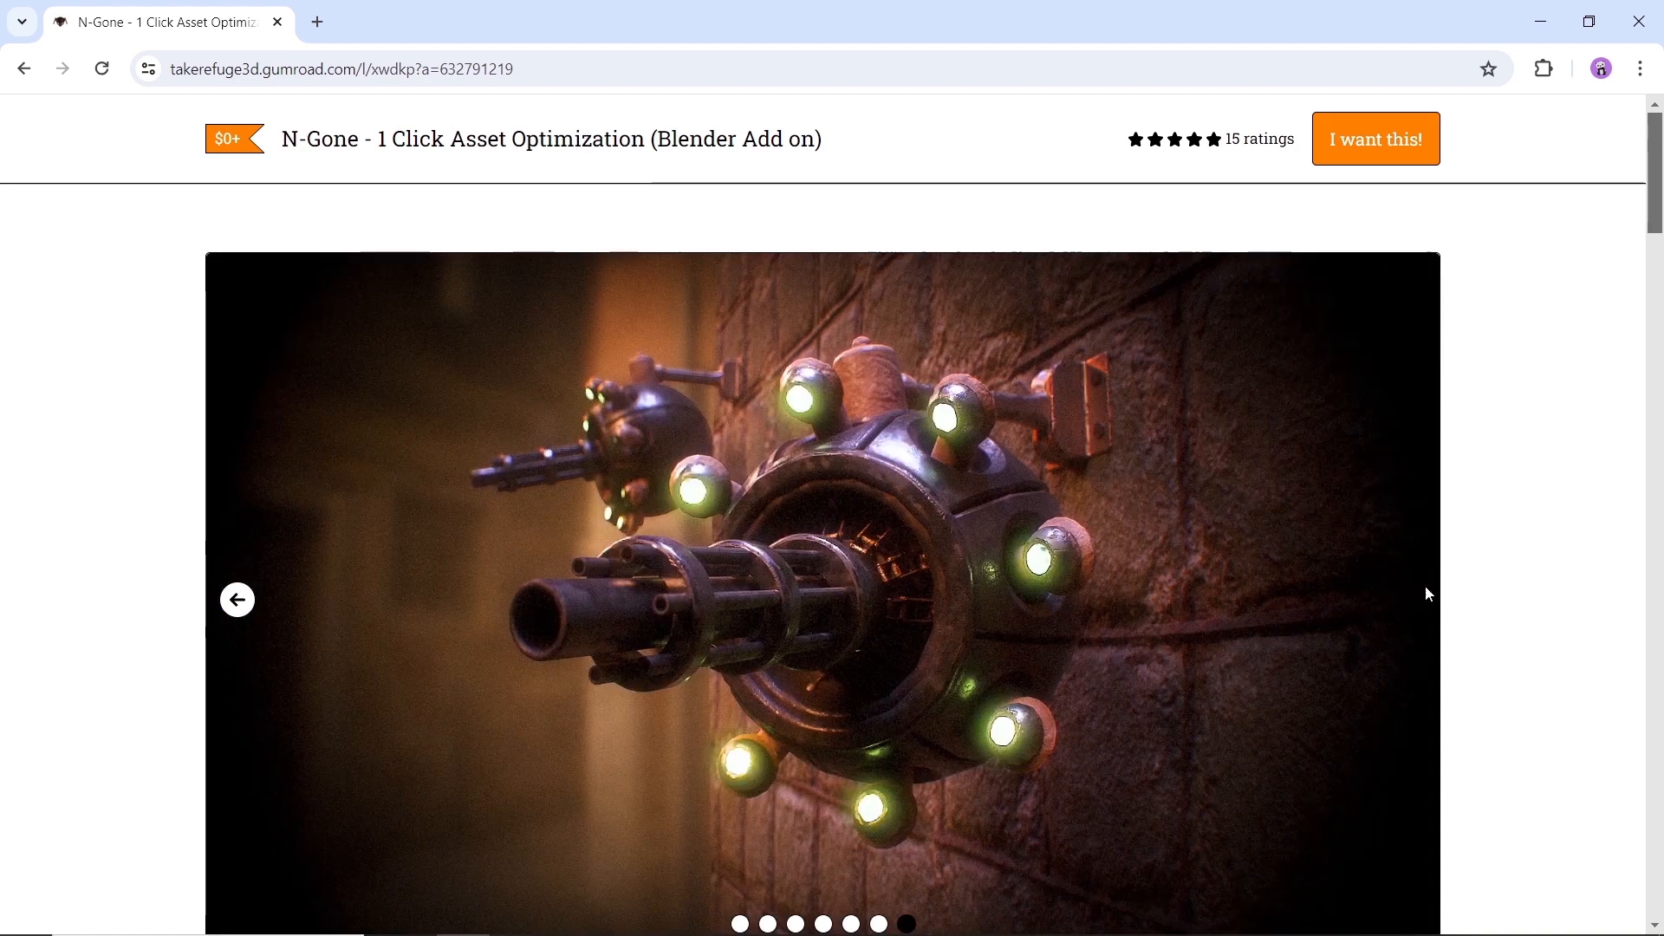
scroll("down", 3)
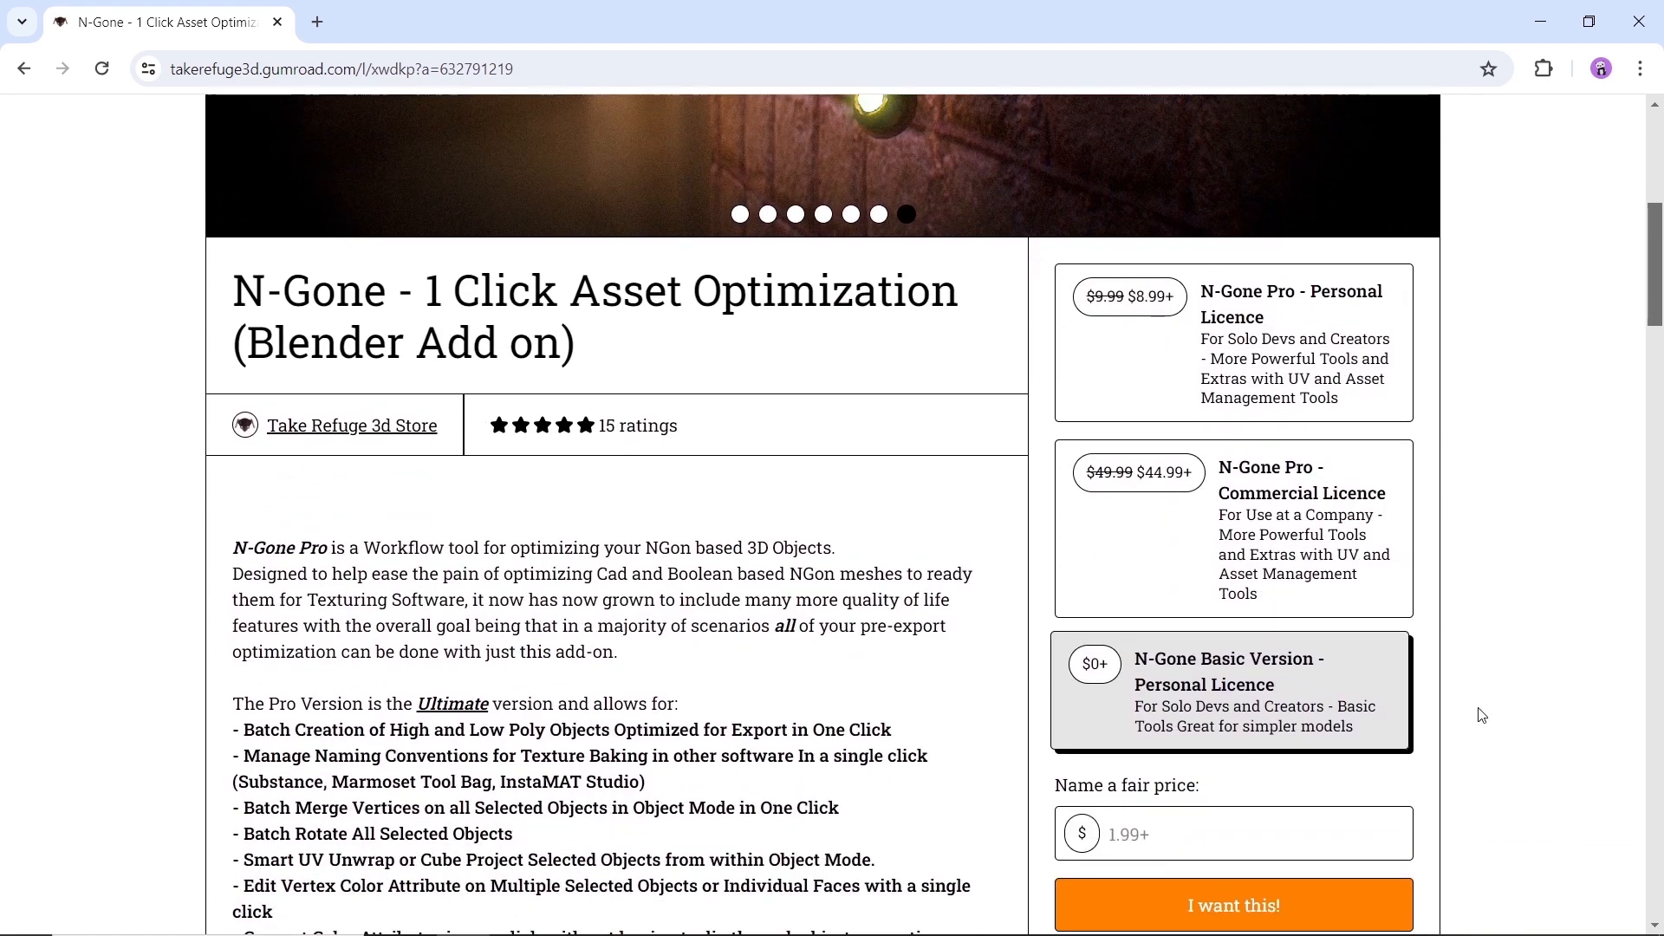
mouse_move(1246, 696)
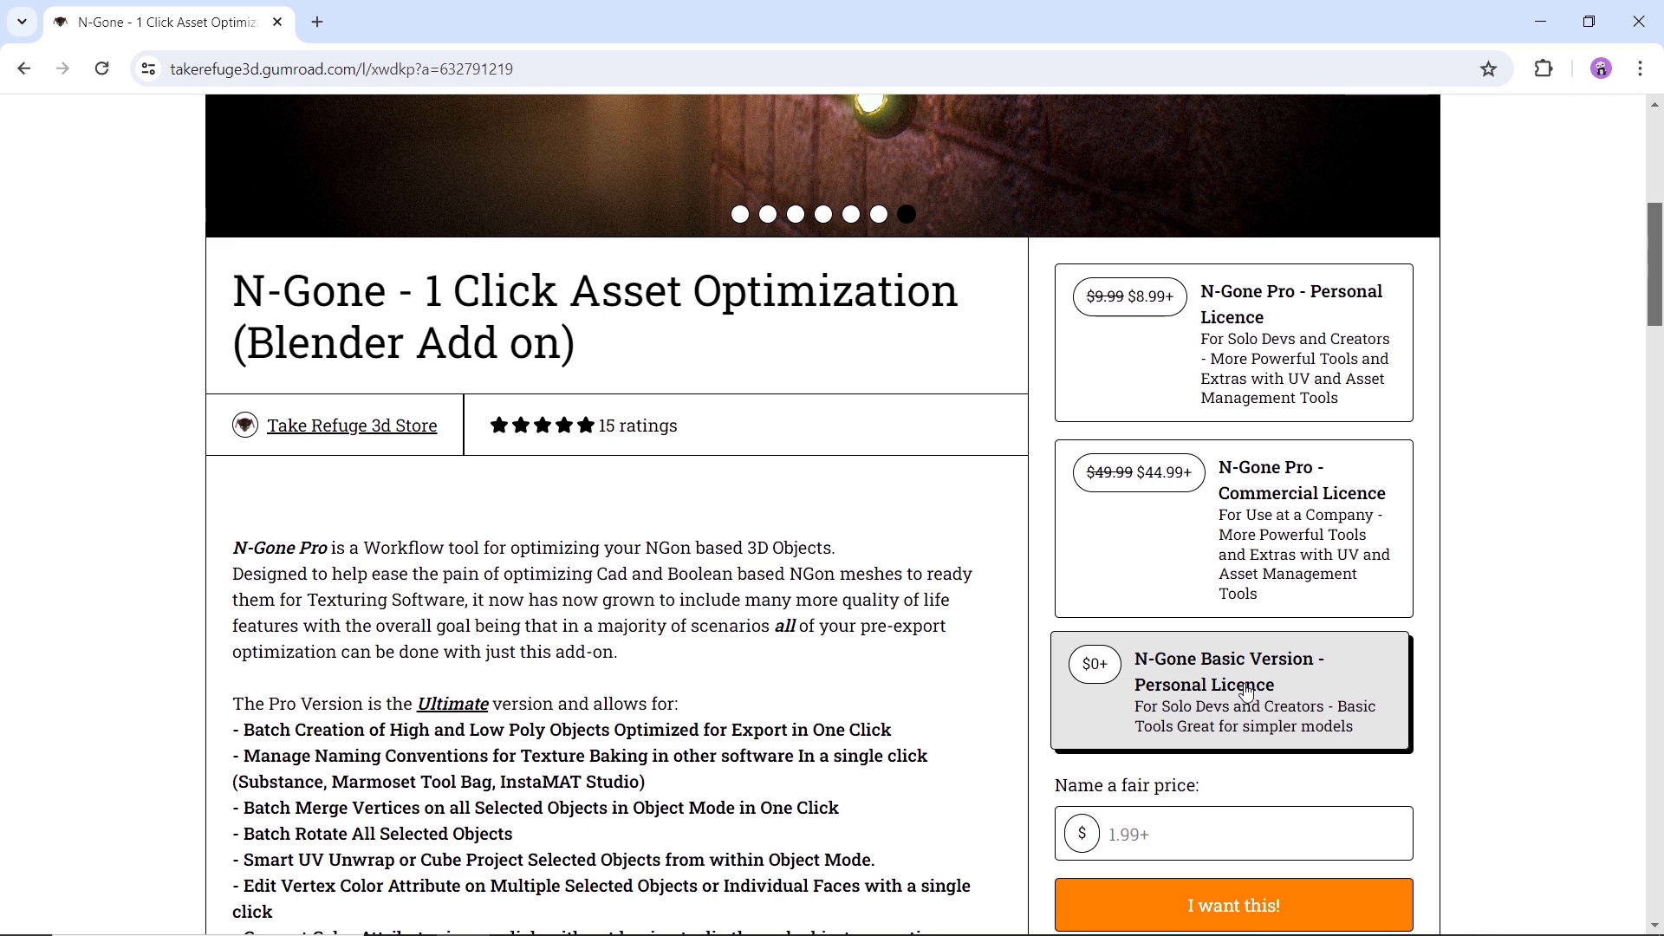
left_click(1233, 530)
type("0")
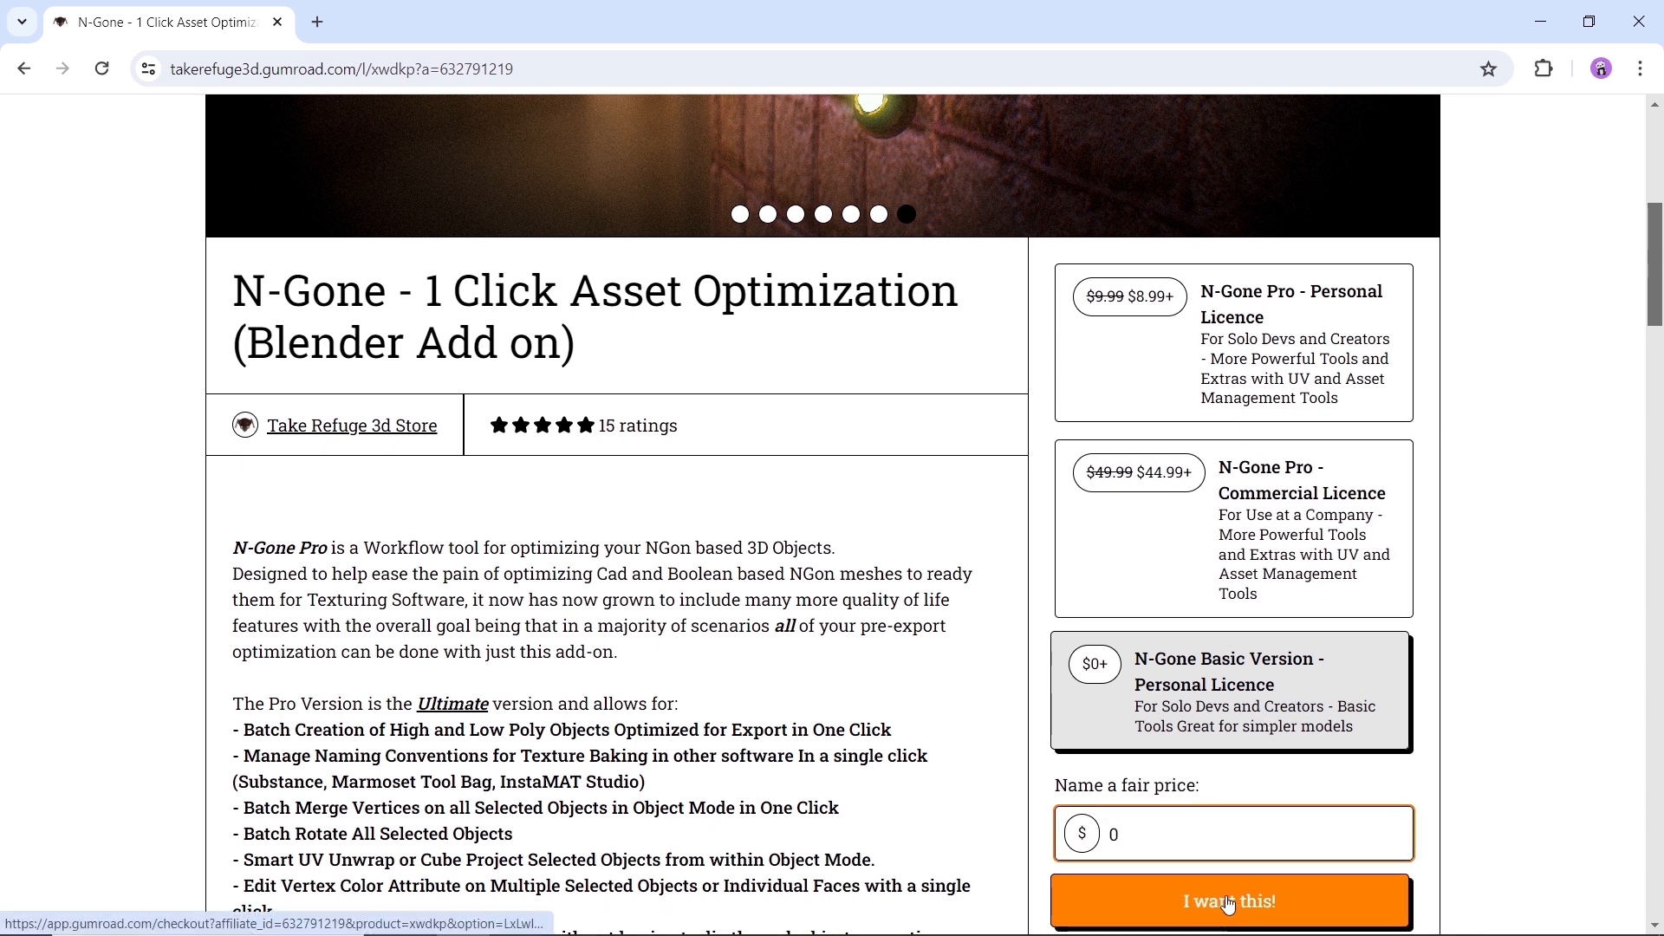
mouse_move(978, 474)
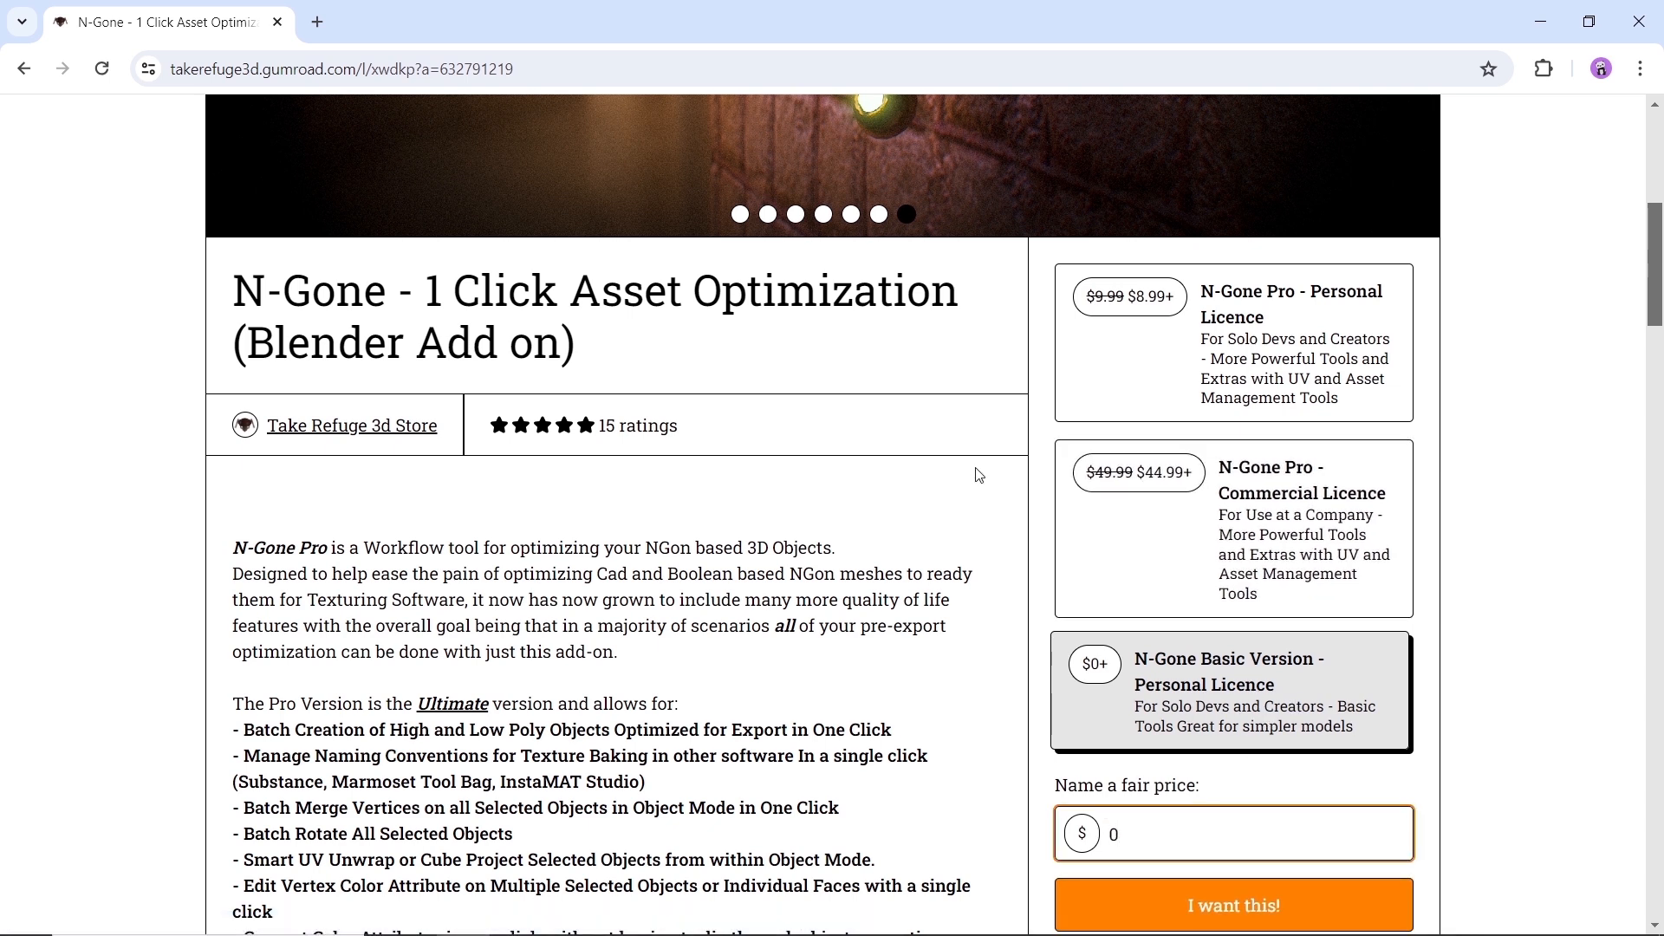
- Scroll down to look over the N-Gone tutorial videos
scroll("down", 3)
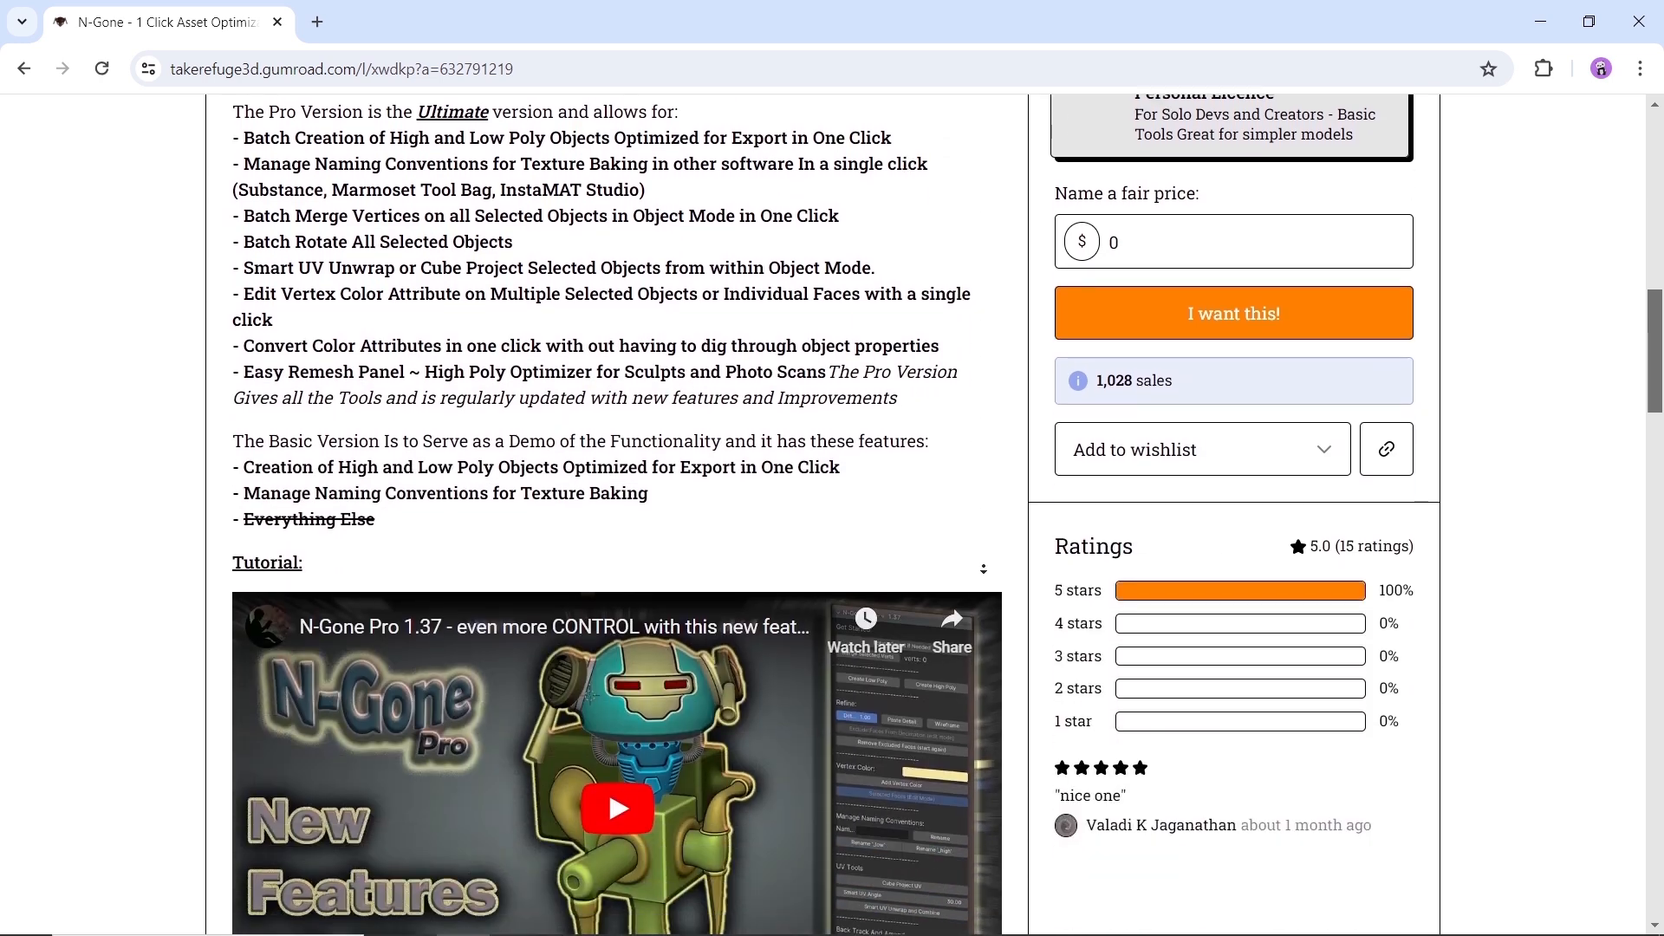
scroll("down", 3)
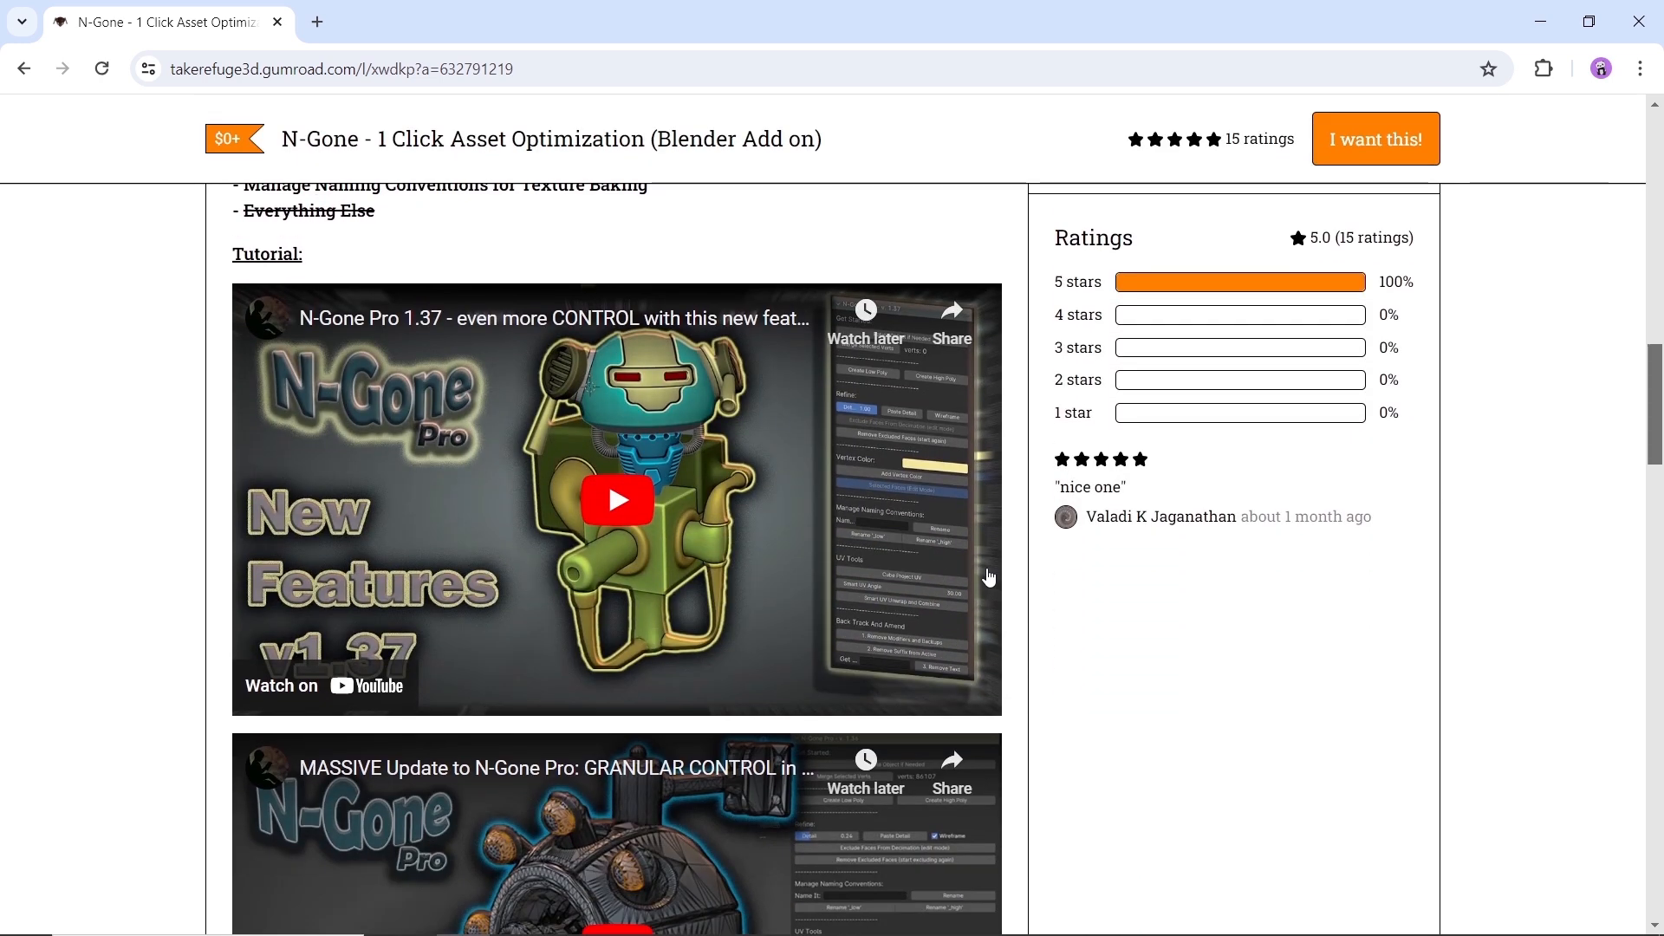
scroll("down", 3)
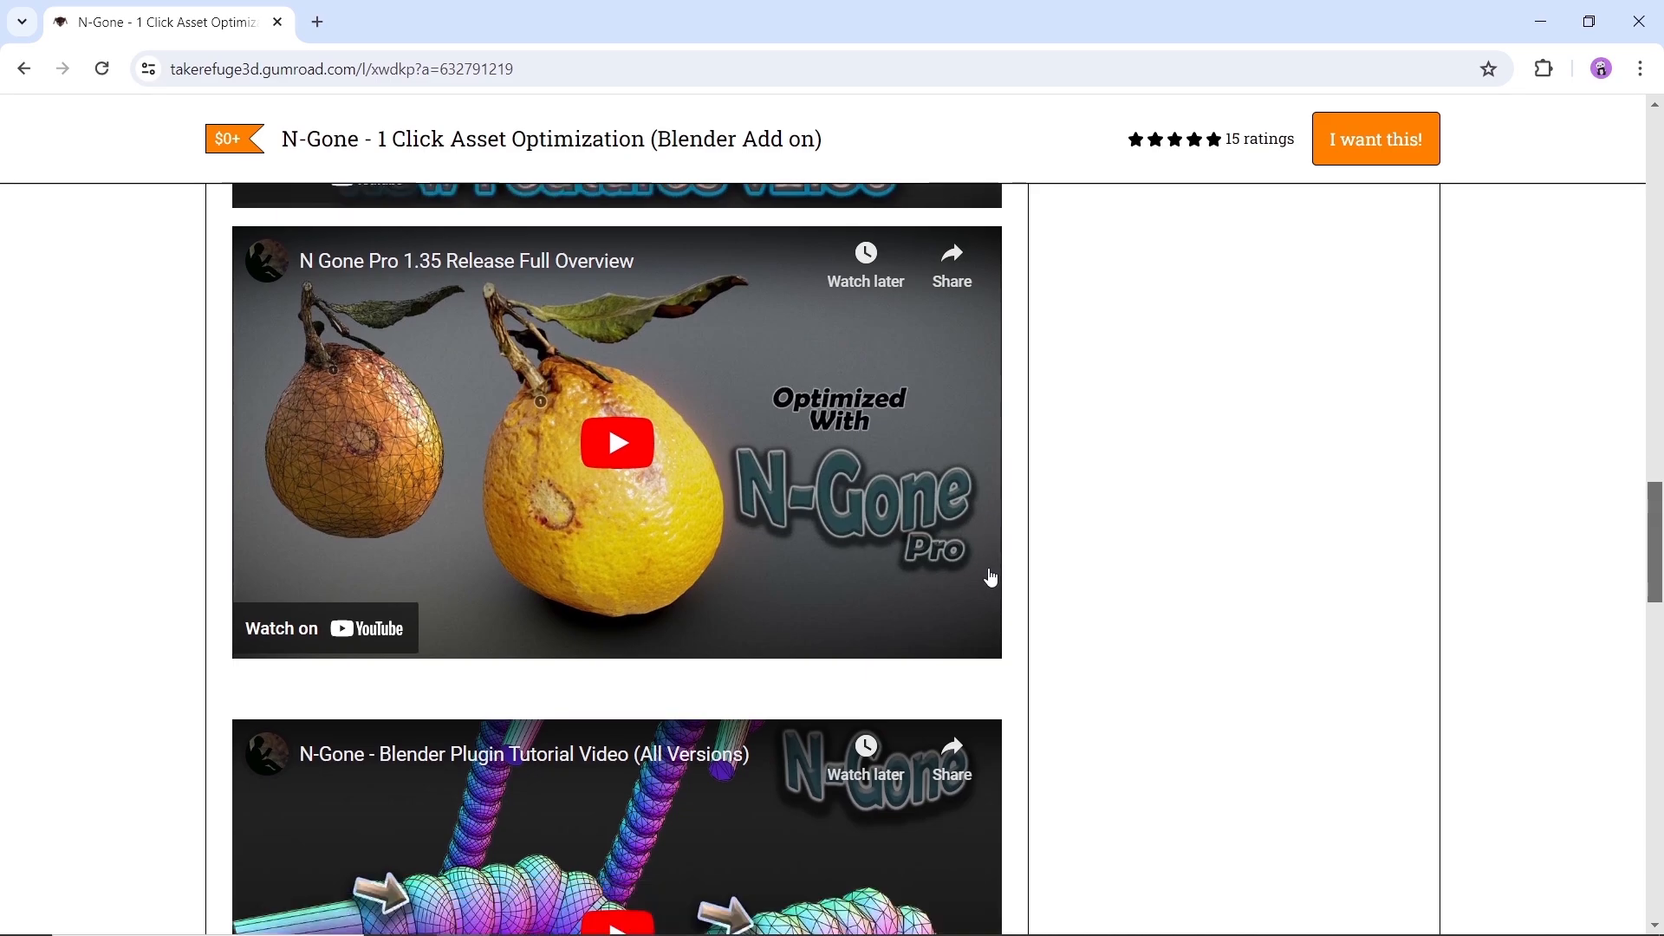
scroll("down", 3)
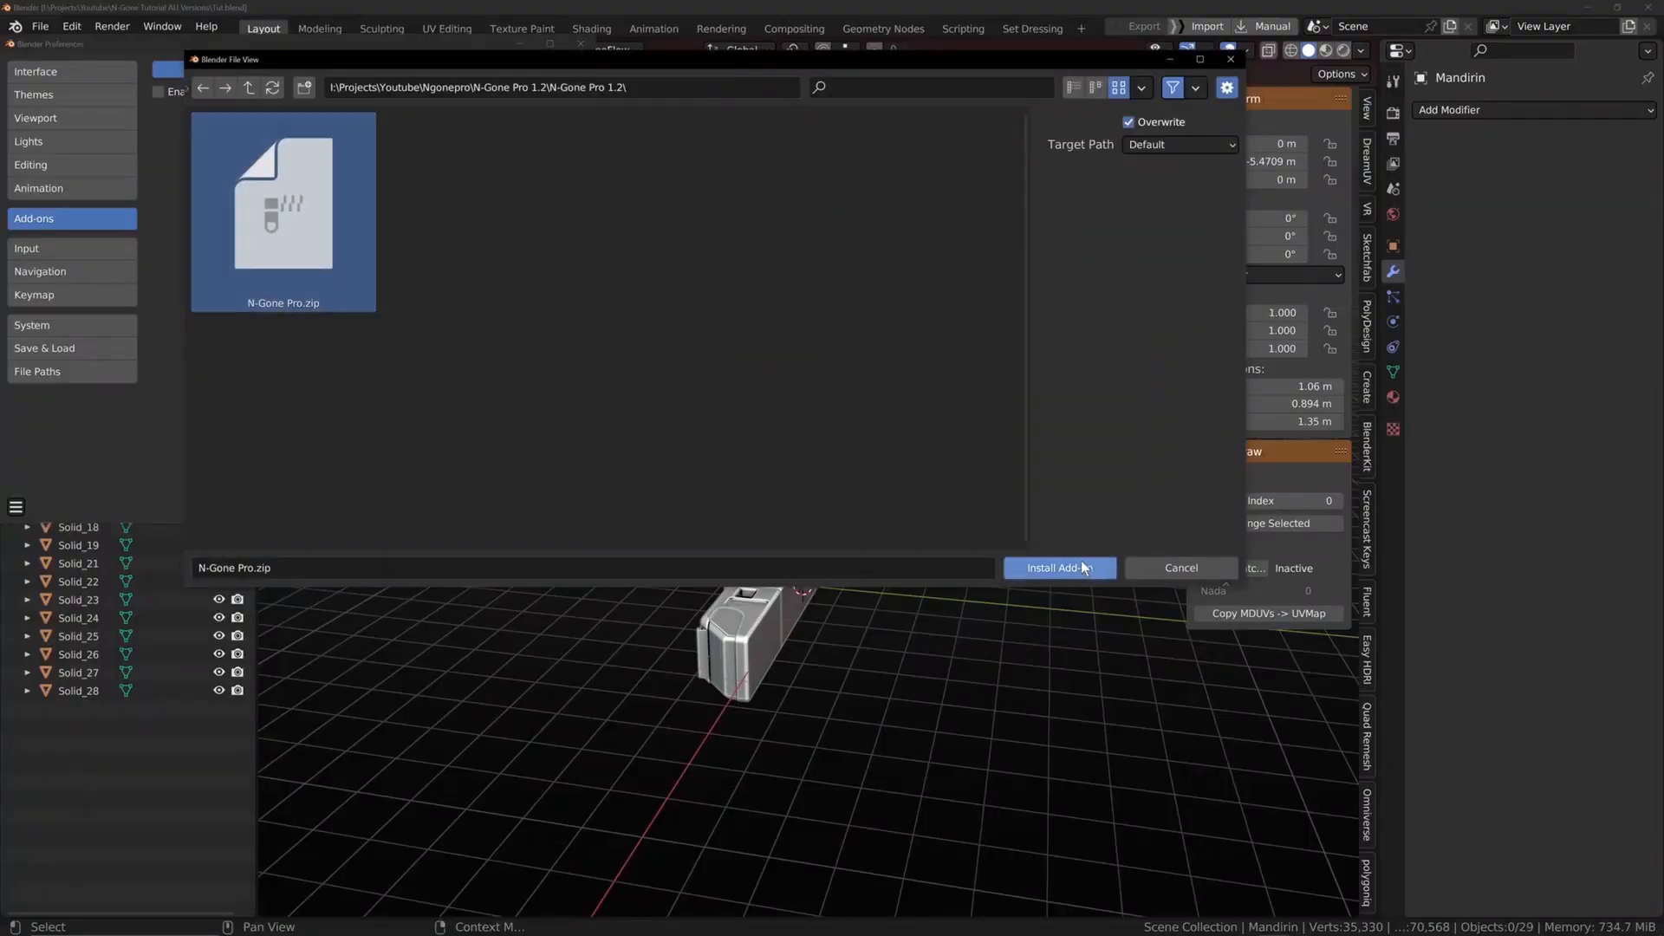
- Install the add-on from the selected N-Gone Pro.zip file
left_click(1059, 568)
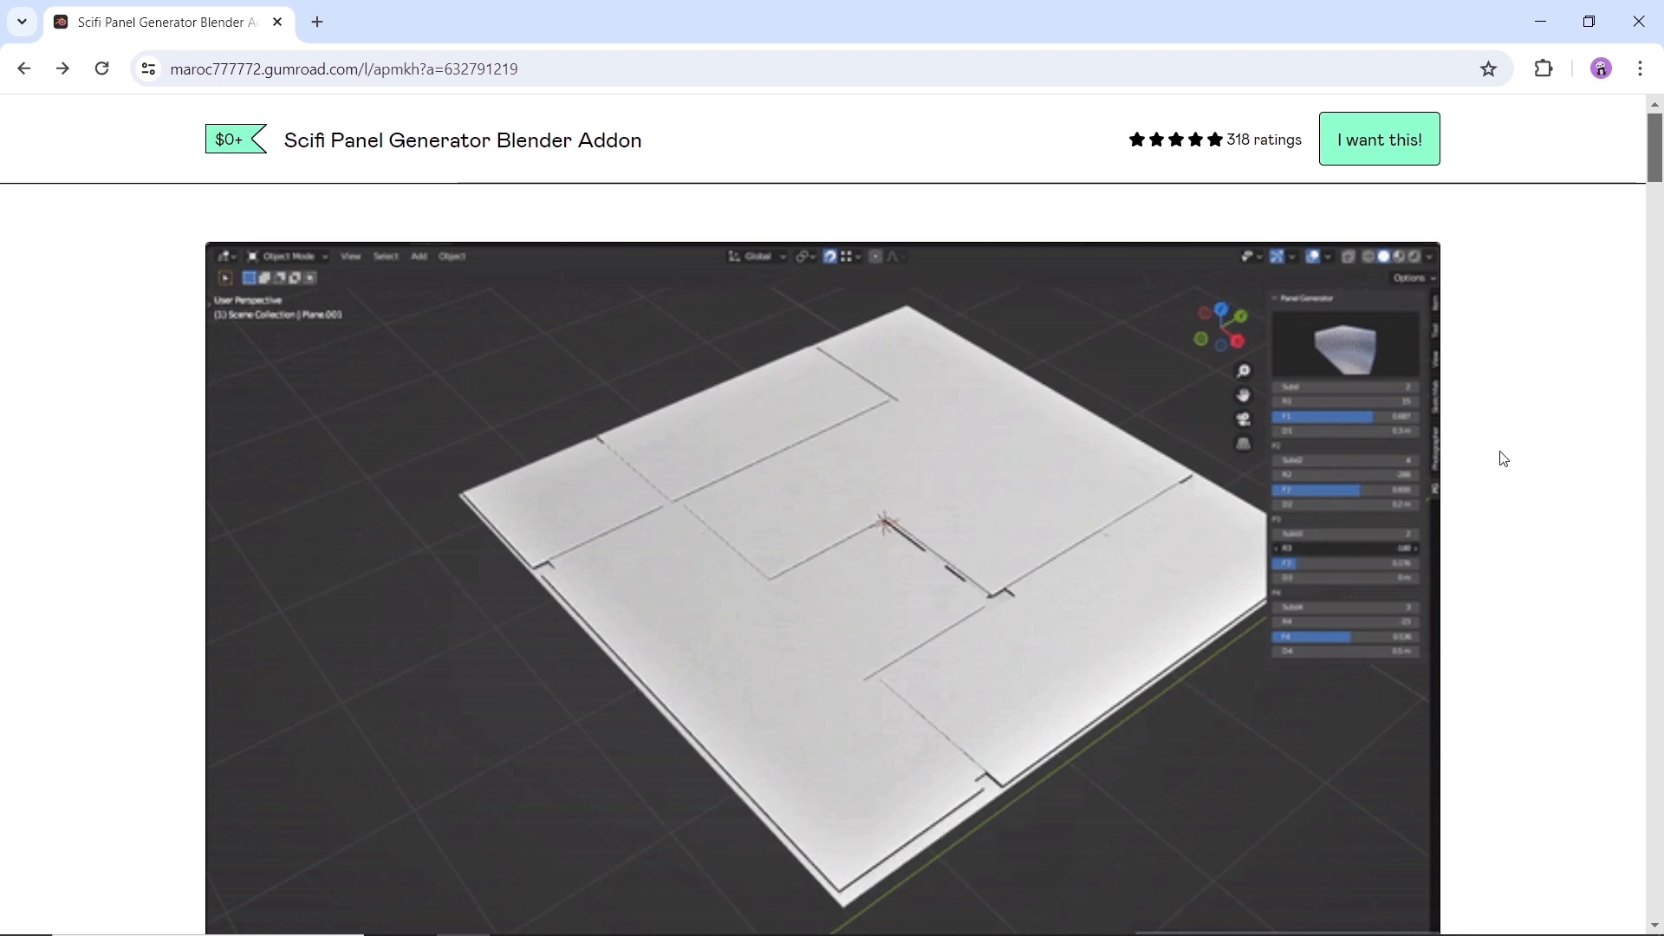
- Scroll down the Scifi Panel Generator page through all its demo screenshots
scroll("down", 3)
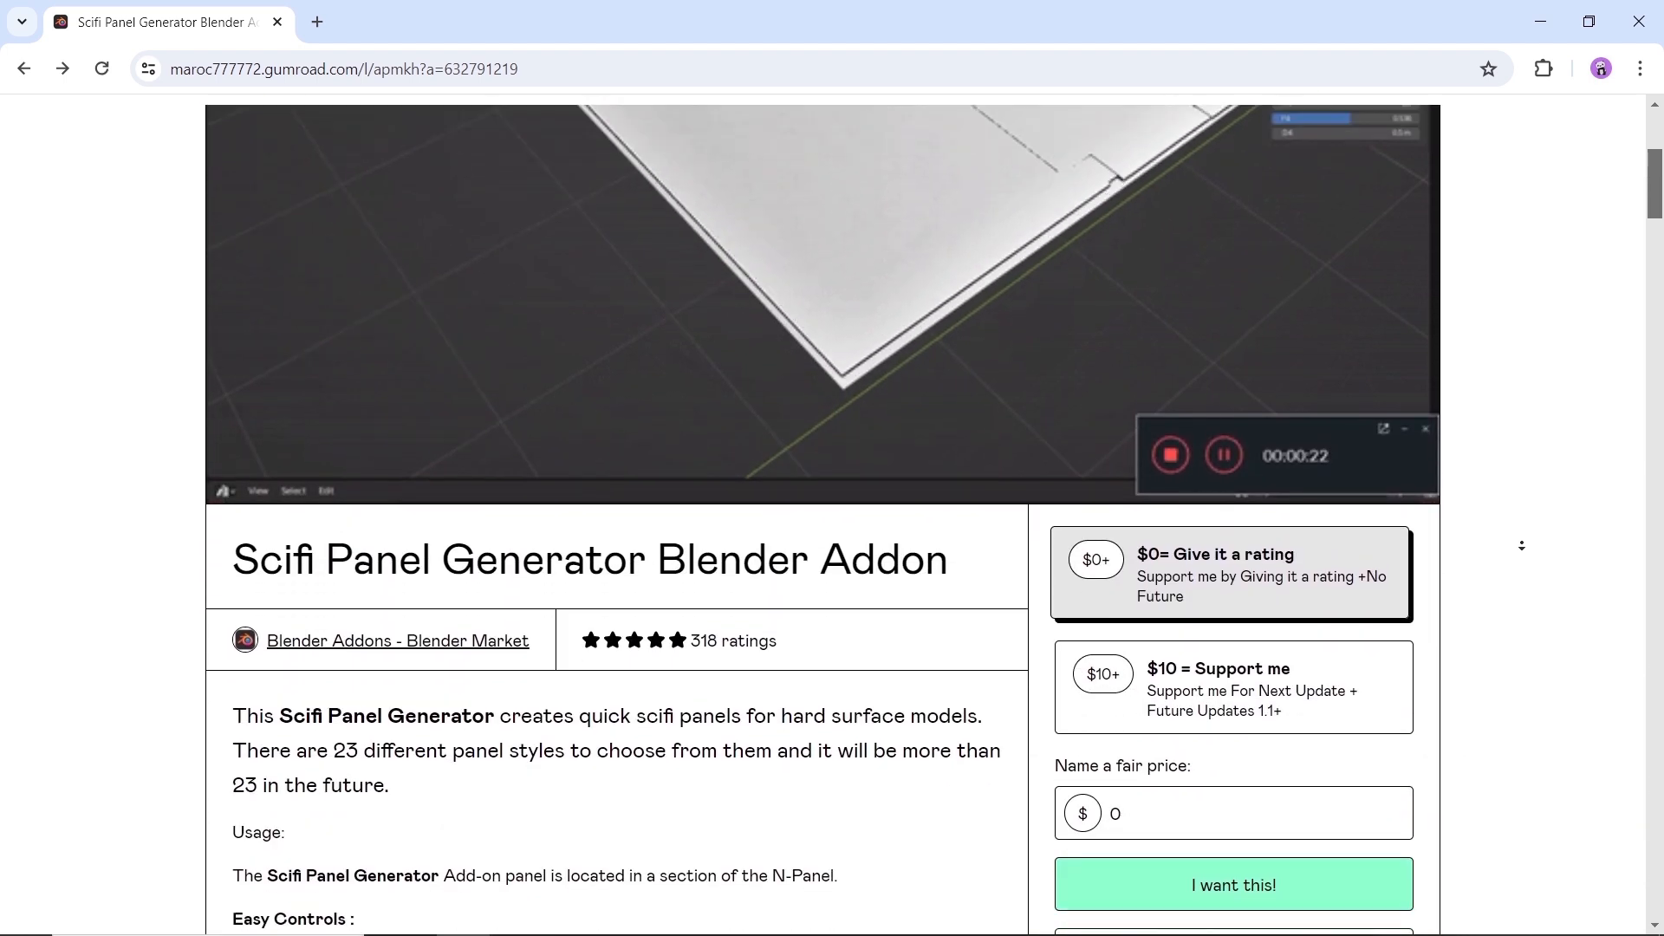
scroll("down", 3)
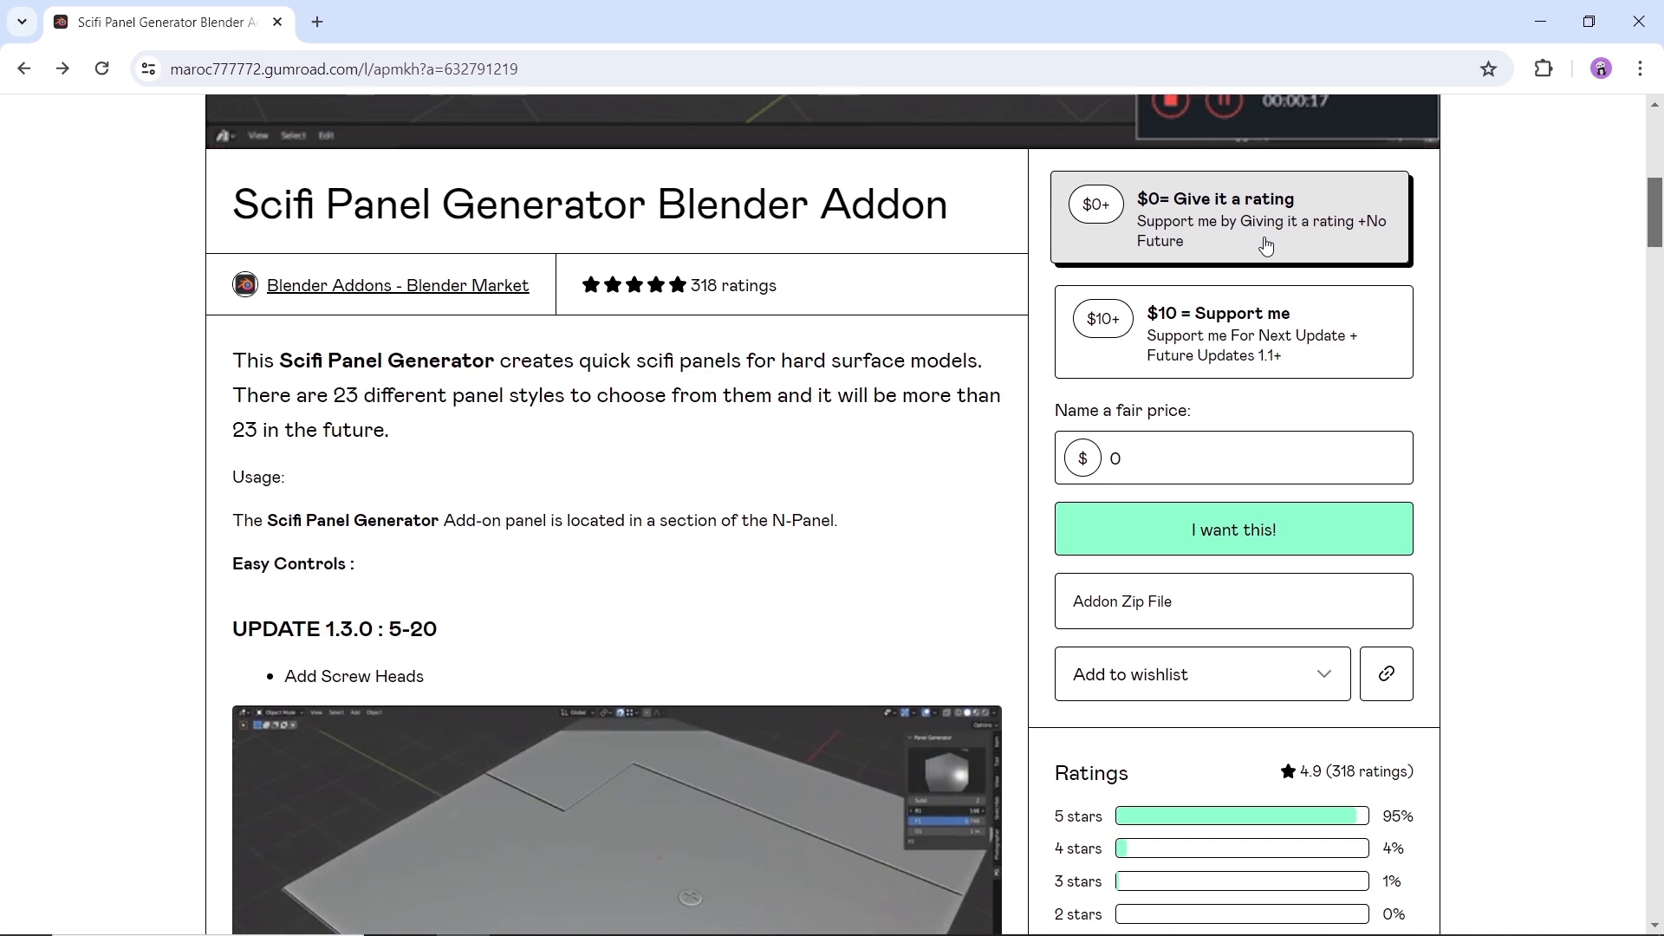
scroll("down", 3)
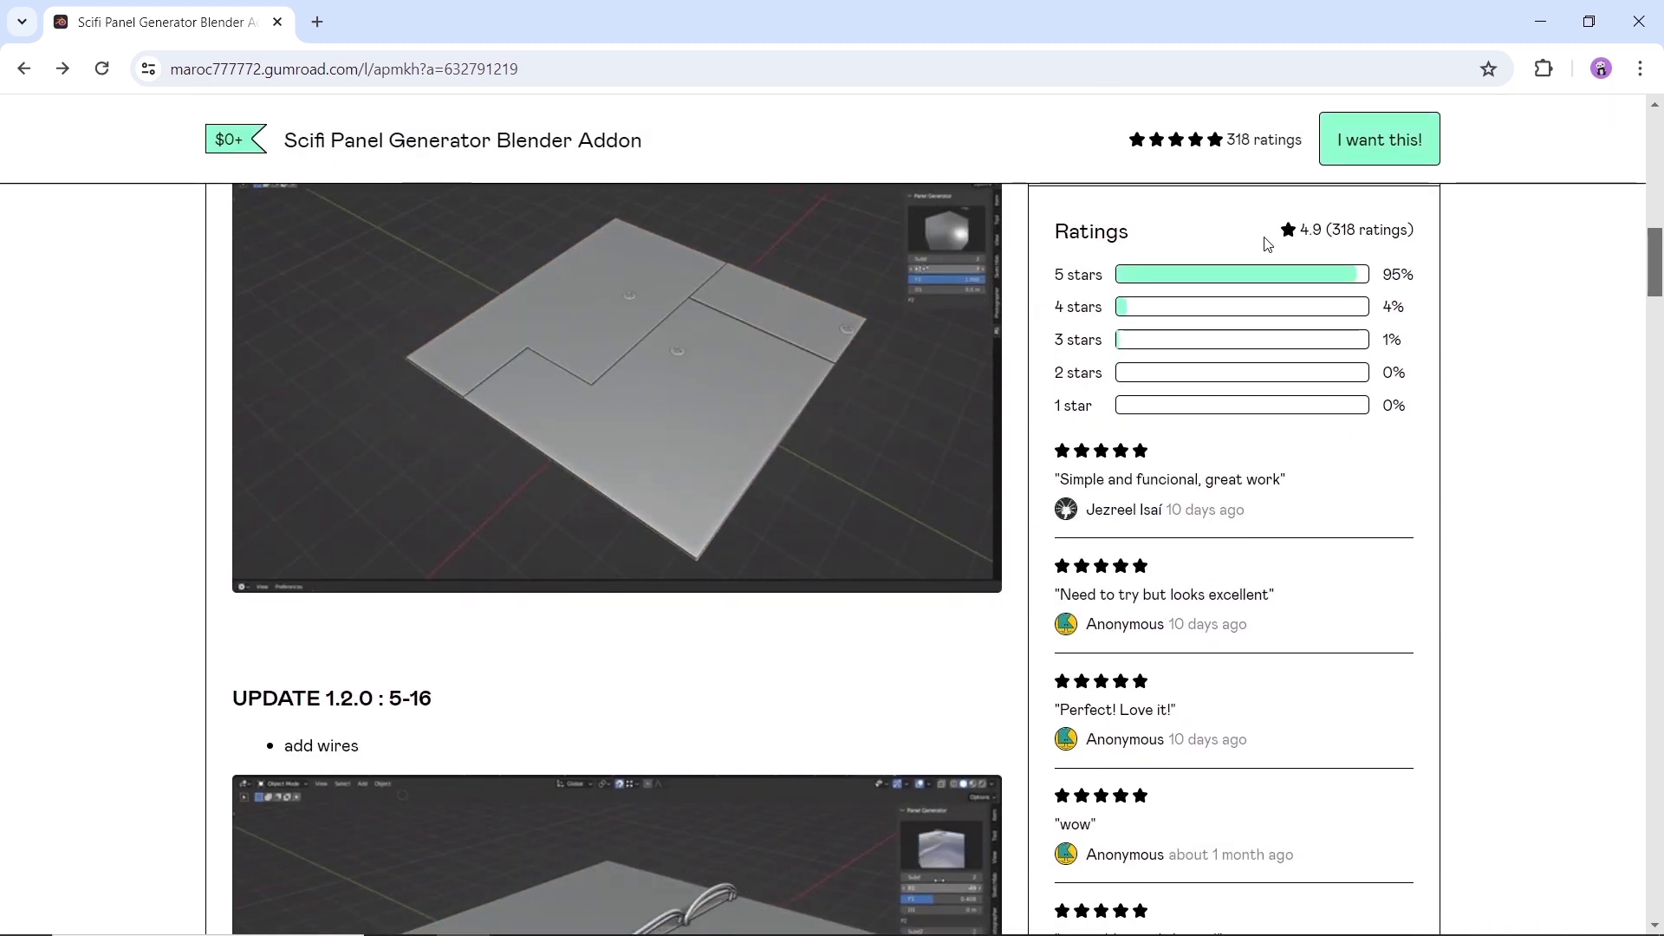
scroll("down", 3)
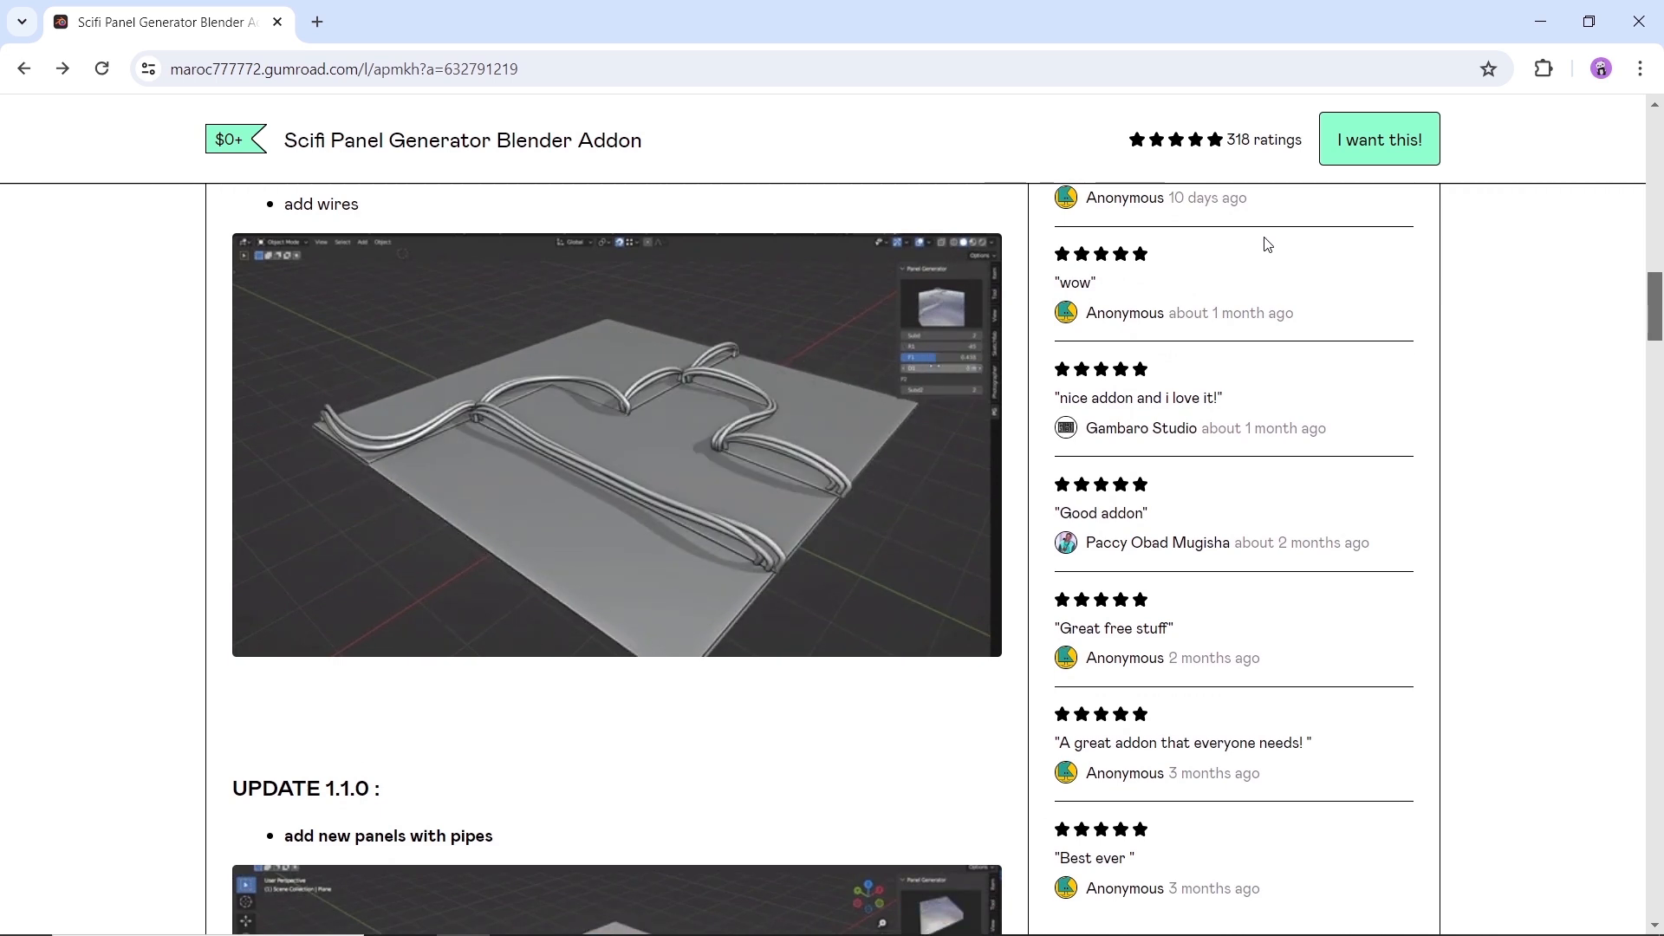
scroll("down", 3)
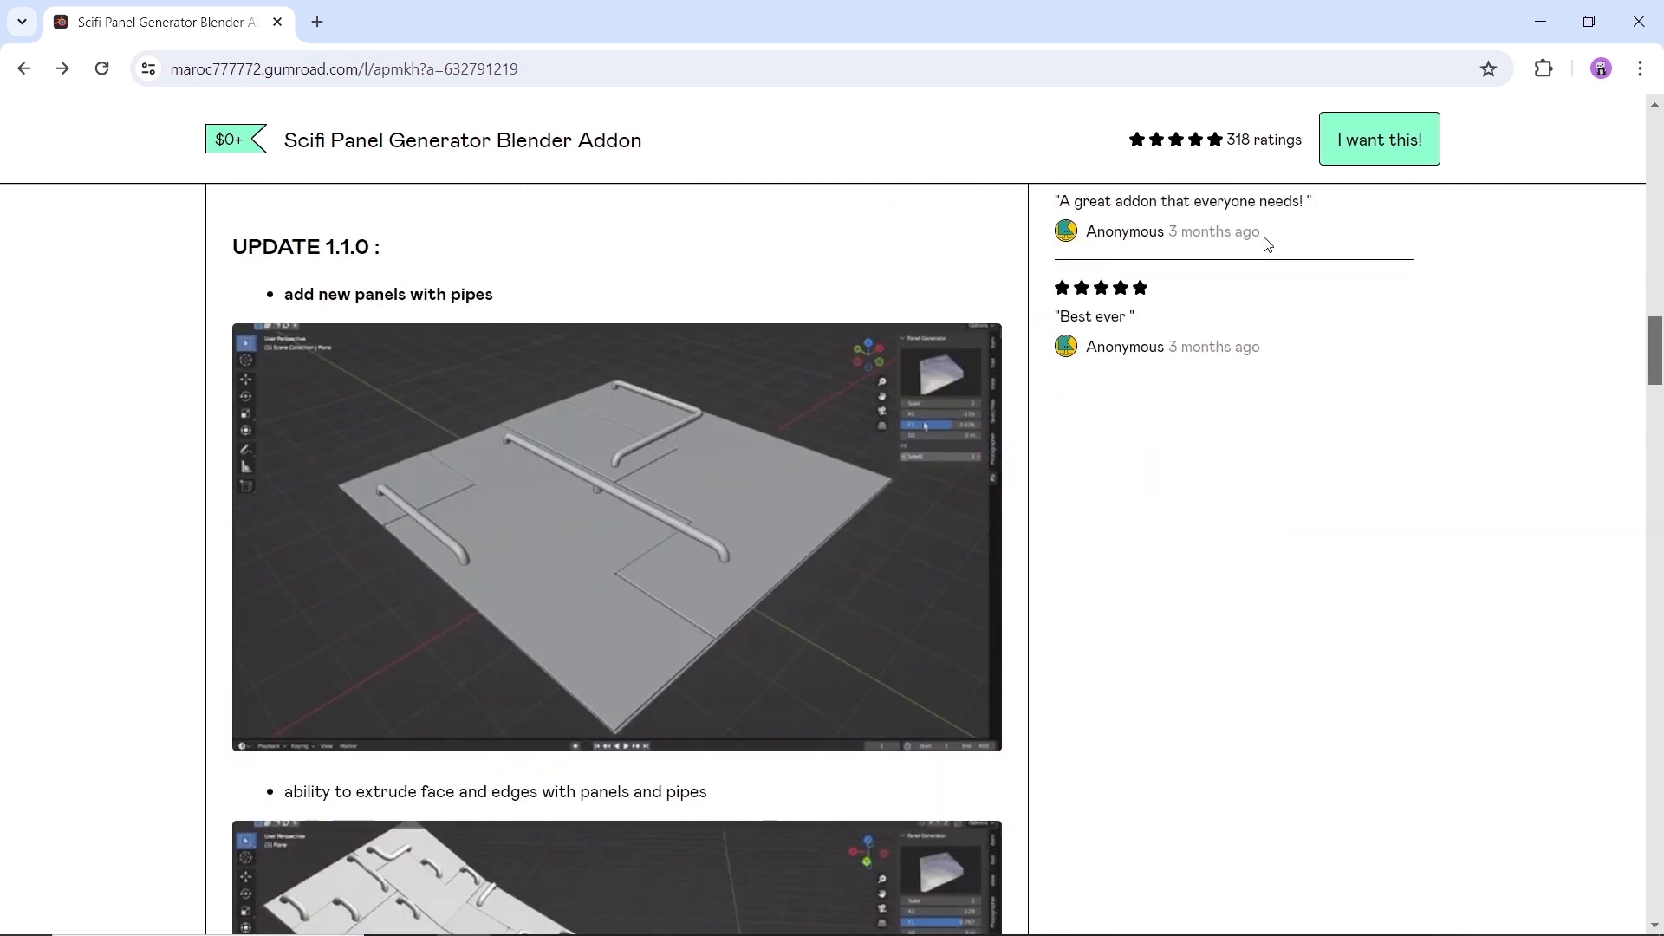
scroll("down", 3)
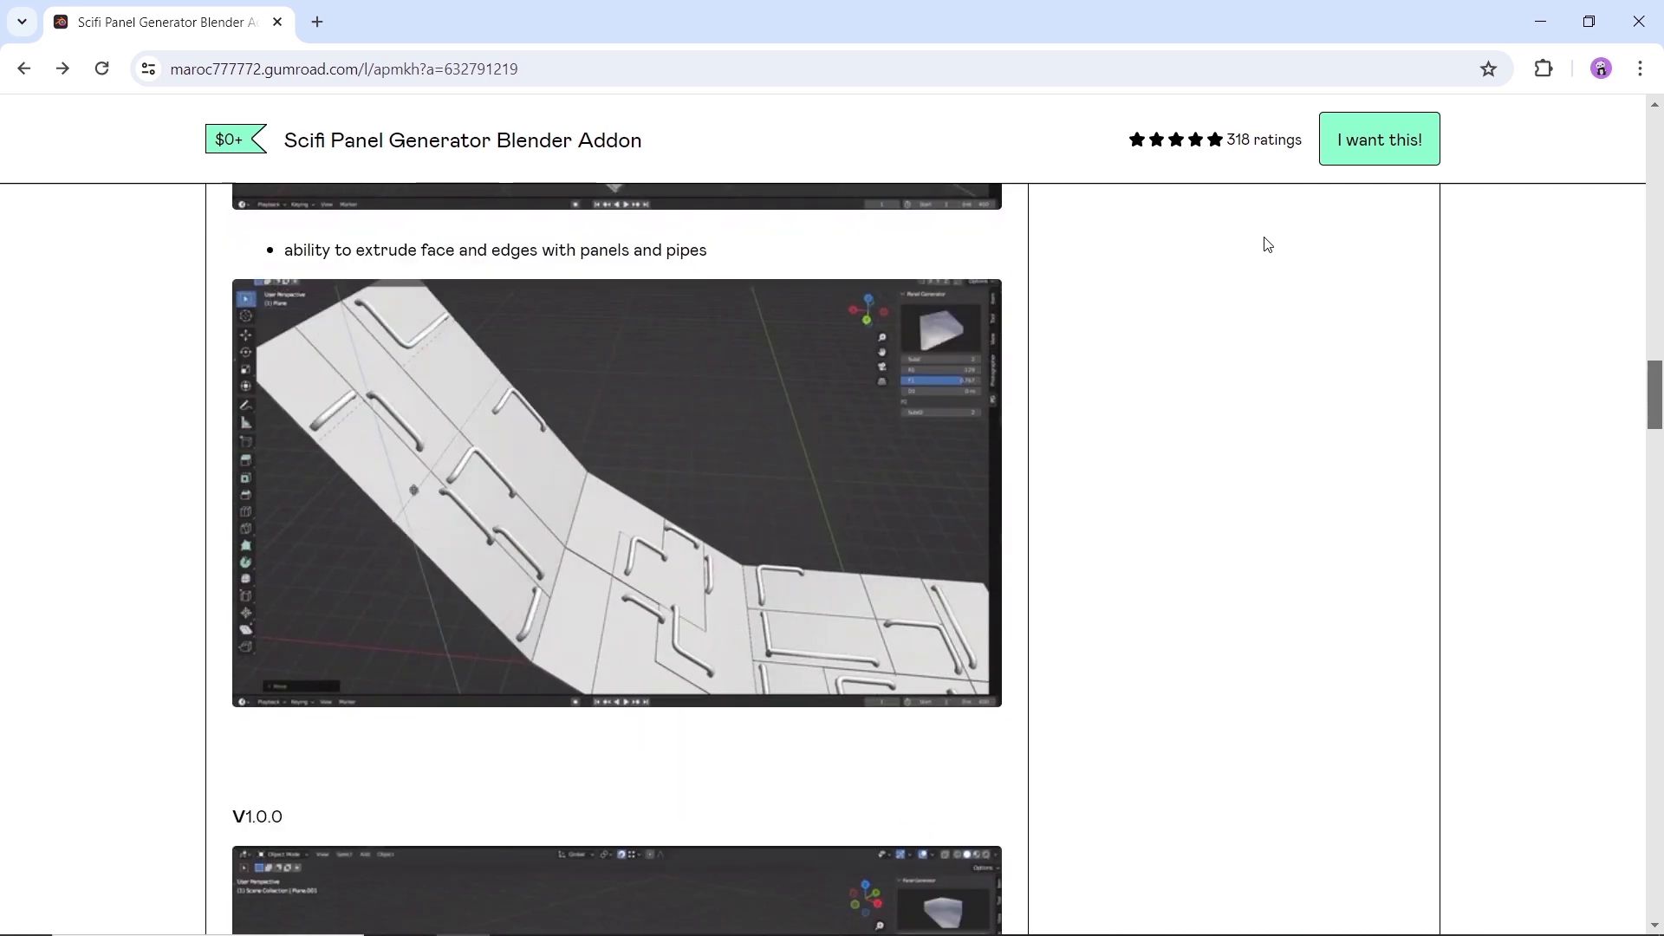
scroll("down", 3)
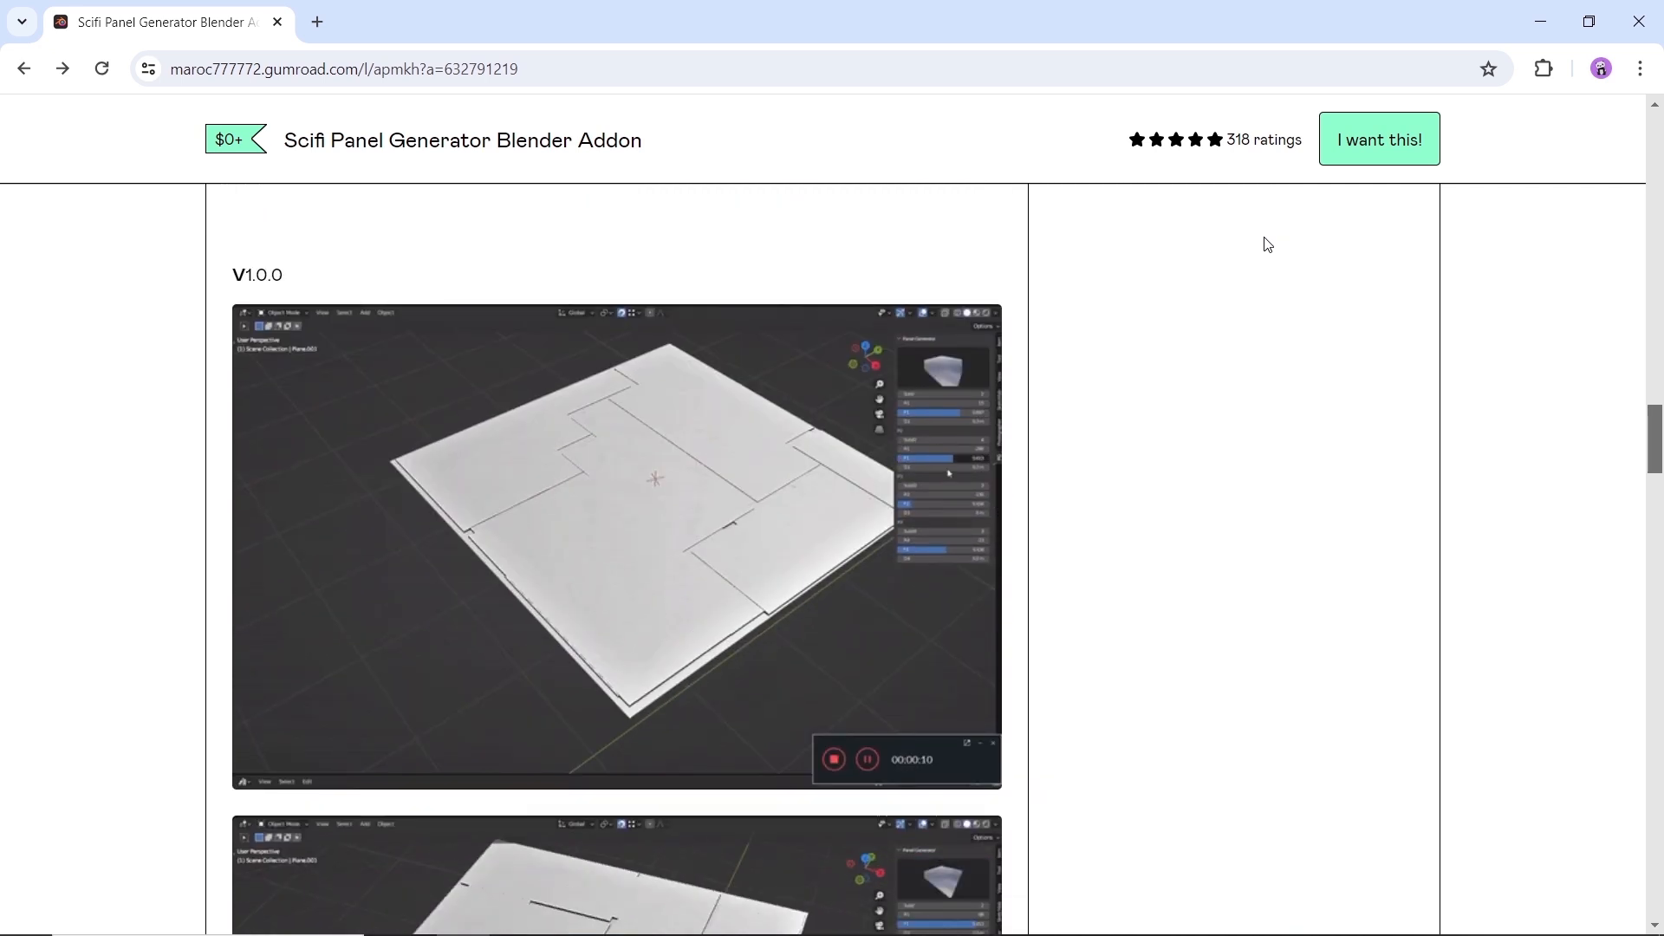
scroll("down", 3)
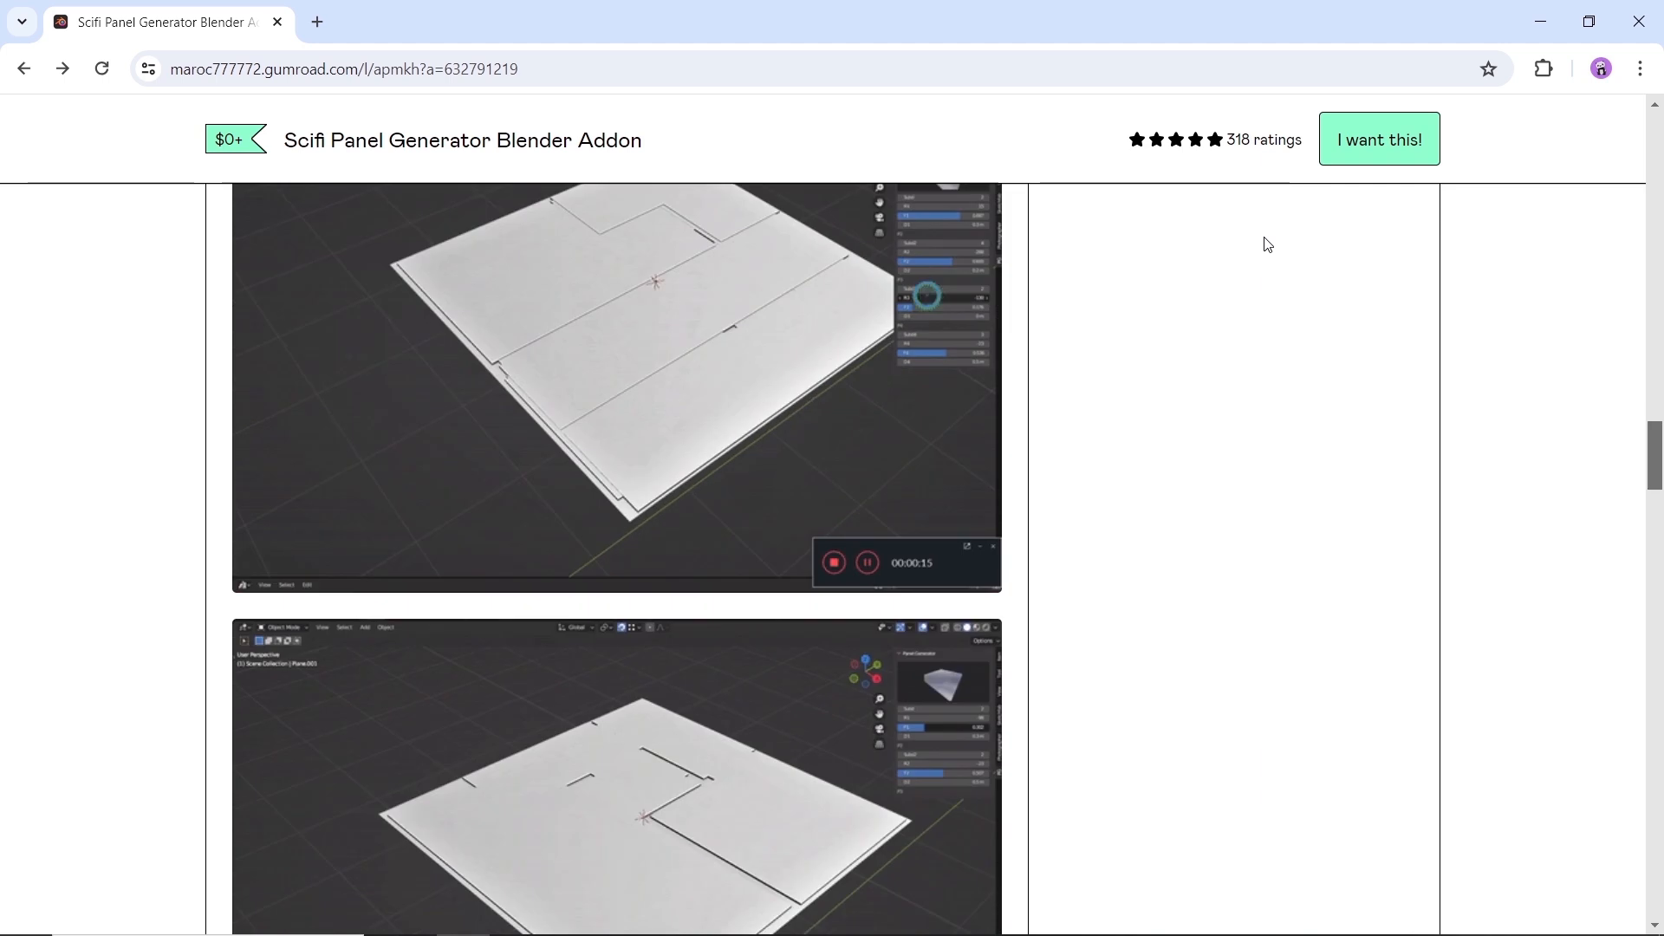
scroll("down", 3)
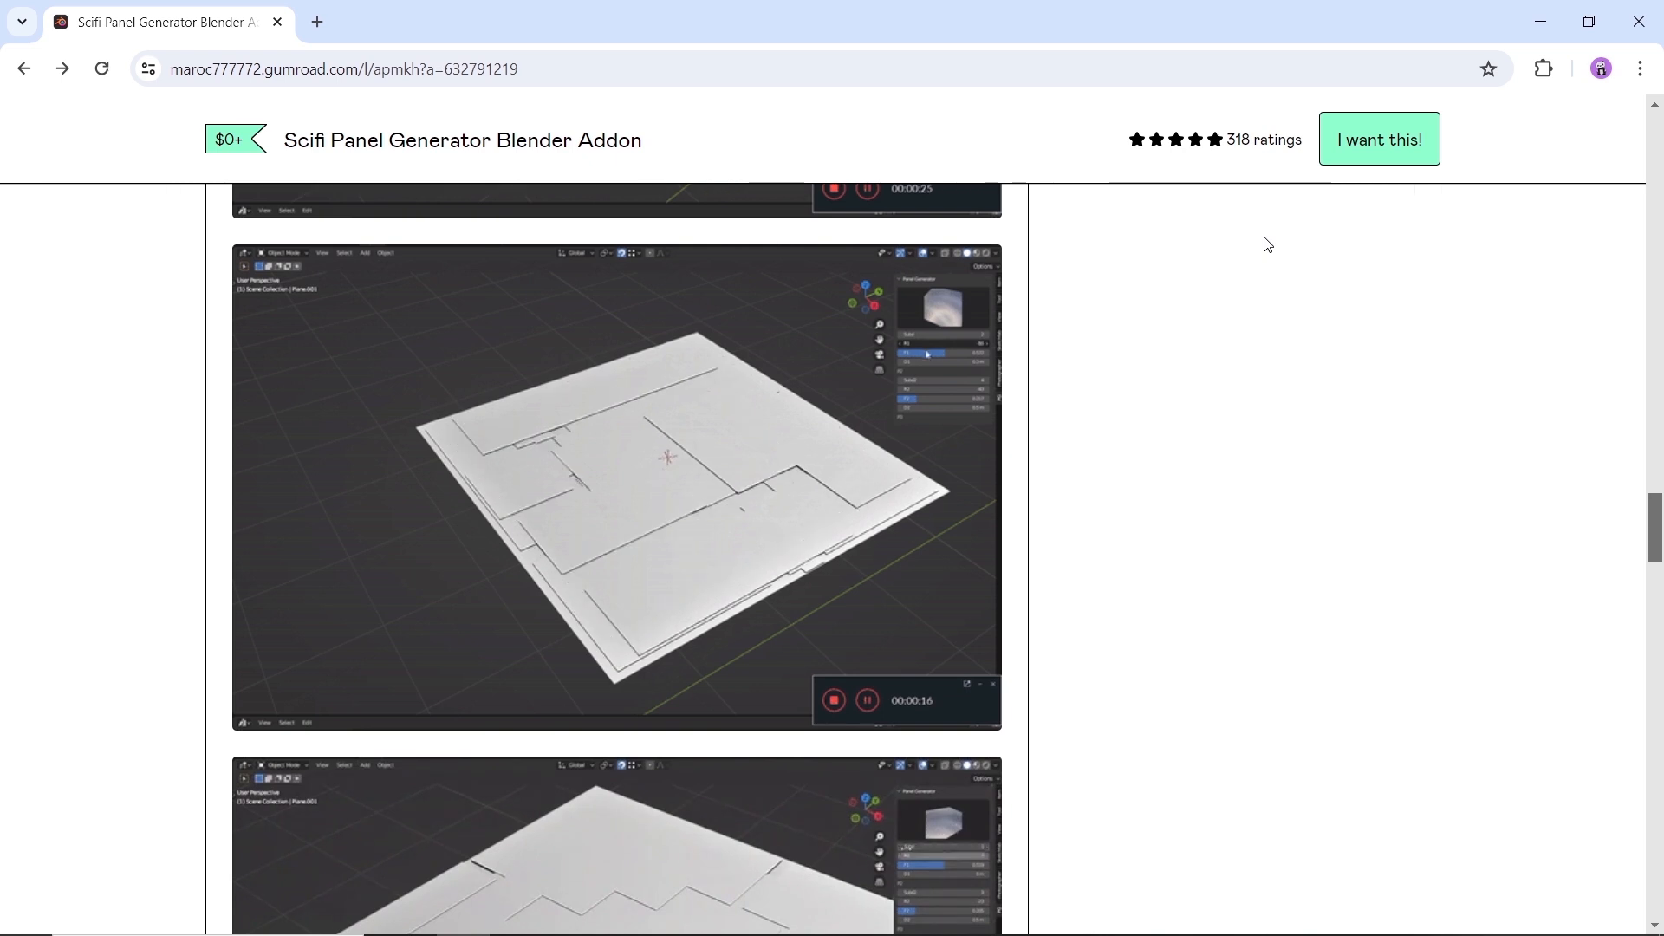
scroll("down", 3)
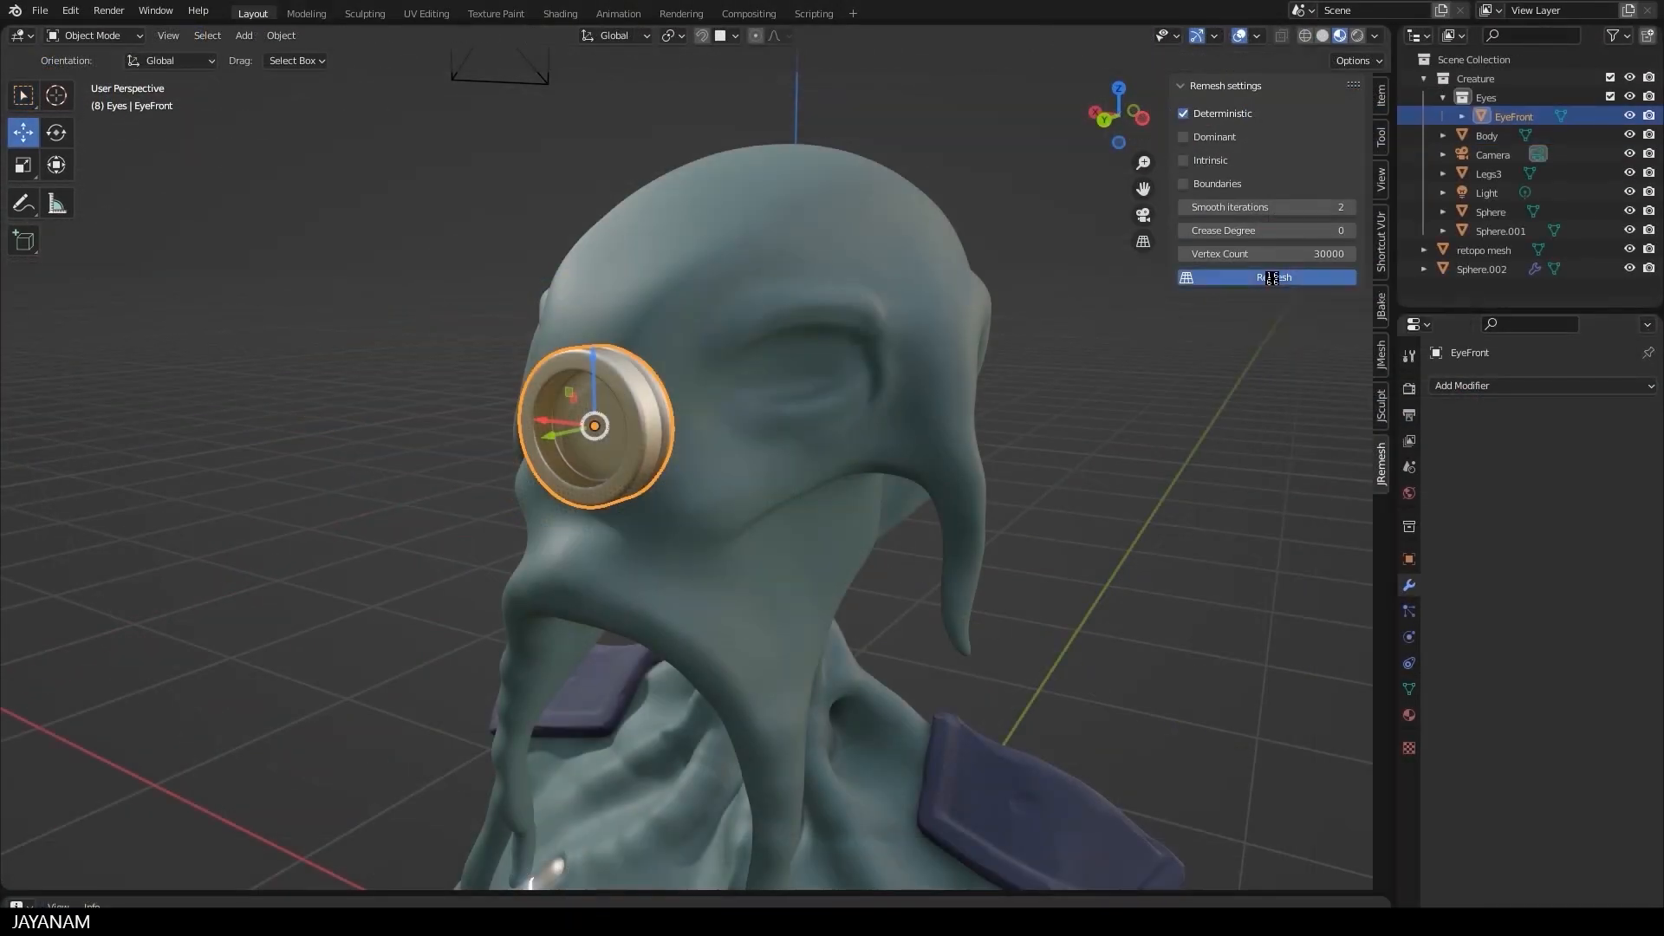
- Run Remesh from the JRemesh tab on EyeFront with a 30000 vertex count
left_click(1265, 276)
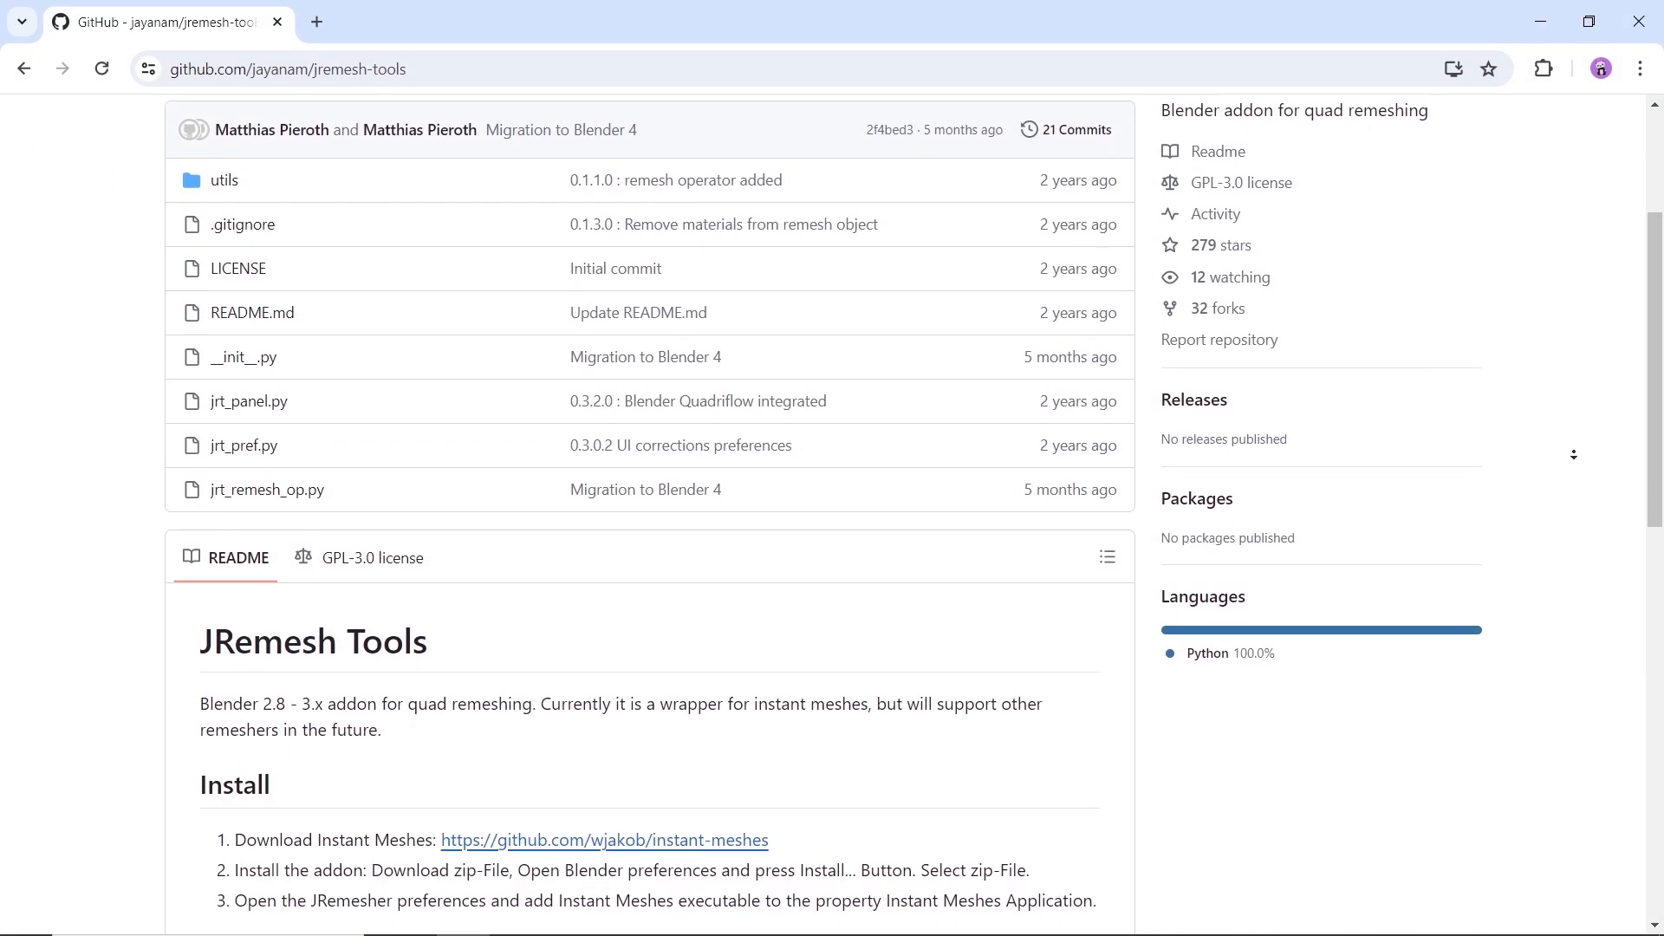
- Scroll to the jremesh-tools Install and Usage notes, then show the Code download options
scroll("down", 3)
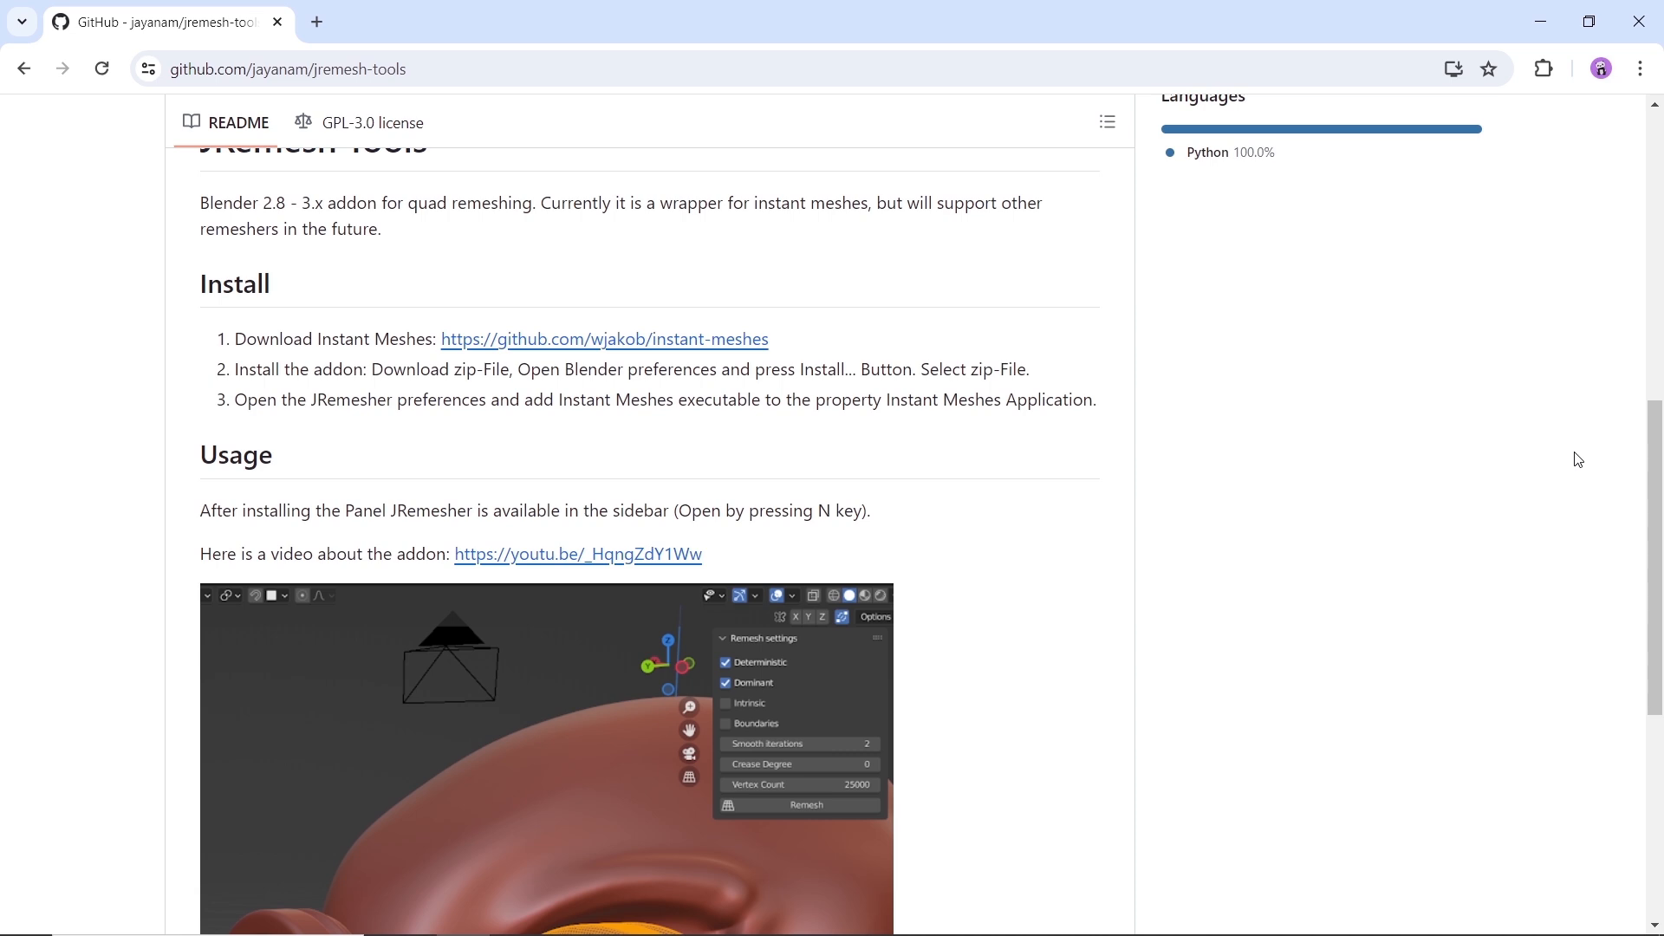
scroll("down", 3)
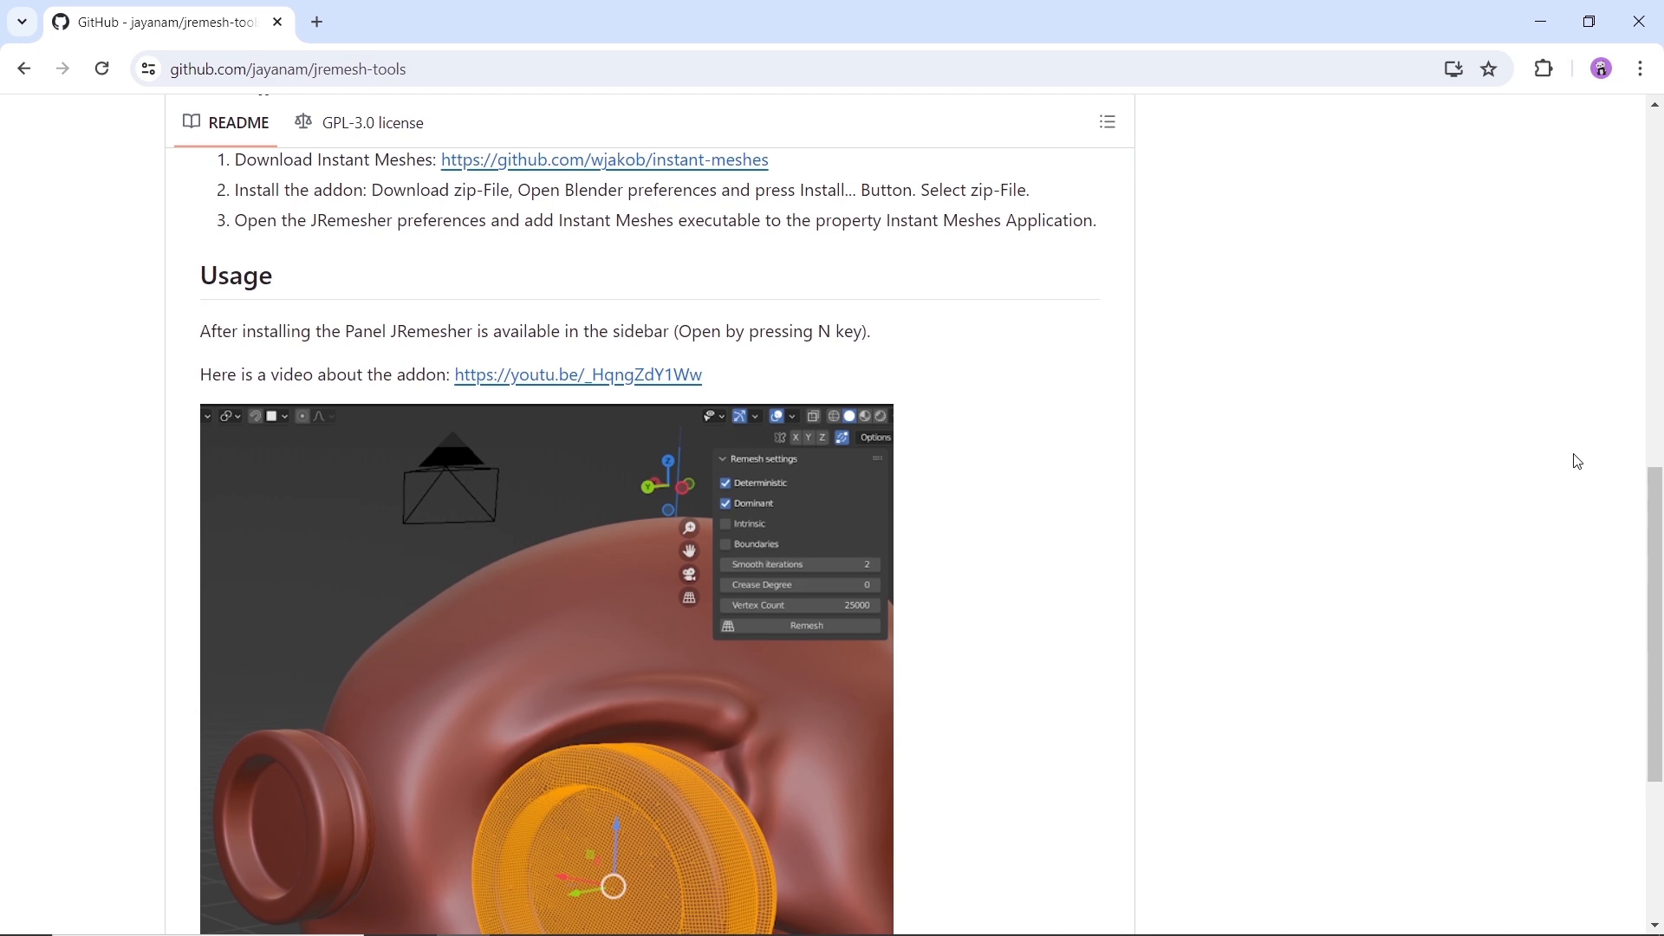
mouse_move(575, 389)
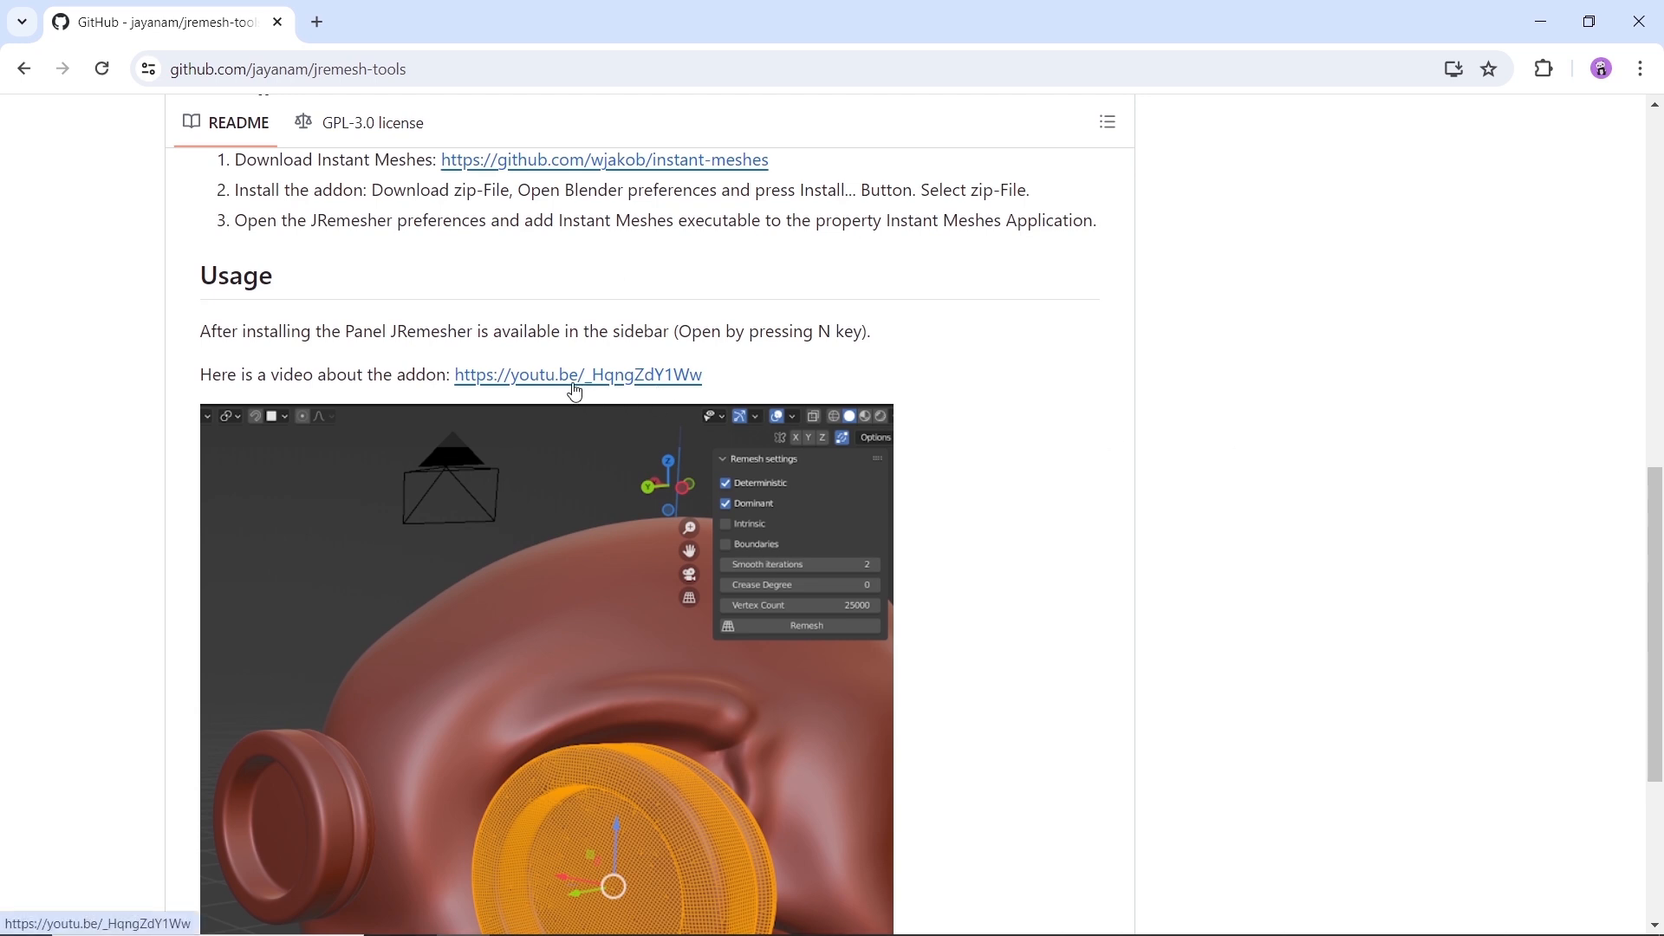
scroll("up", 3)
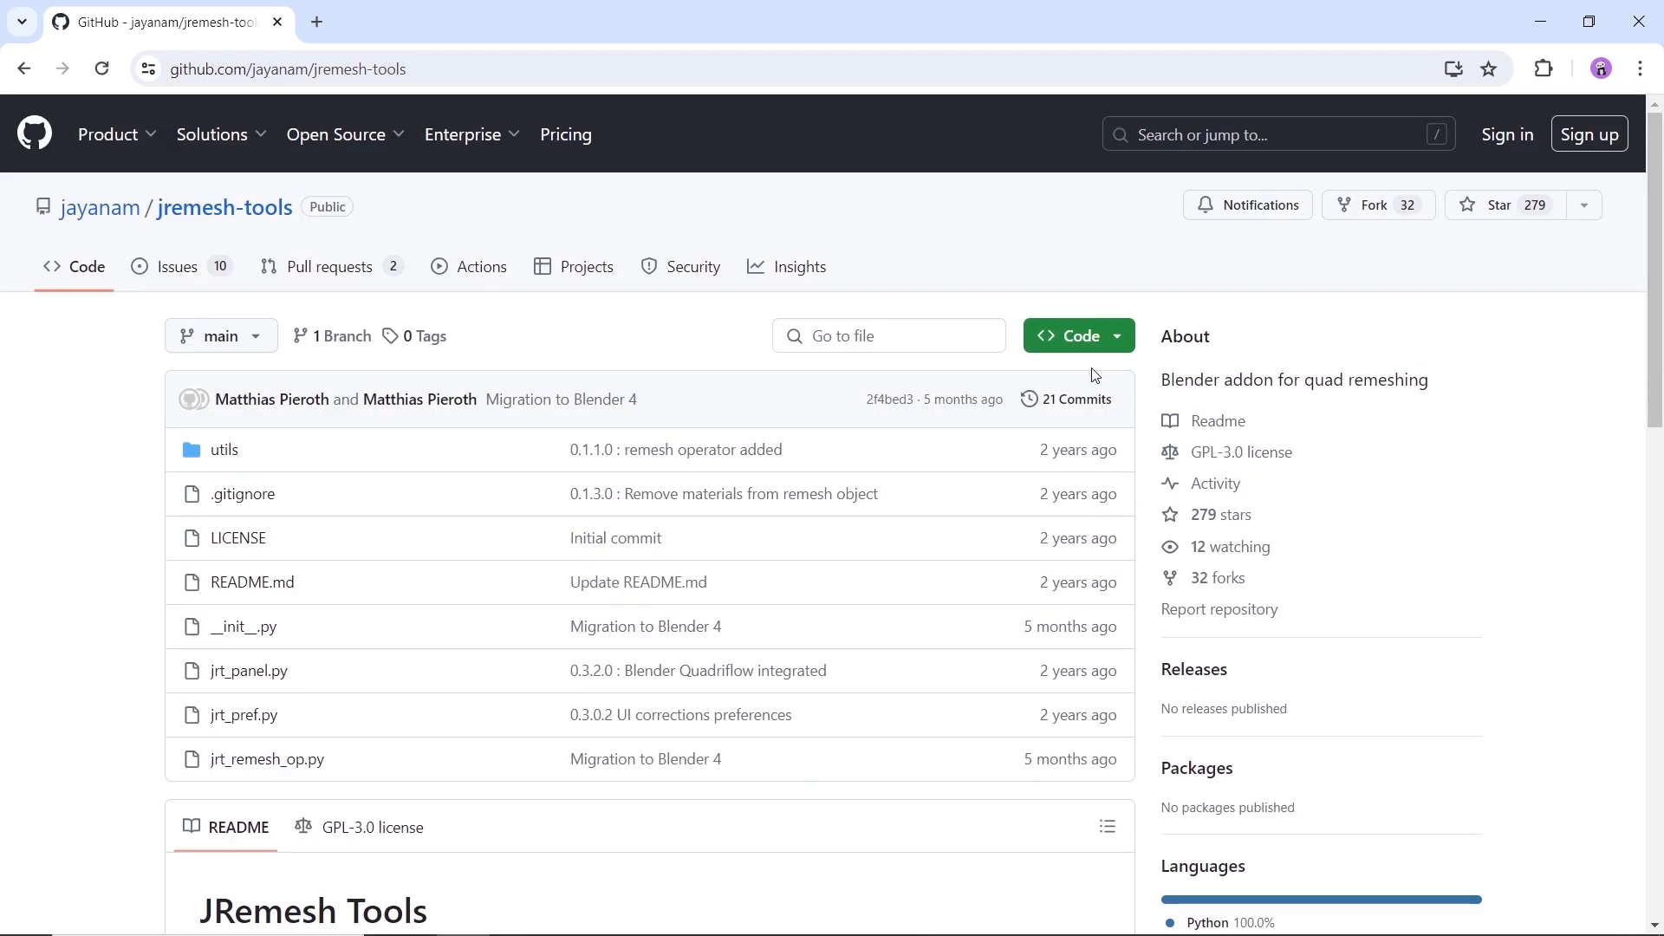
left_click(1079, 335)
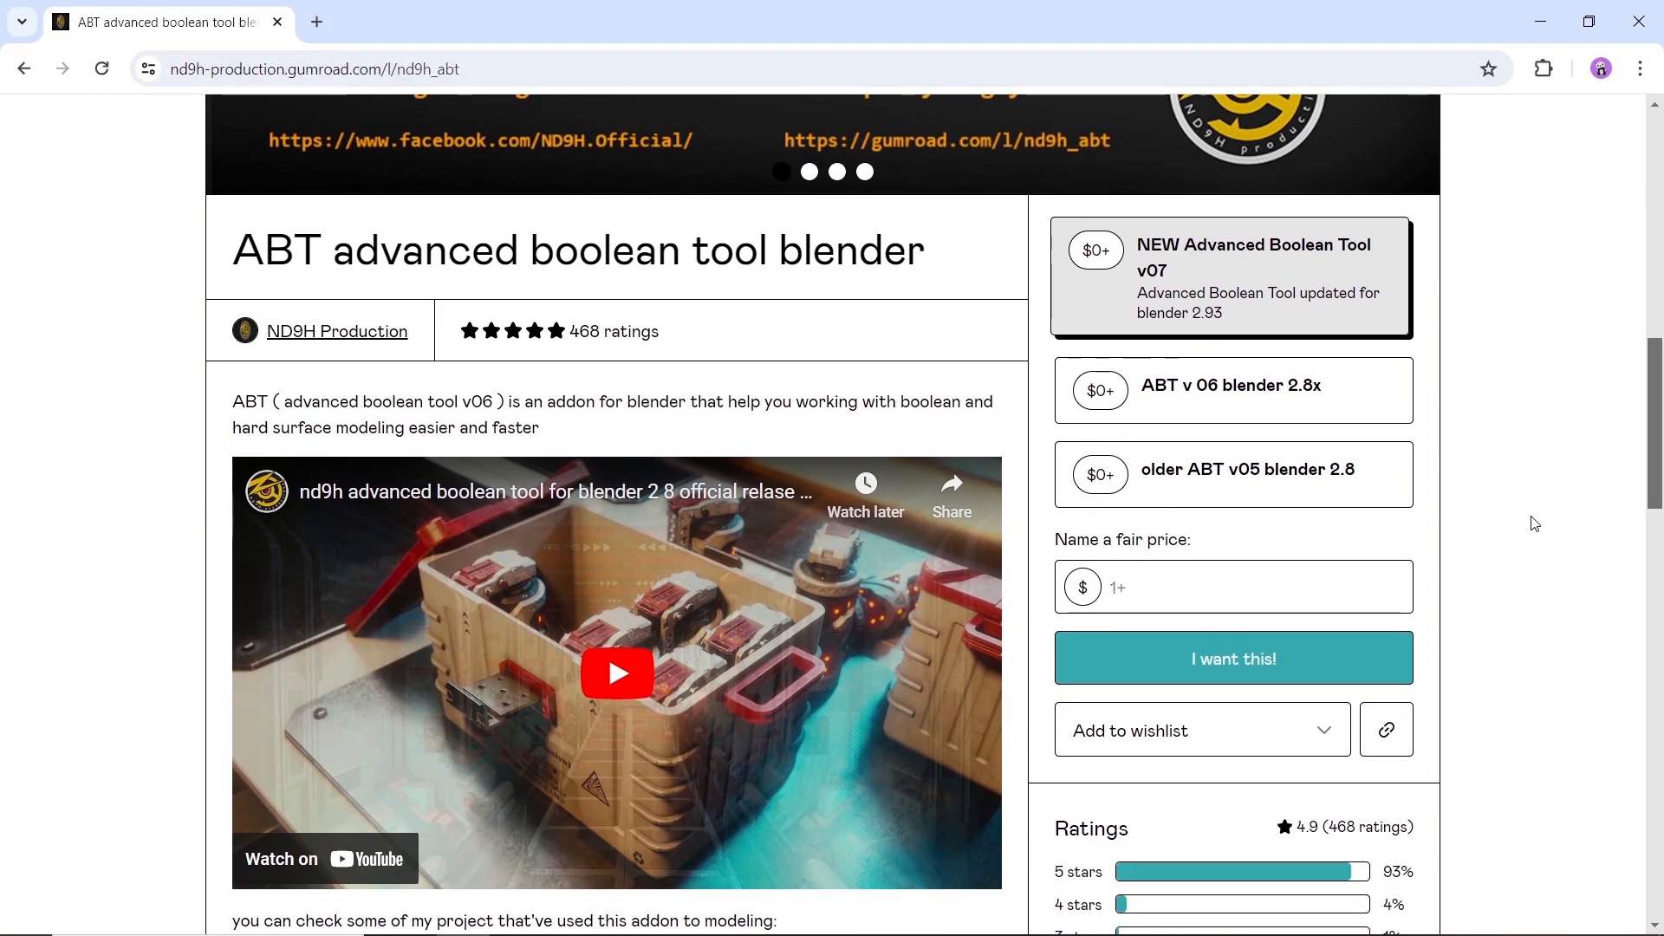
mouse_move(1253, 262)
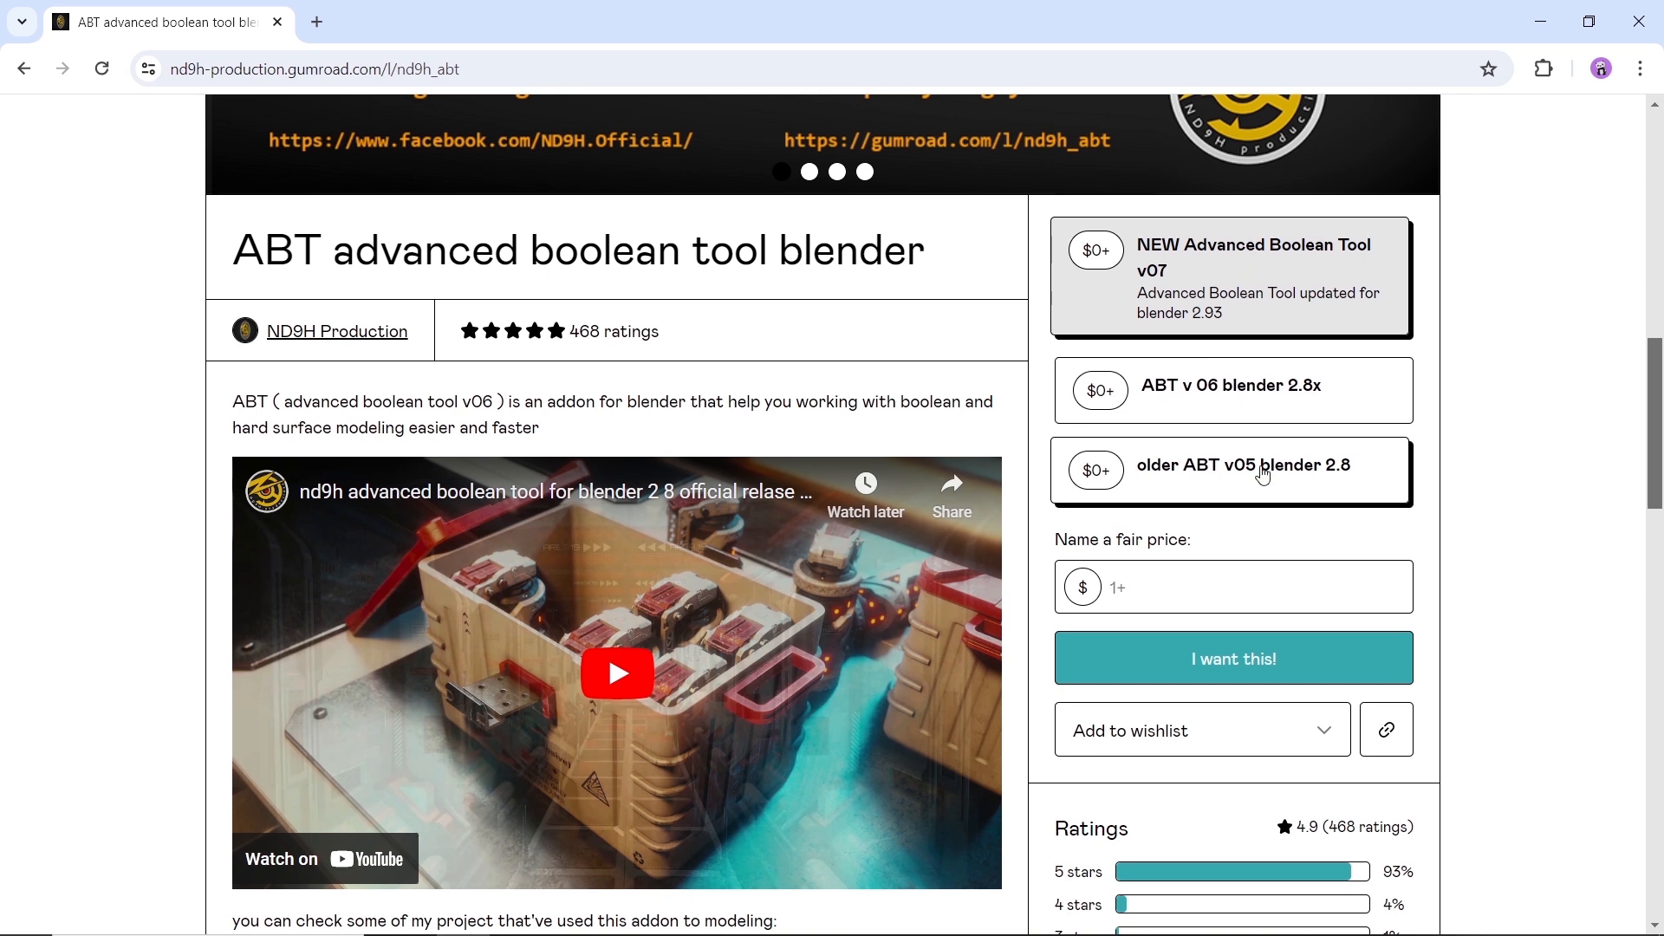
- Scroll through ABT's versions, demo videos and support links, then start the free checkout
scroll("down", 3)
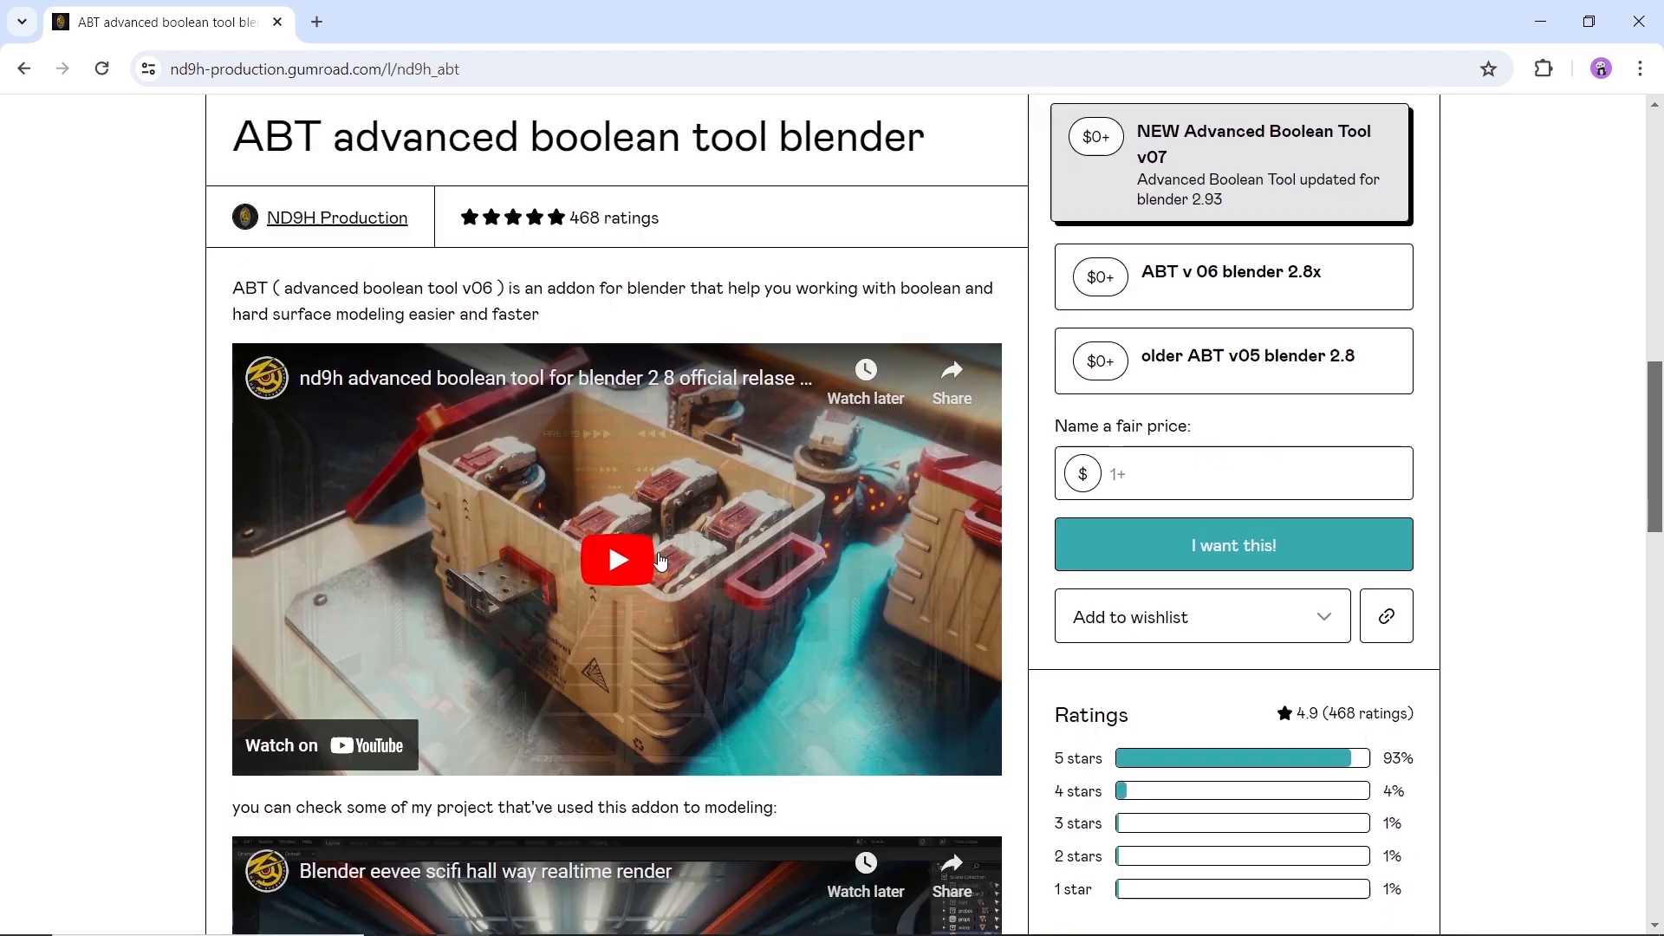
scroll("down", 3)
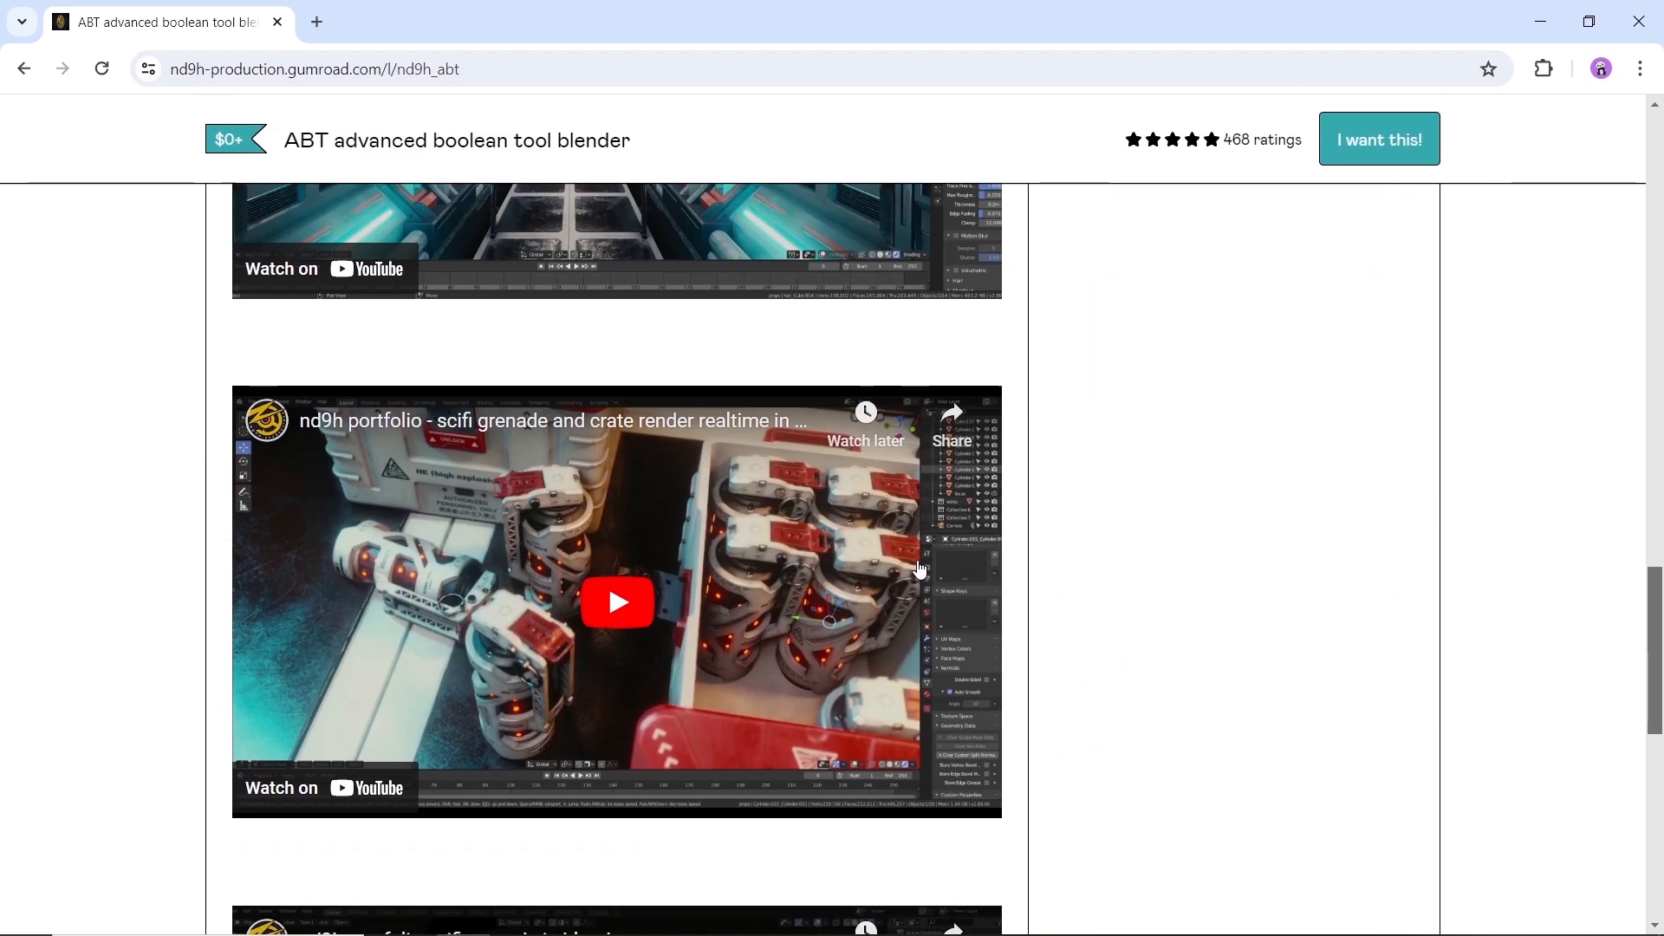
scroll("down", 3)
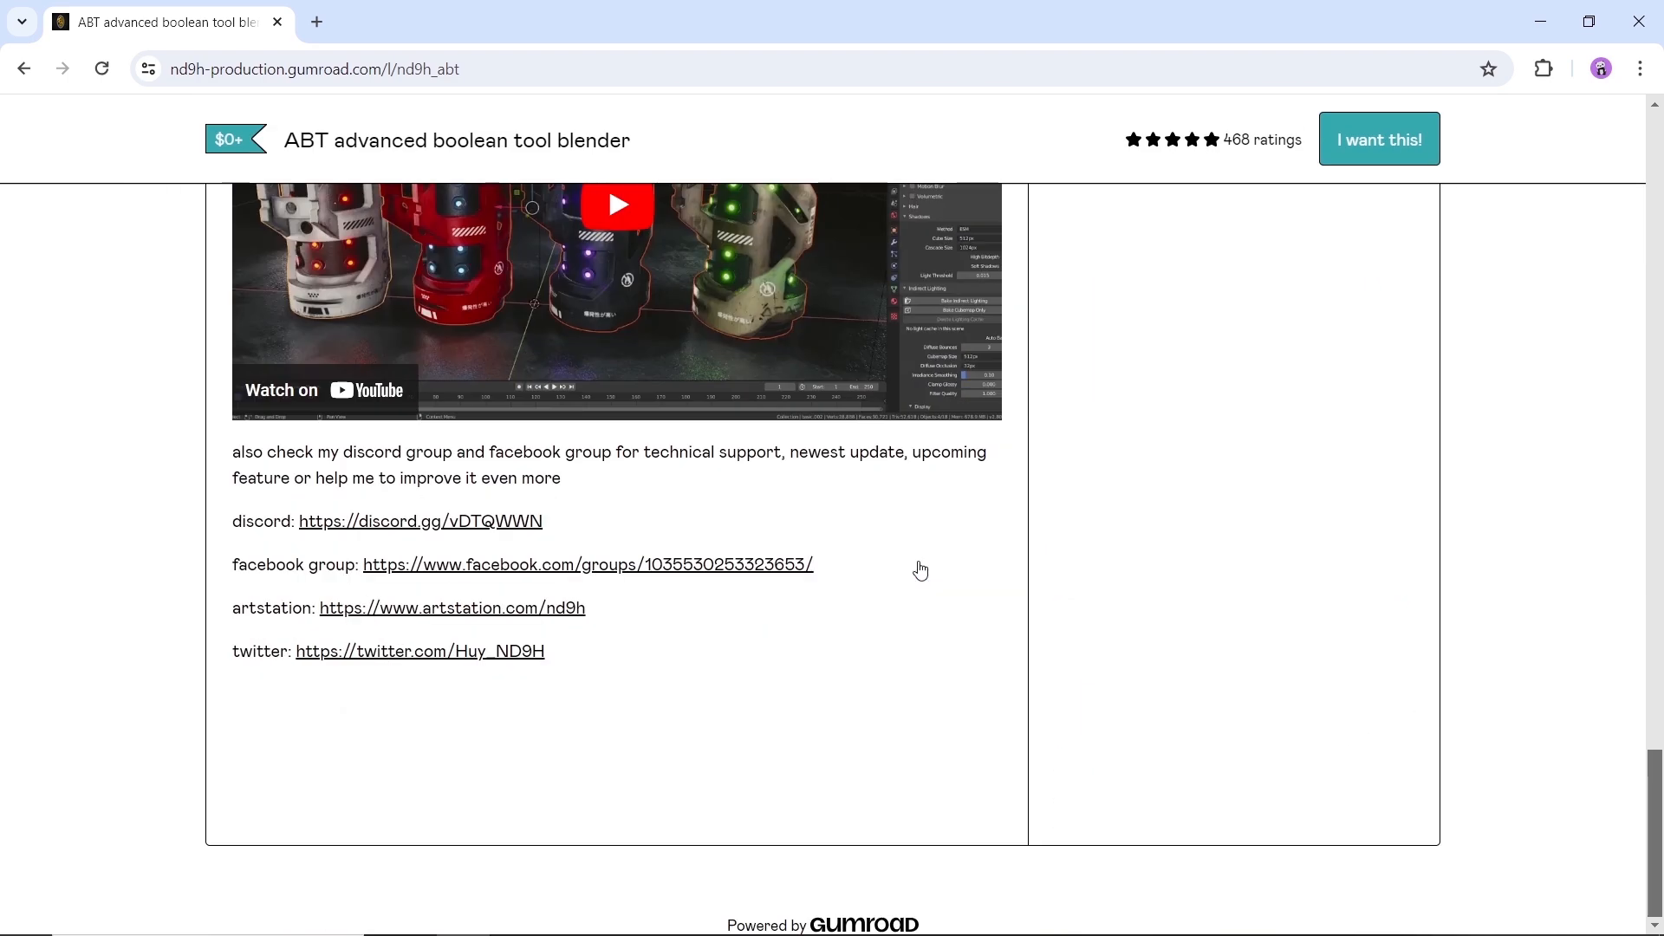
mouse_move(920, 568)
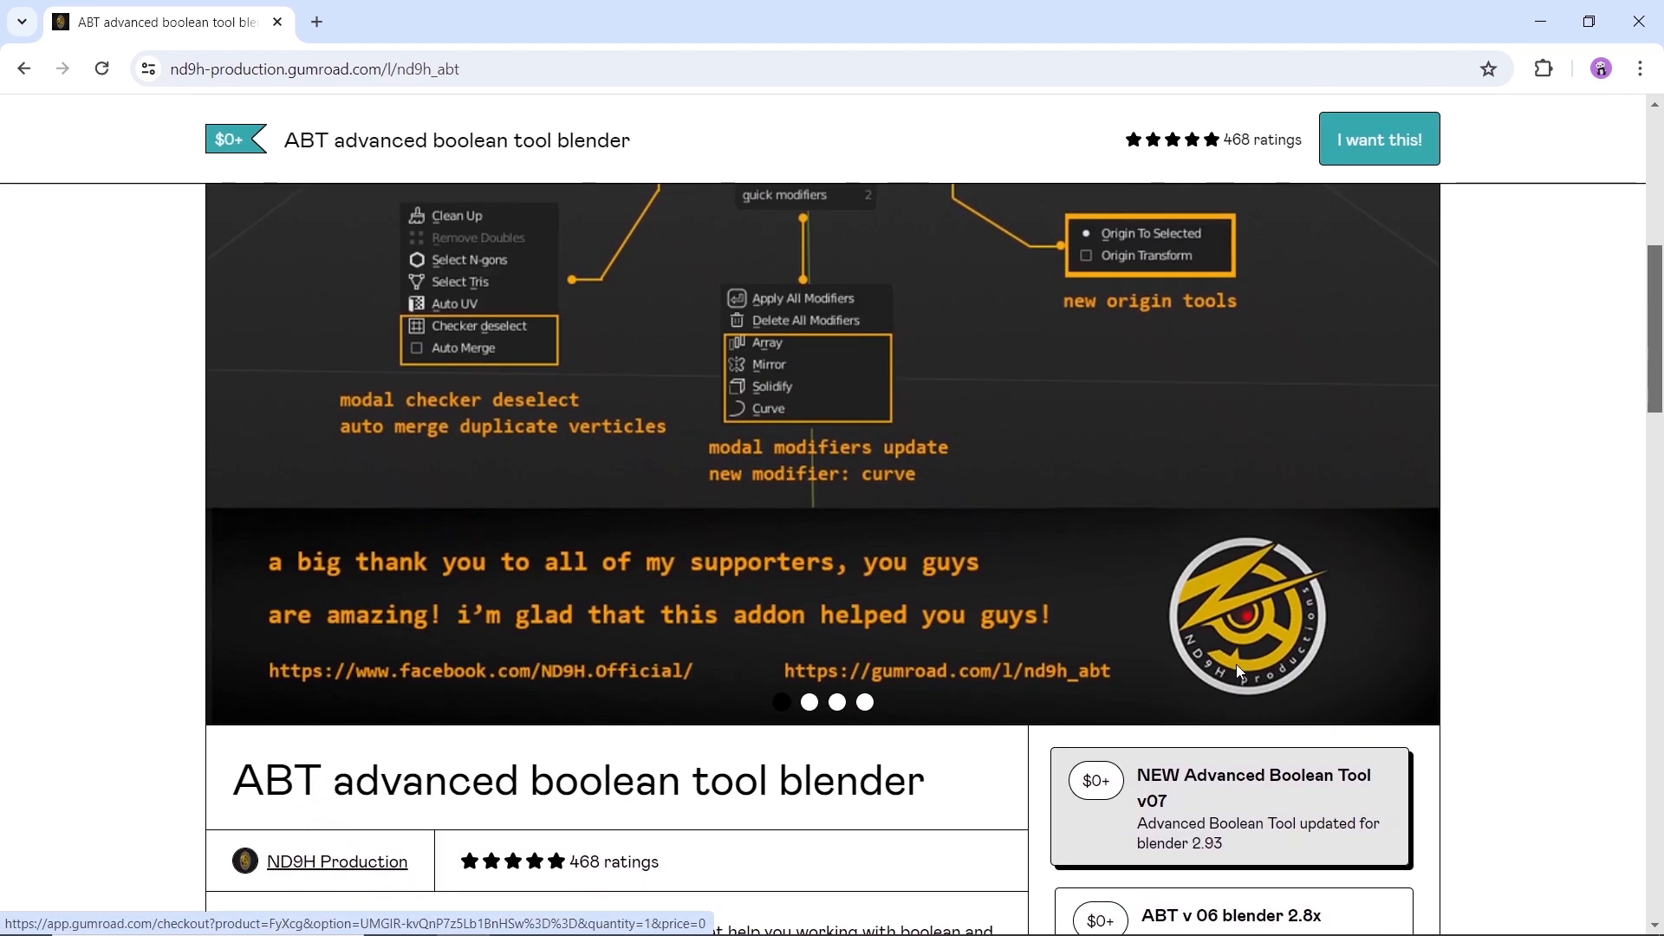
left_click(1407, 335)
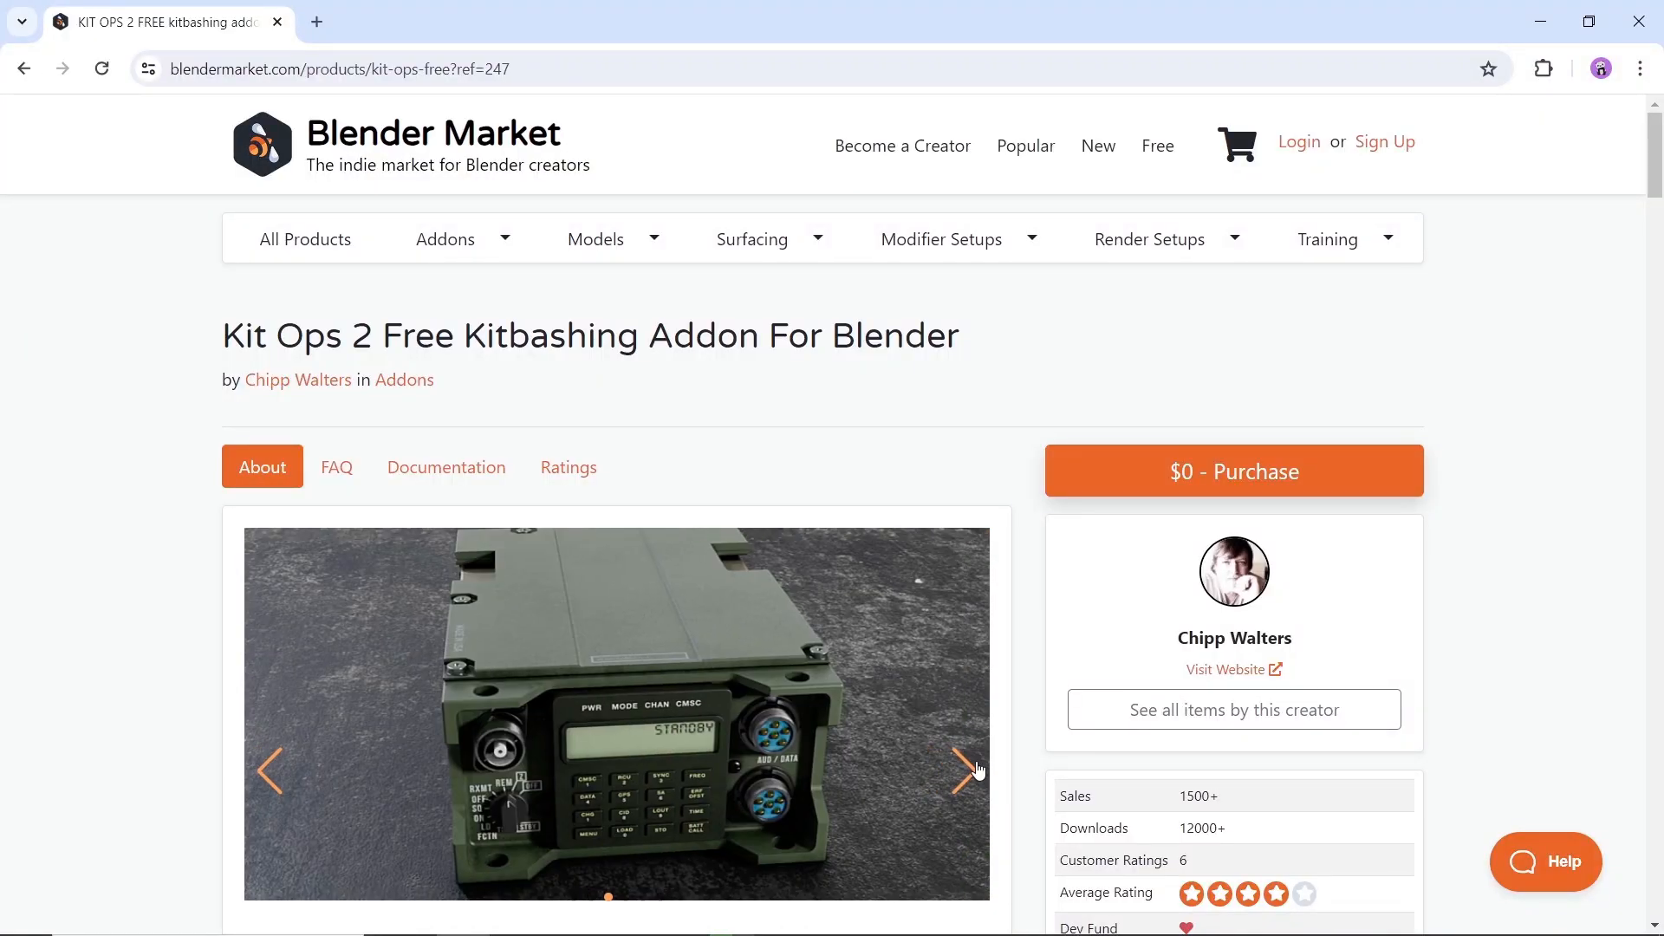
- Advance the Kit Ops 2 gallery, then scroll through the update and installation videos
left_click(961, 766)
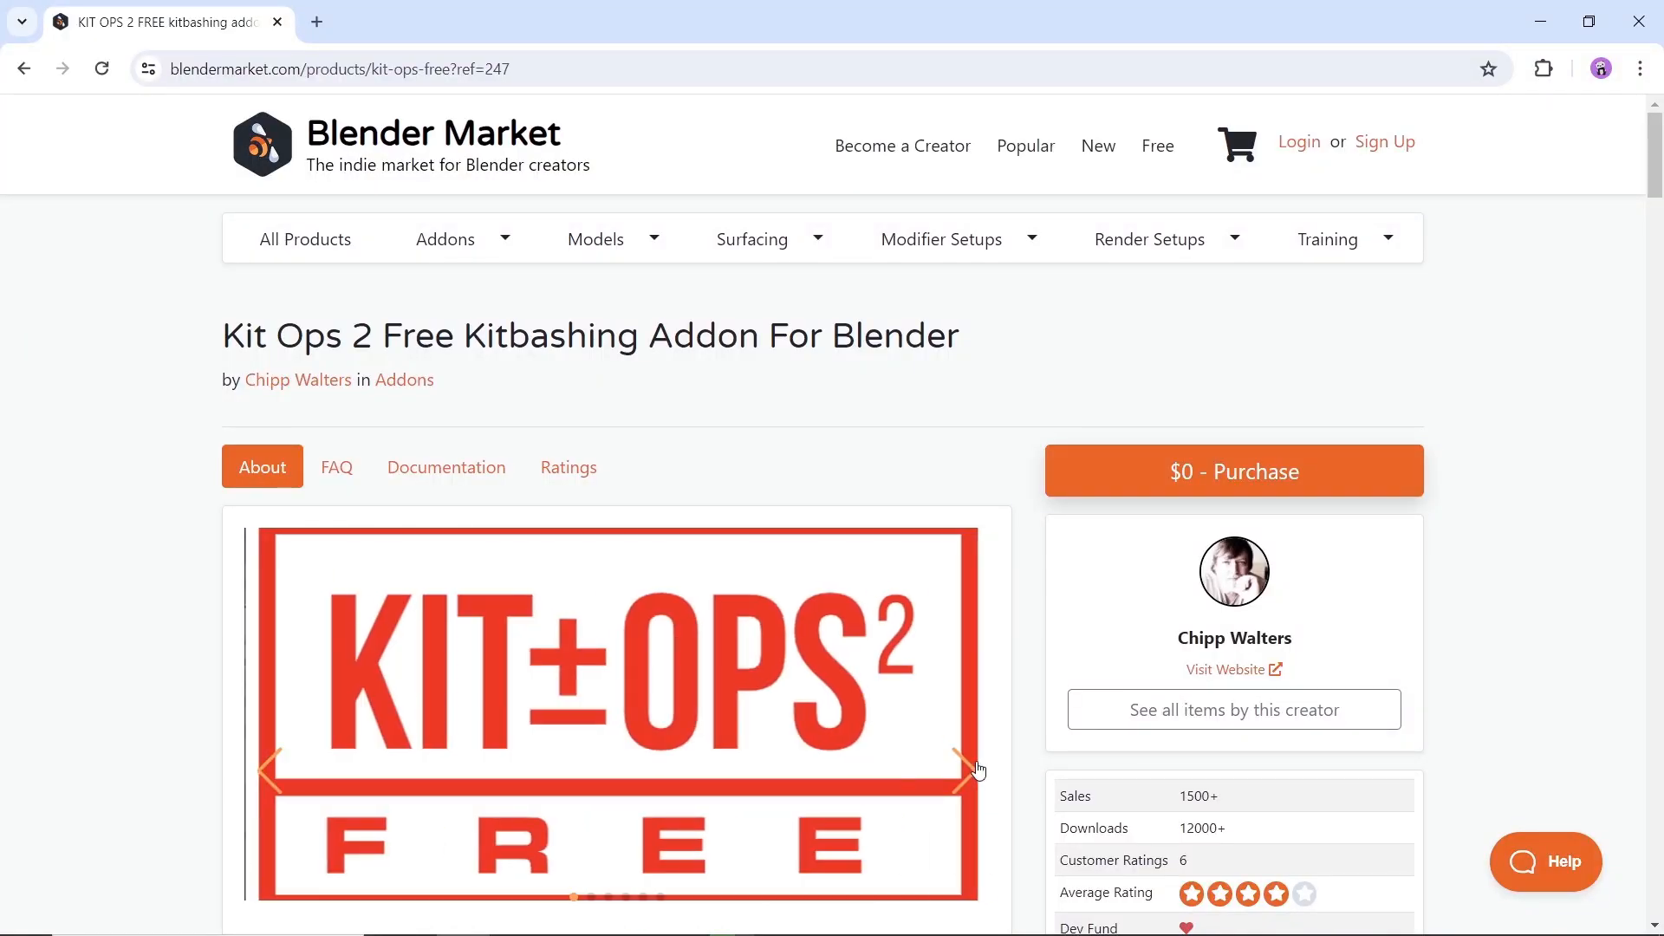
scroll("down", 3)
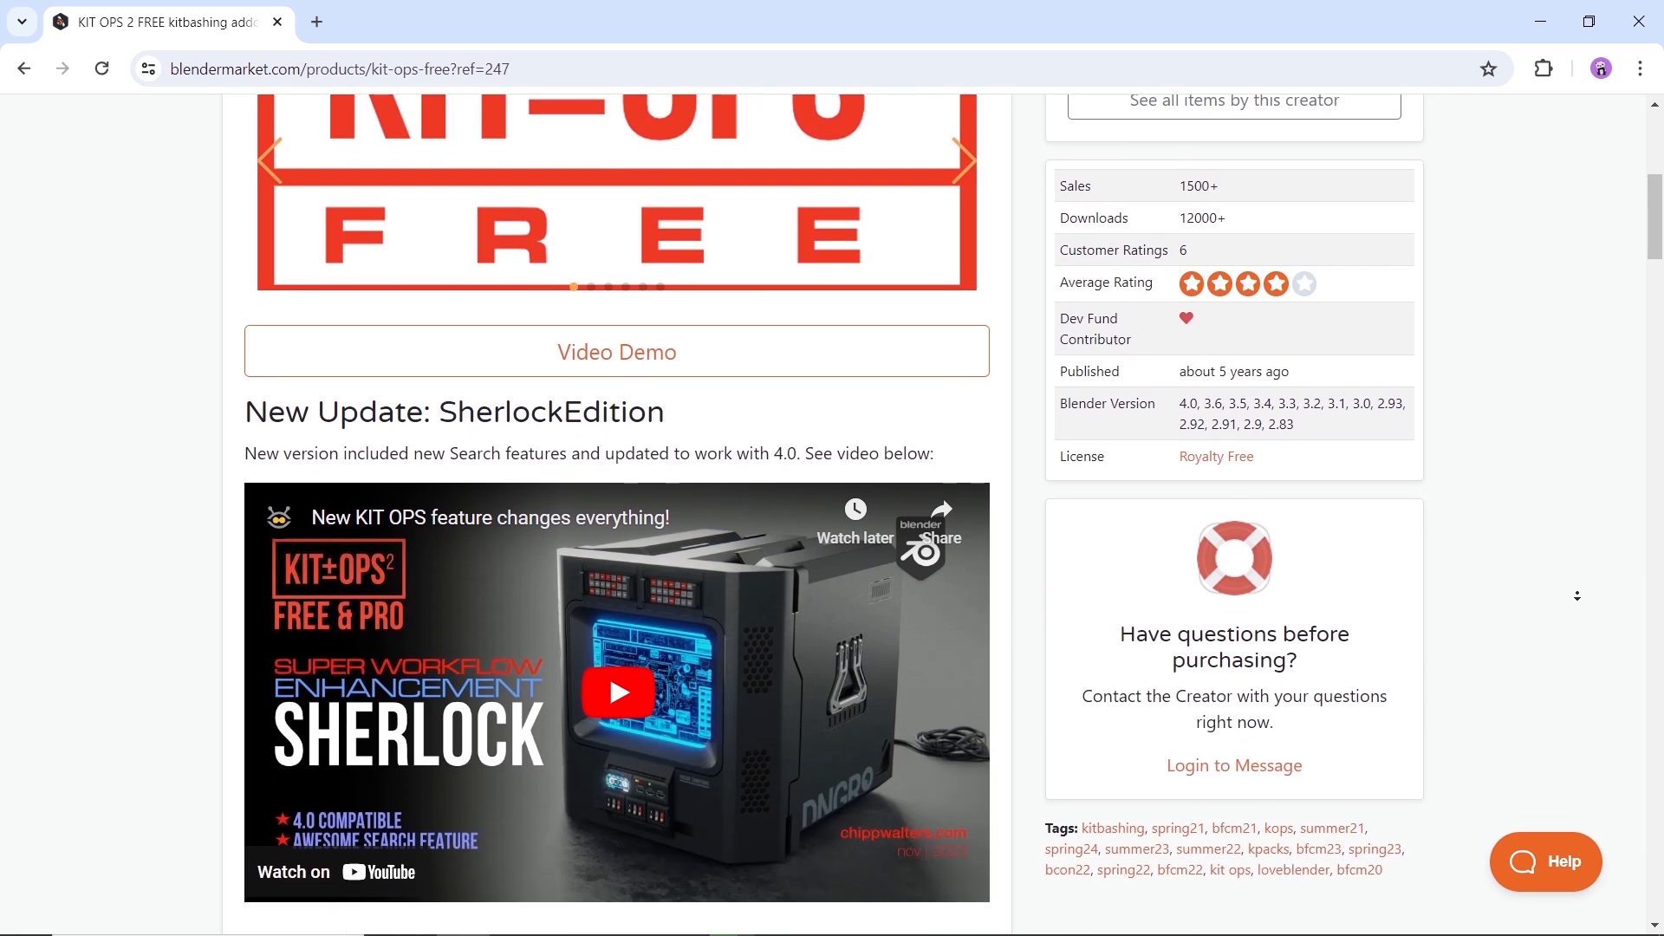
scroll("down", 3)
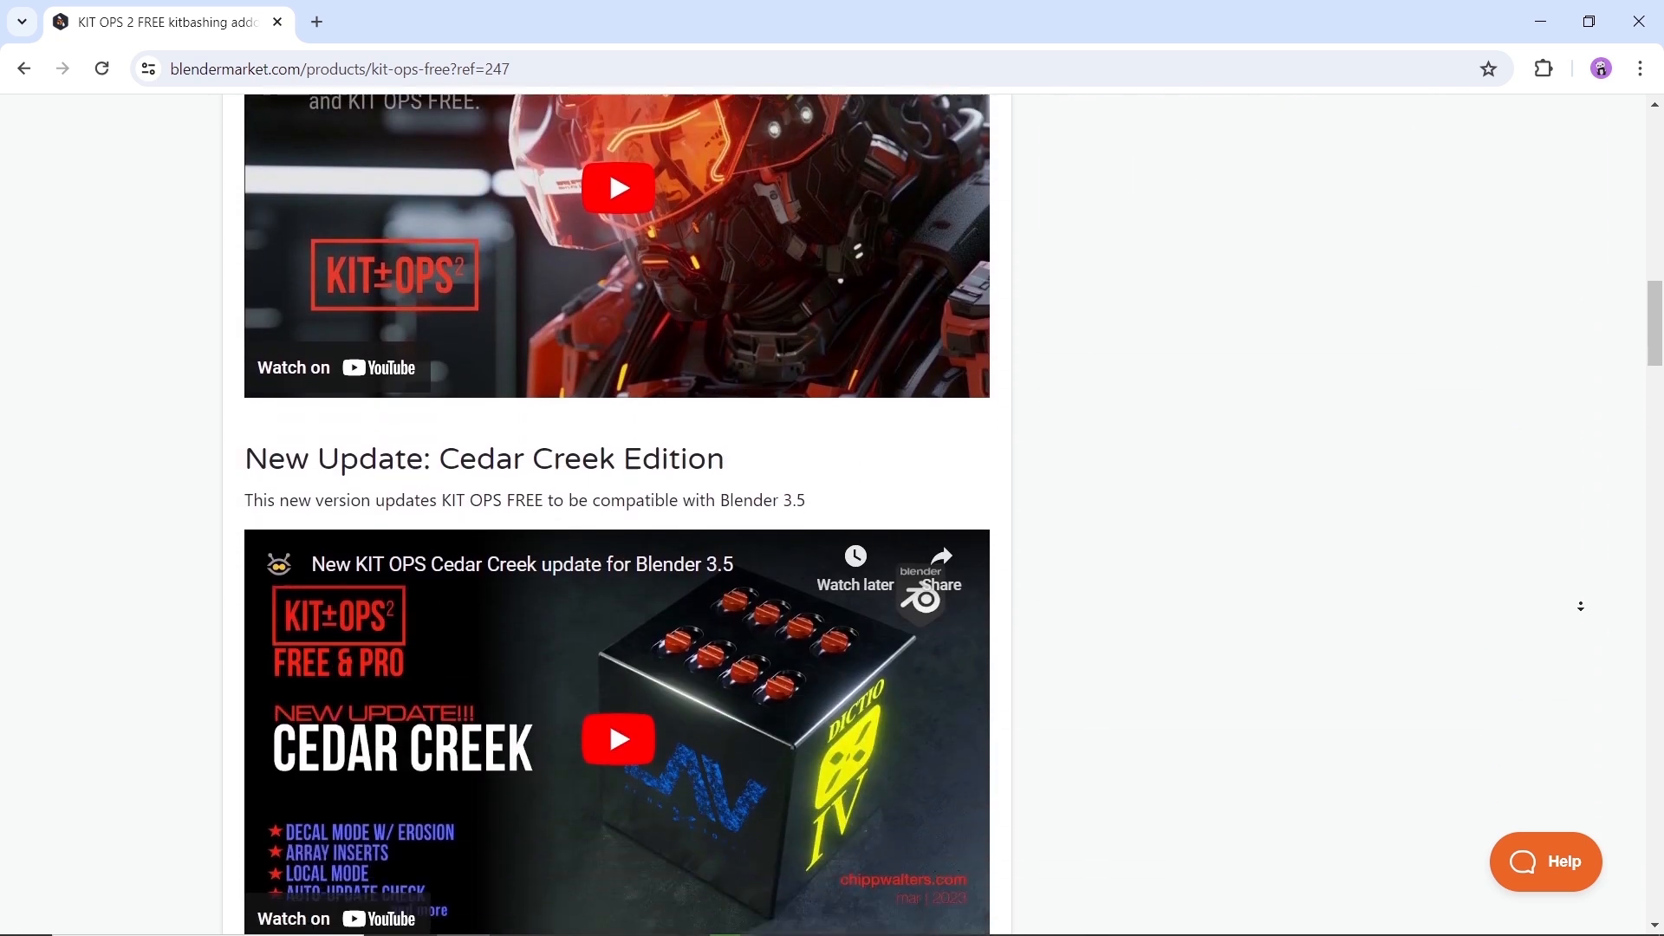
scroll("down", 3)
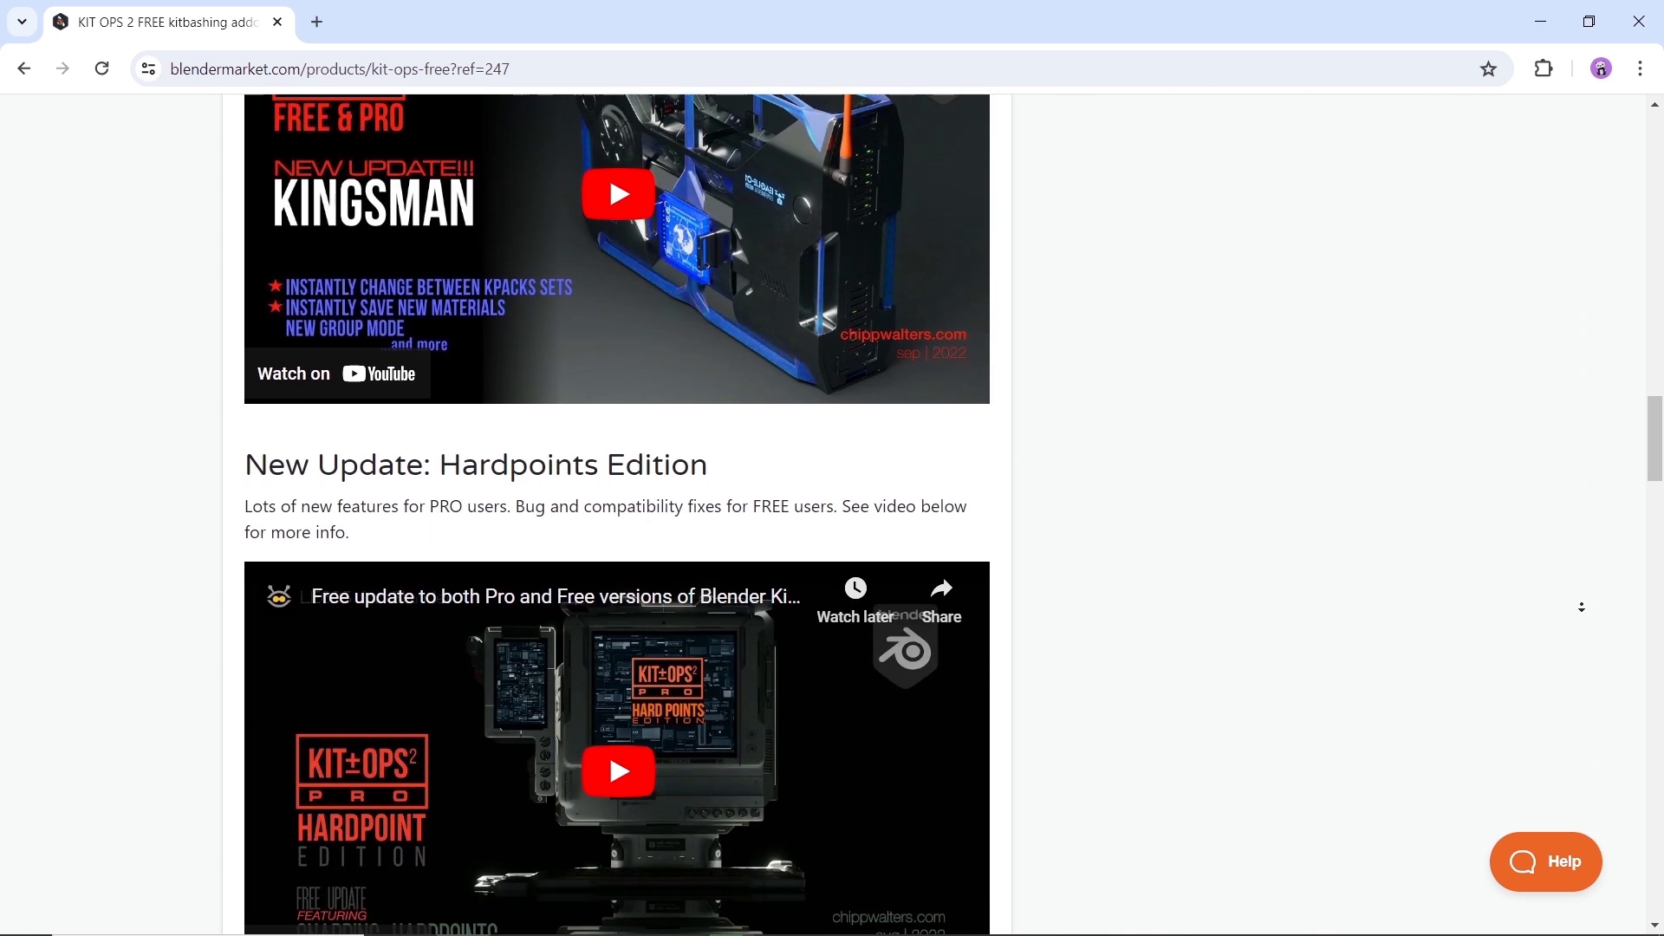
scroll("down", 3)
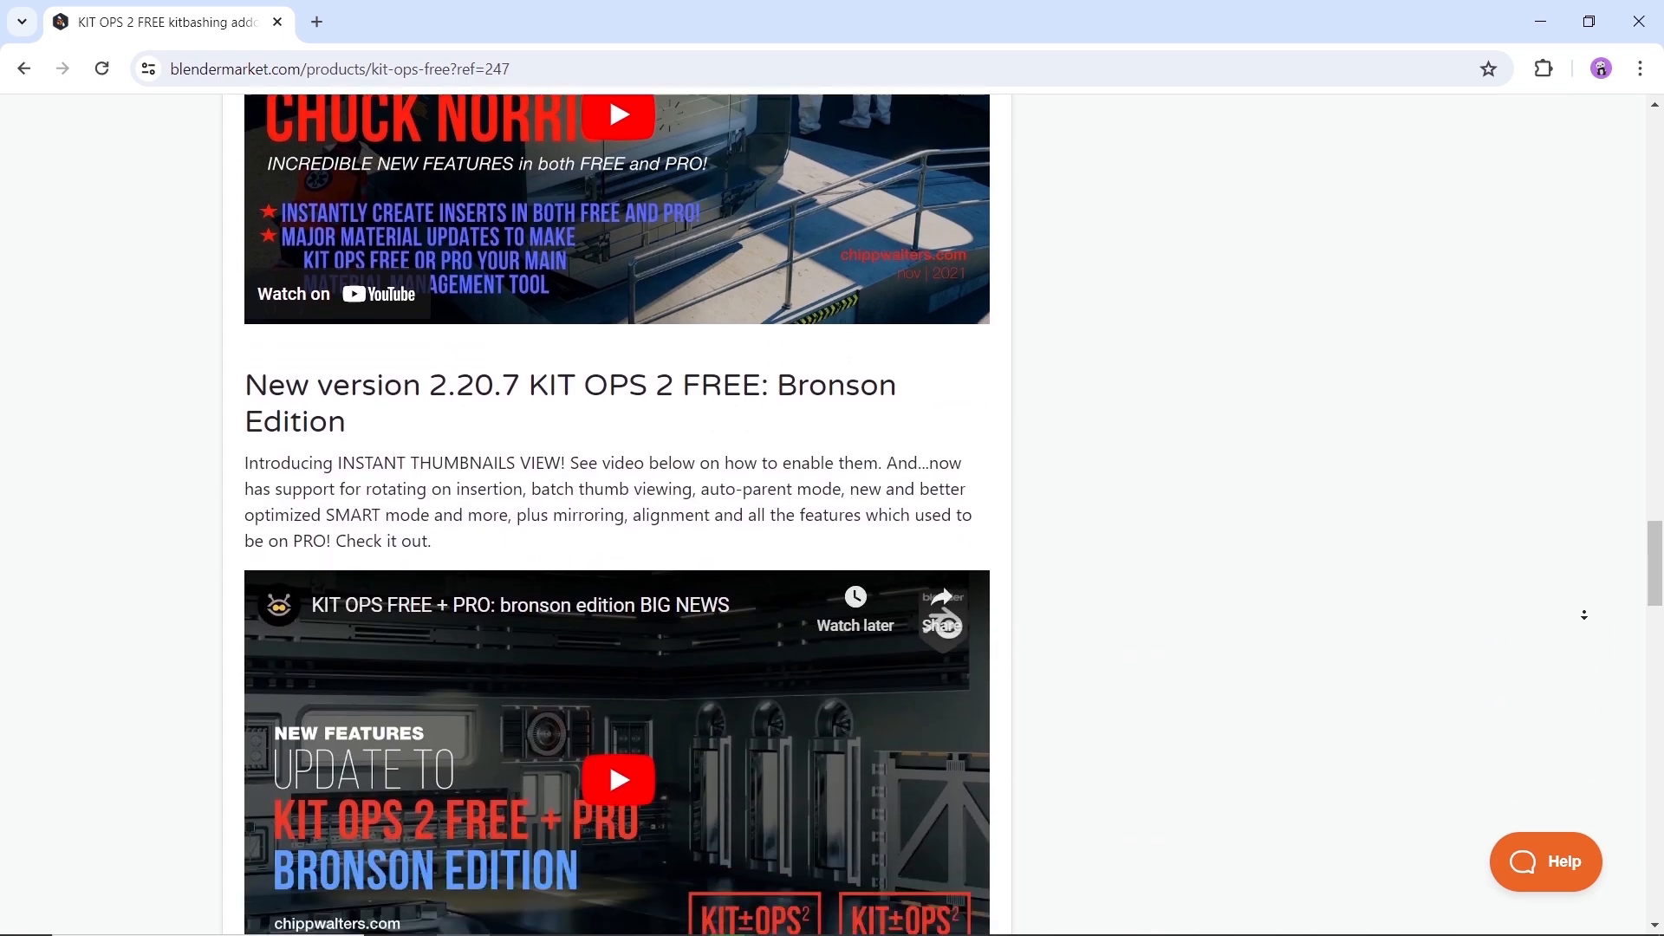
scroll("down", 3)
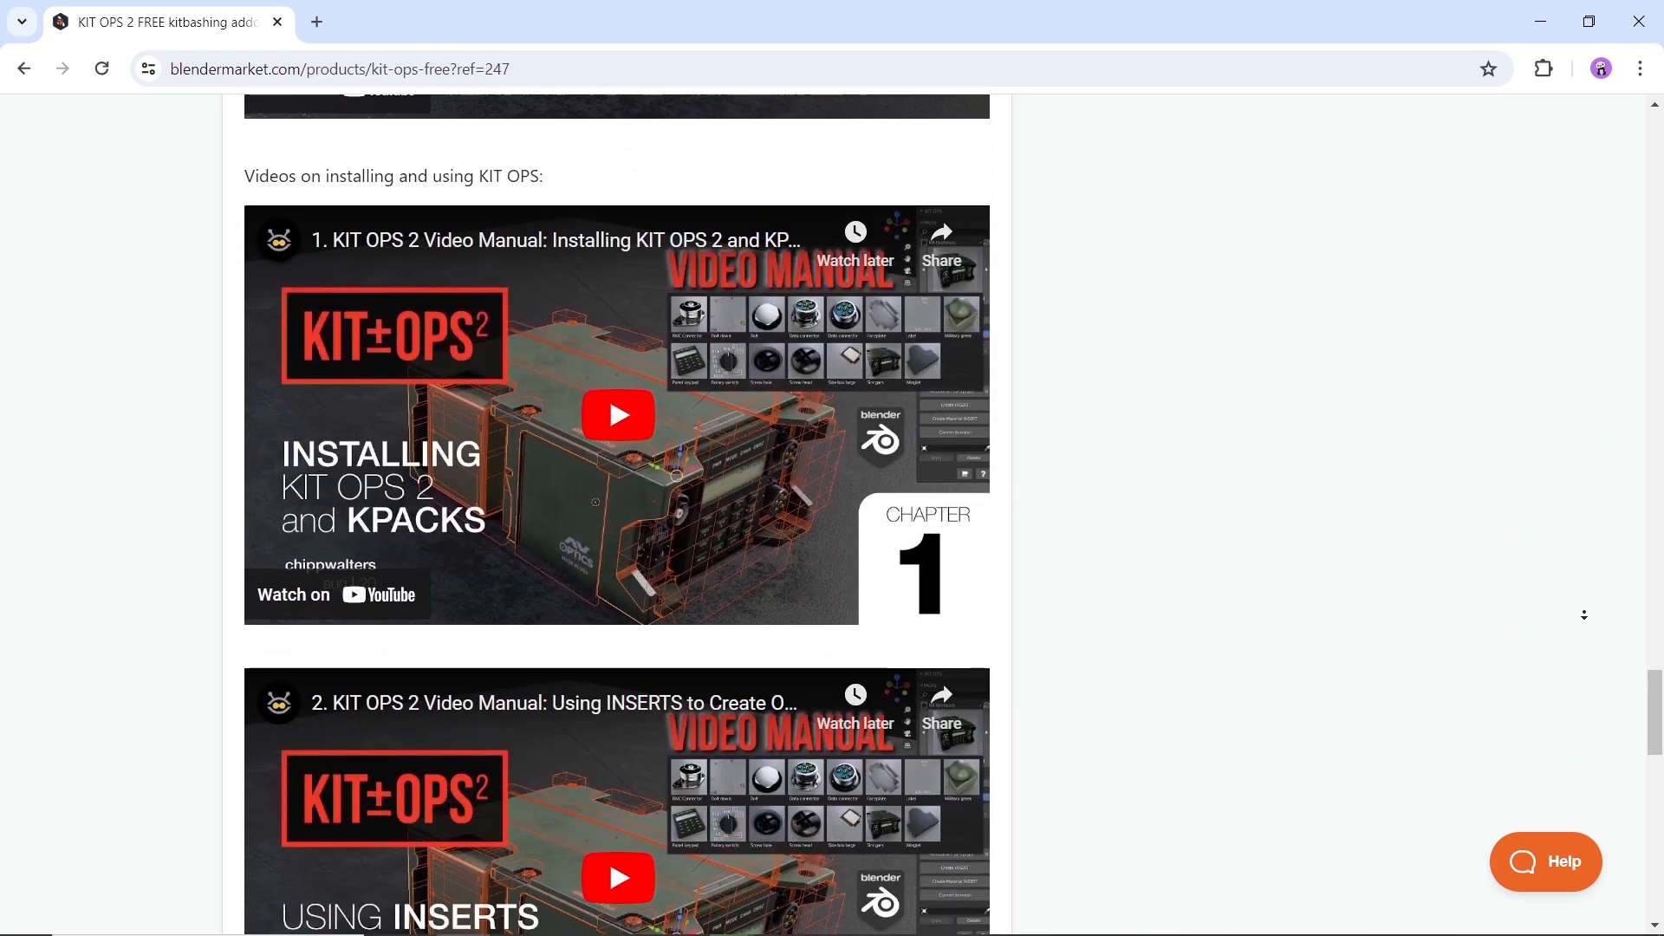
scroll("up", 3)
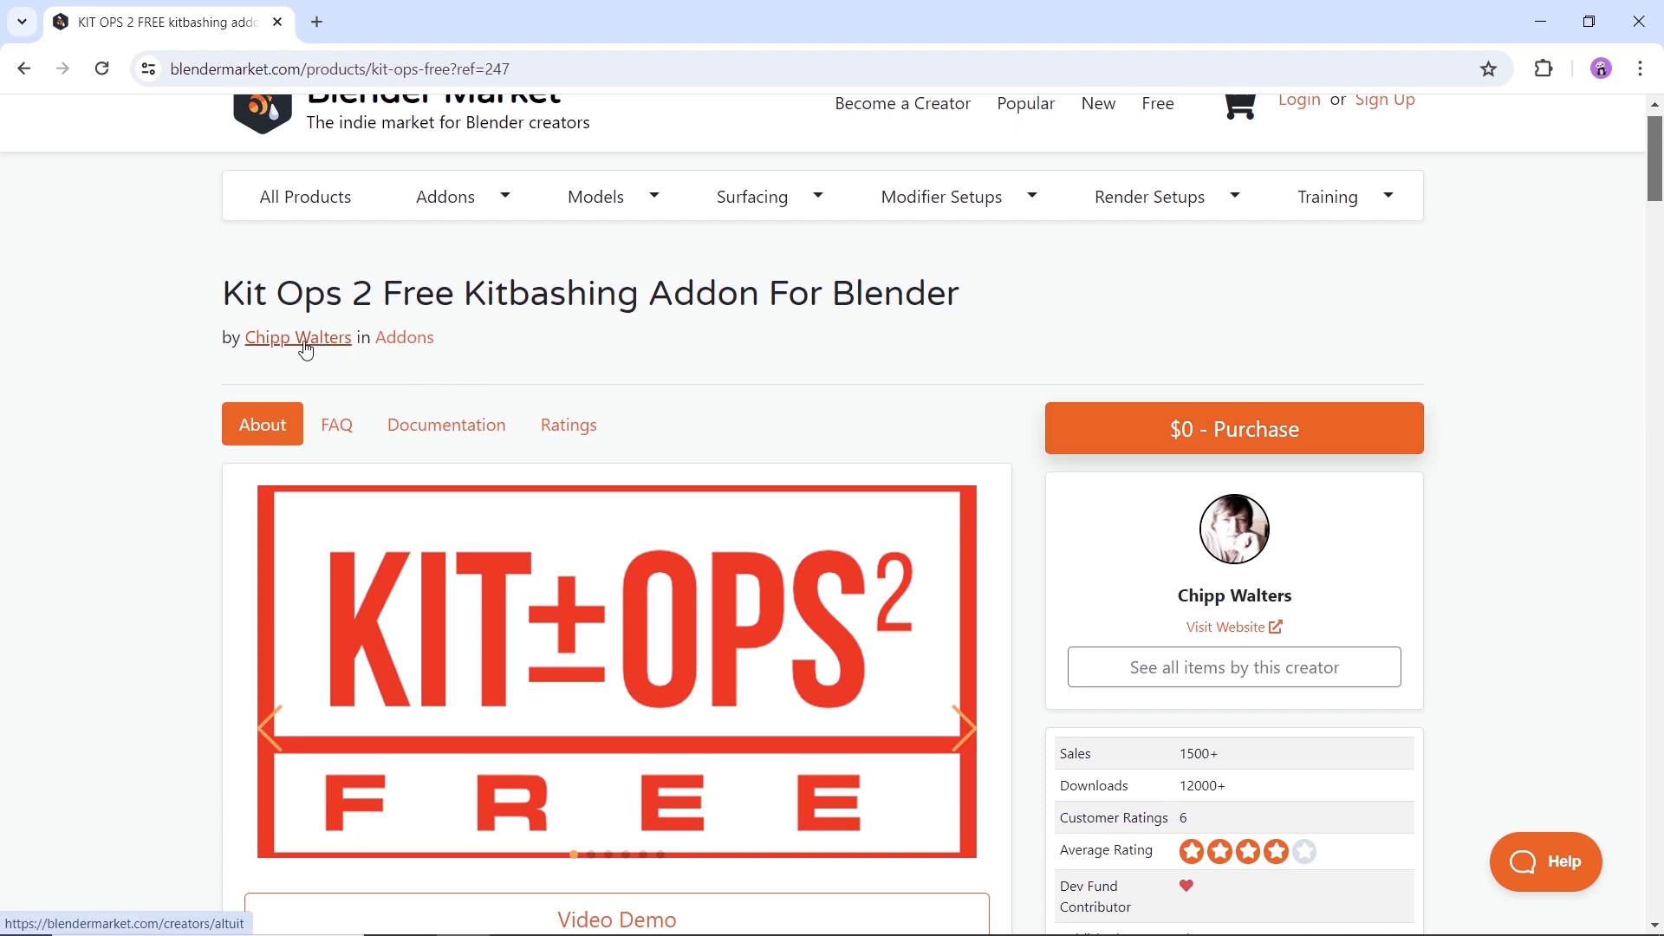
- Open Chipp Walters' Blender Market storefront and browse page 2 of his products
left_click(297, 337)
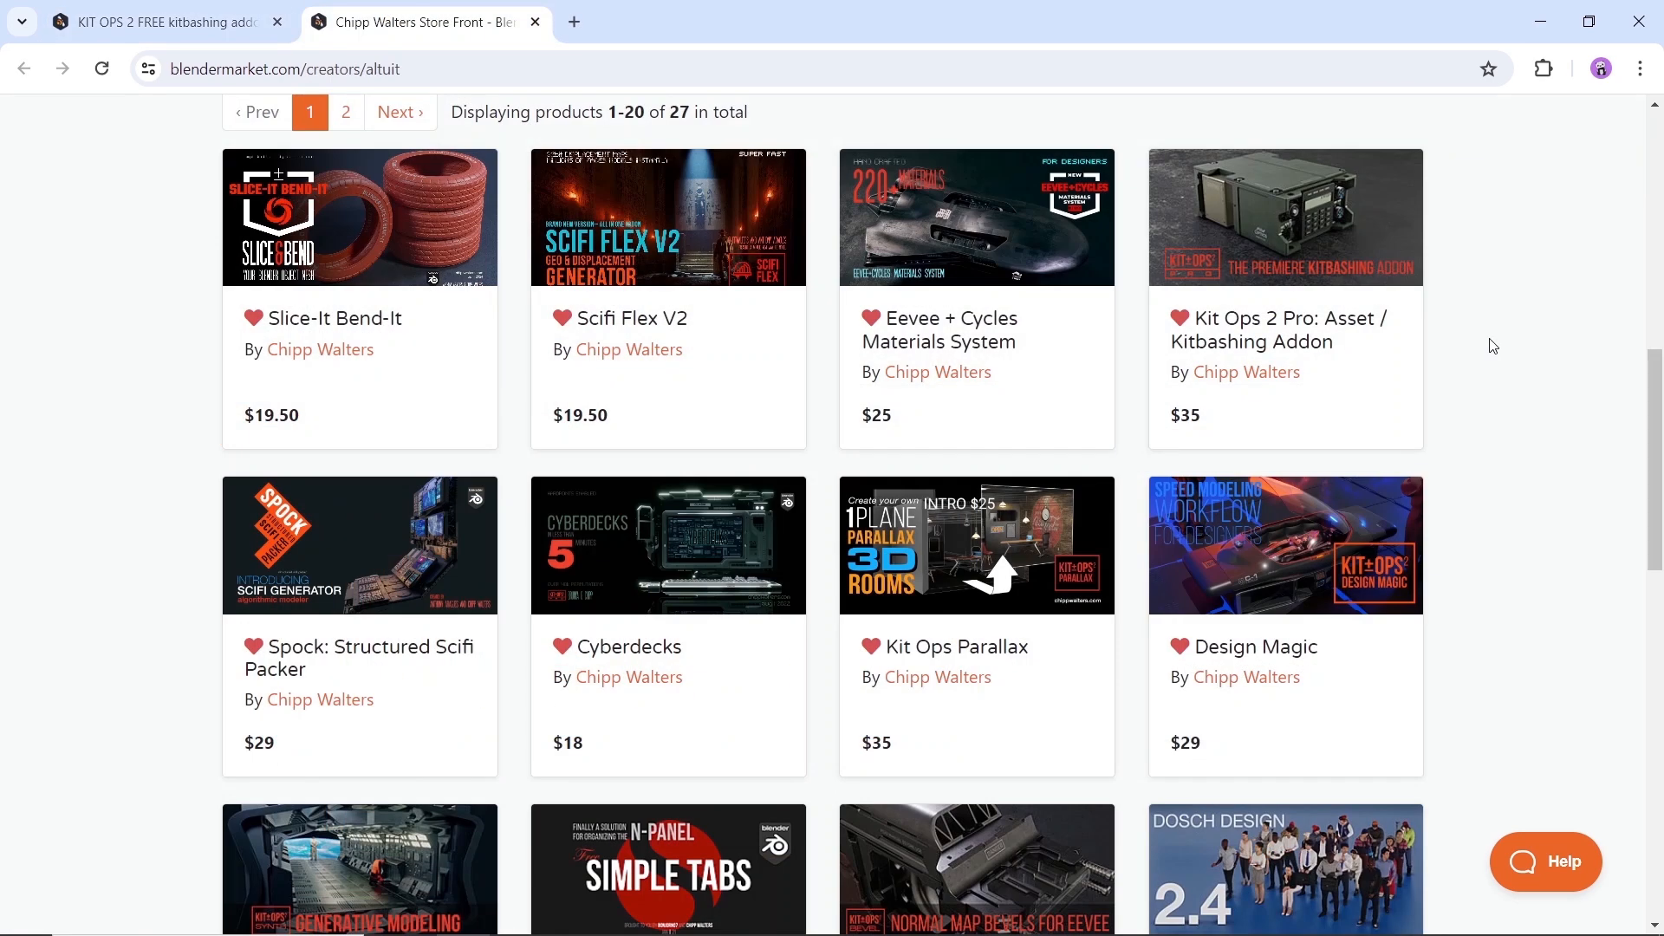
scroll("down", 3)
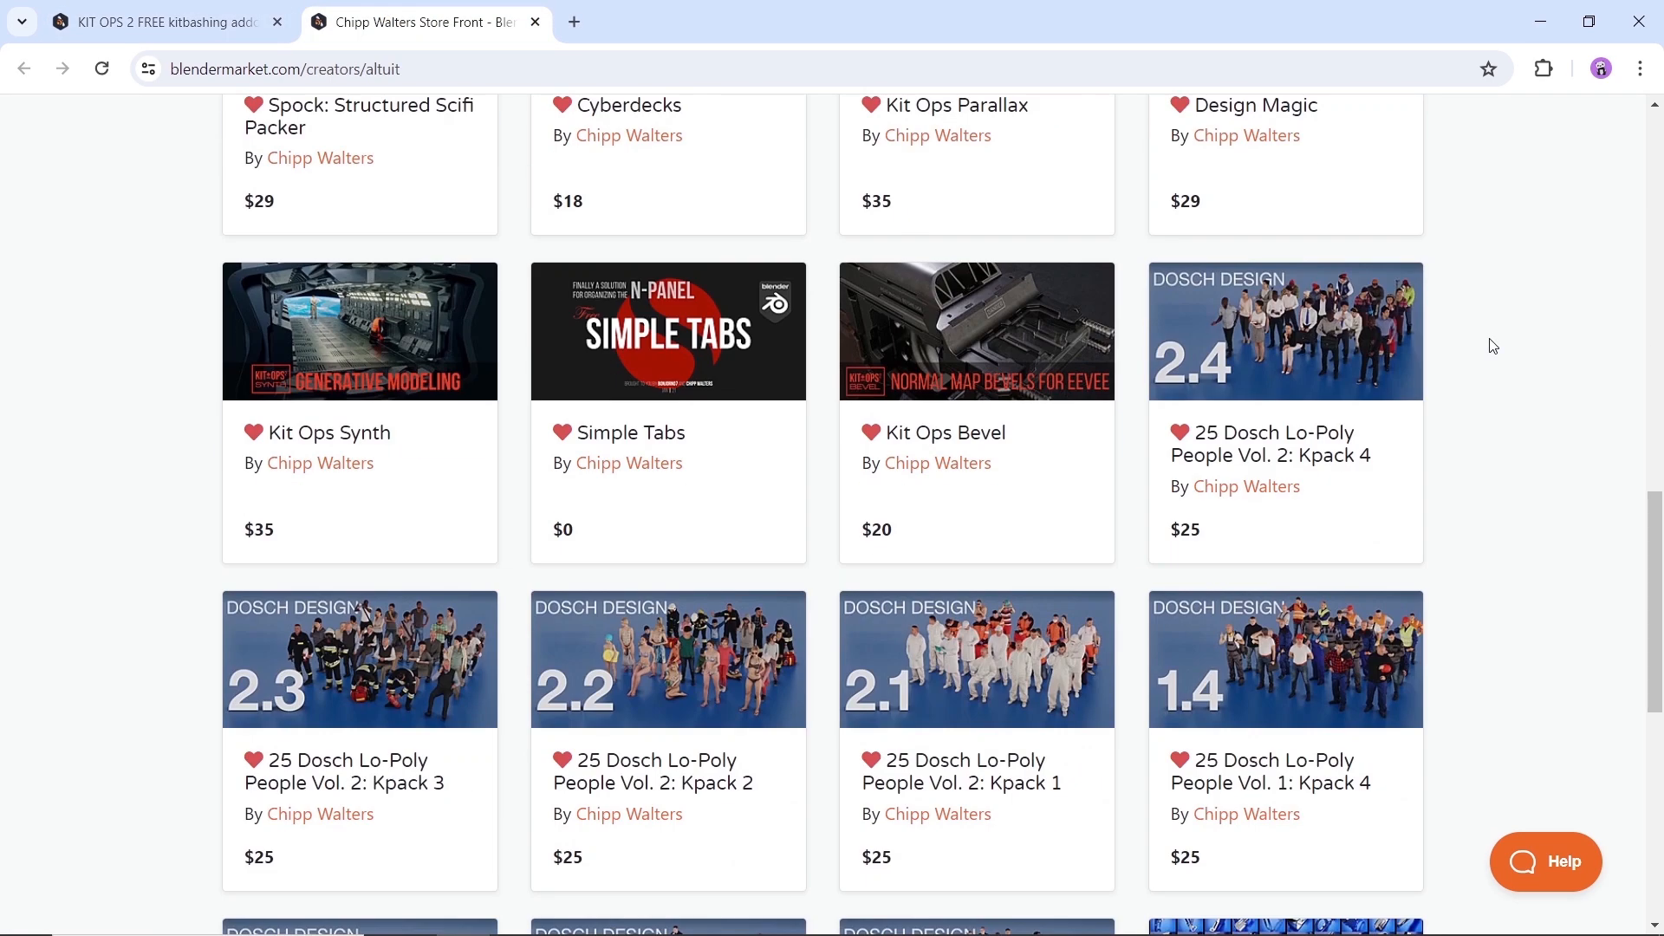
left_click(399, 292)
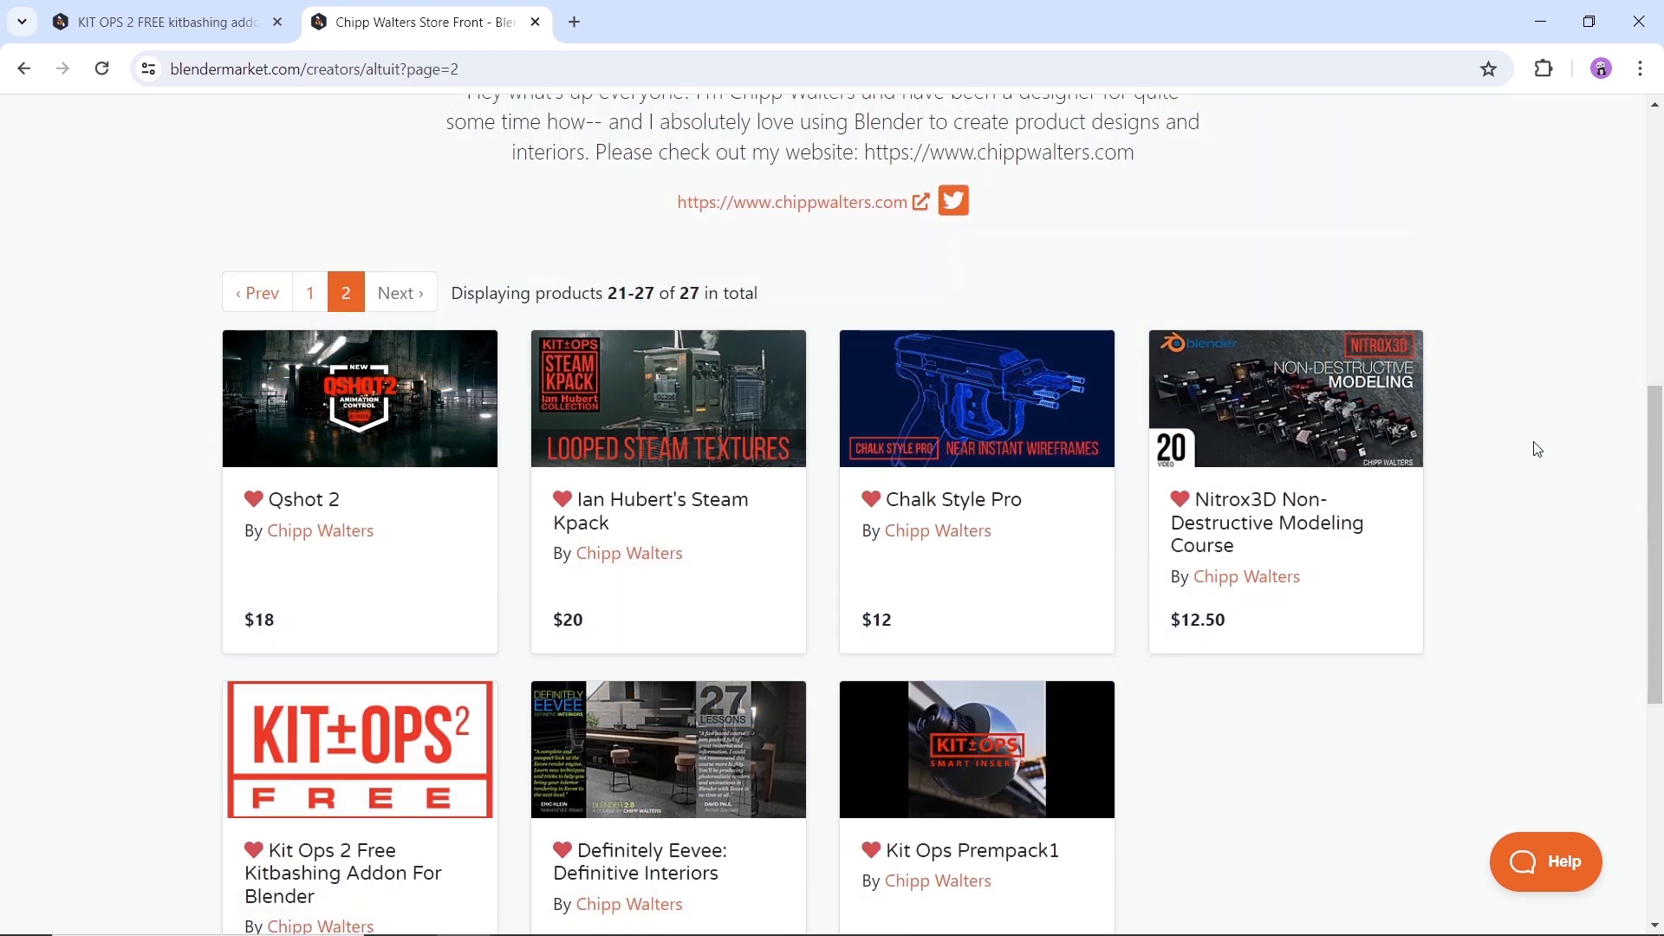
scroll("down", 3)
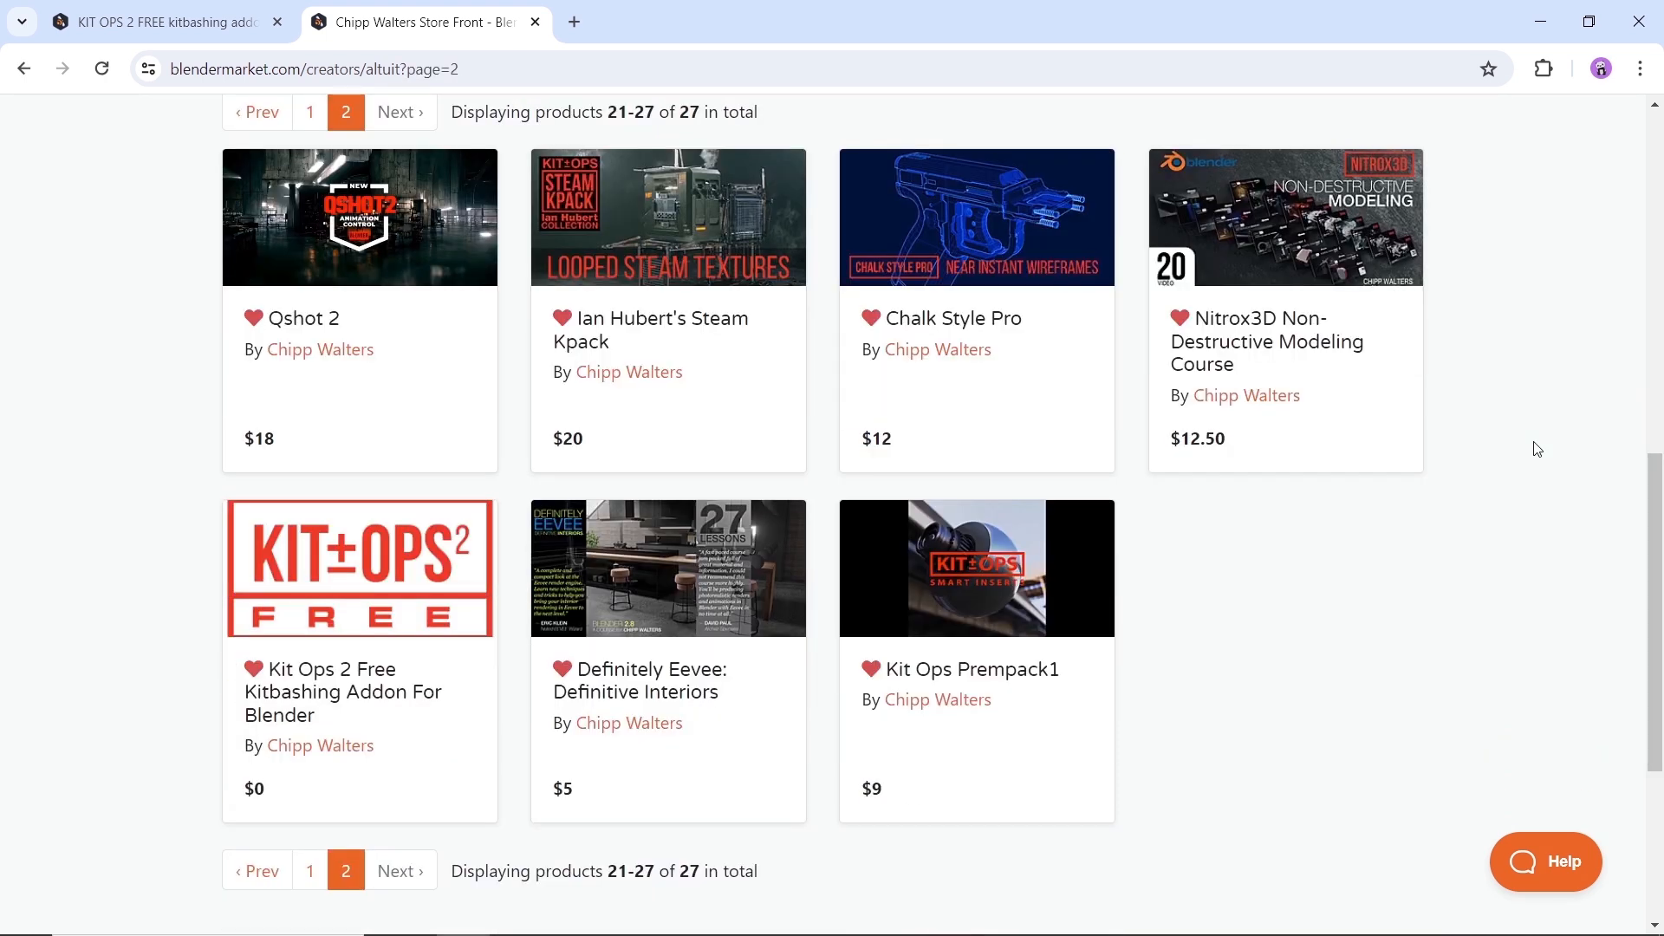